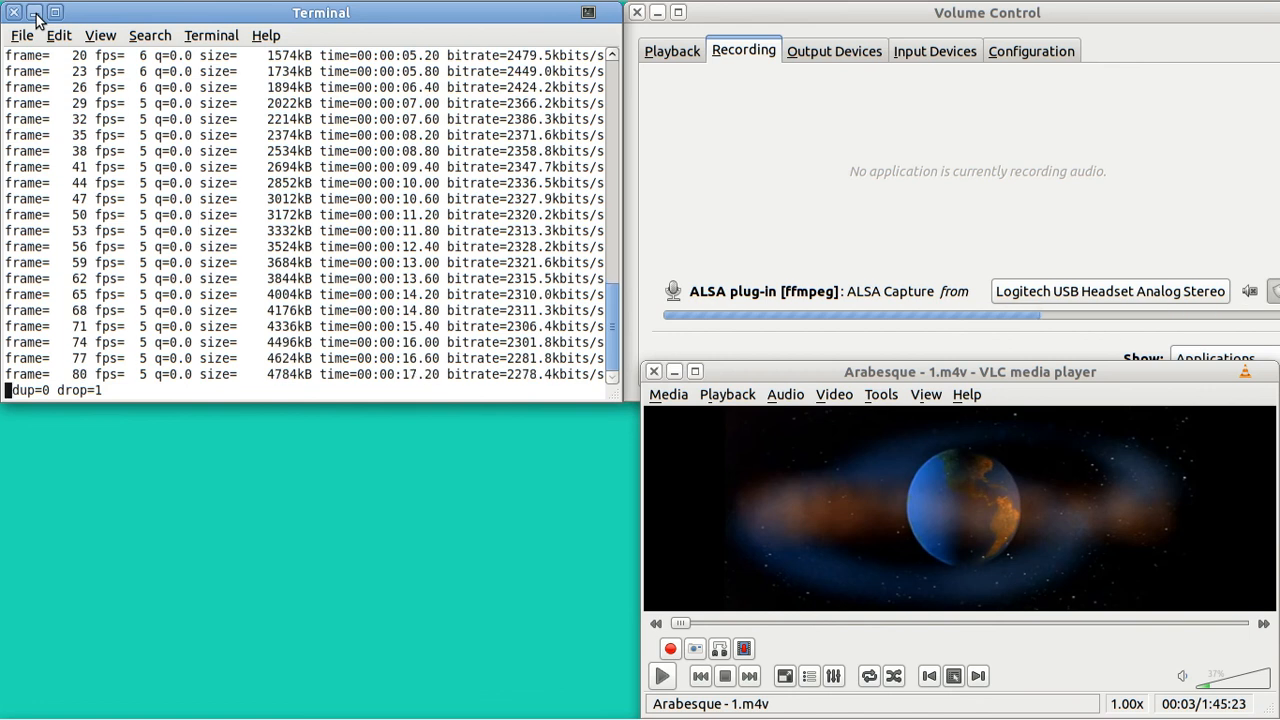
# - Minimize the terminal showing ffmpeg output so Volume Control and VLC are visible
pyautogui.click(34, 12)
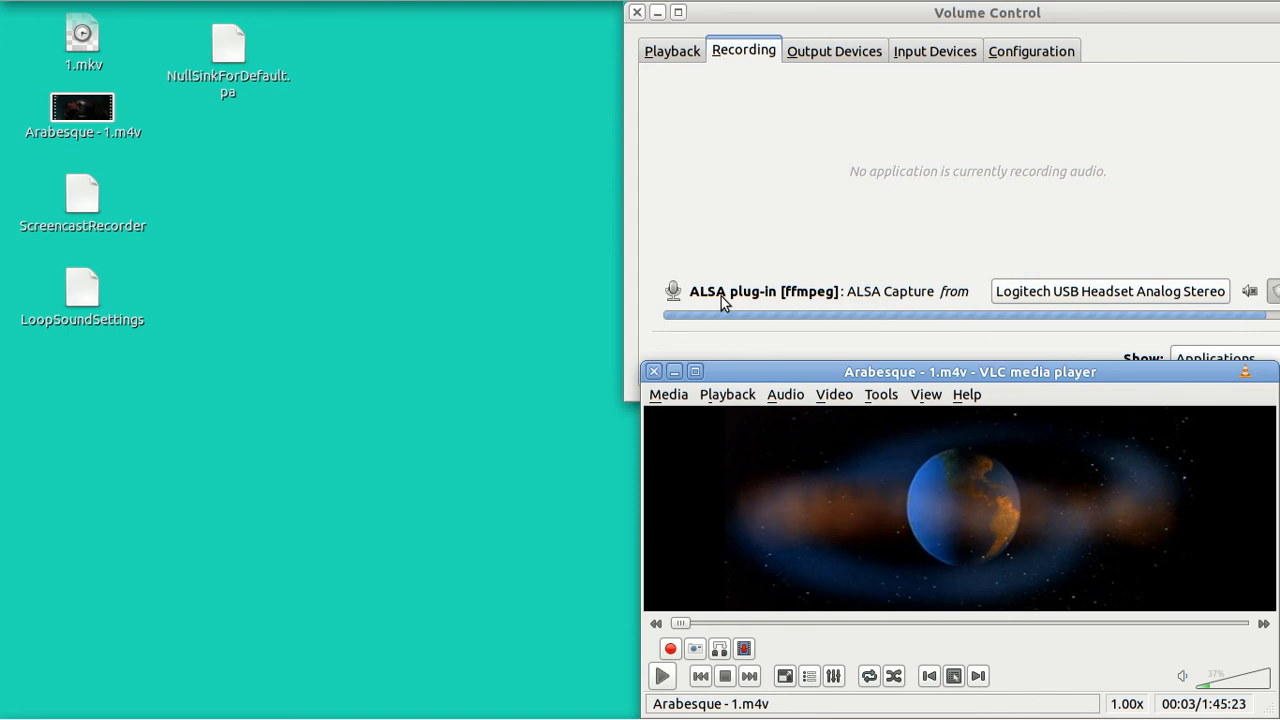
pyautogui.moveTo(782, 333)
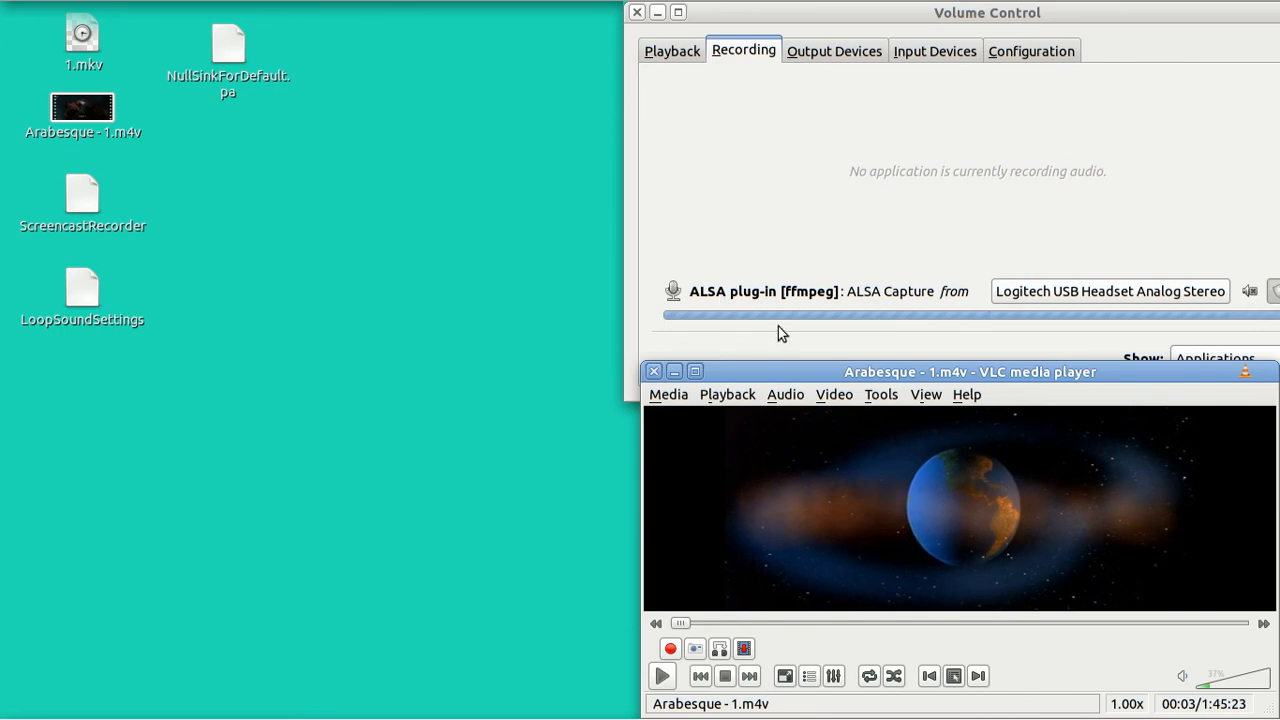
pyautogui.moveTo(883, 163)
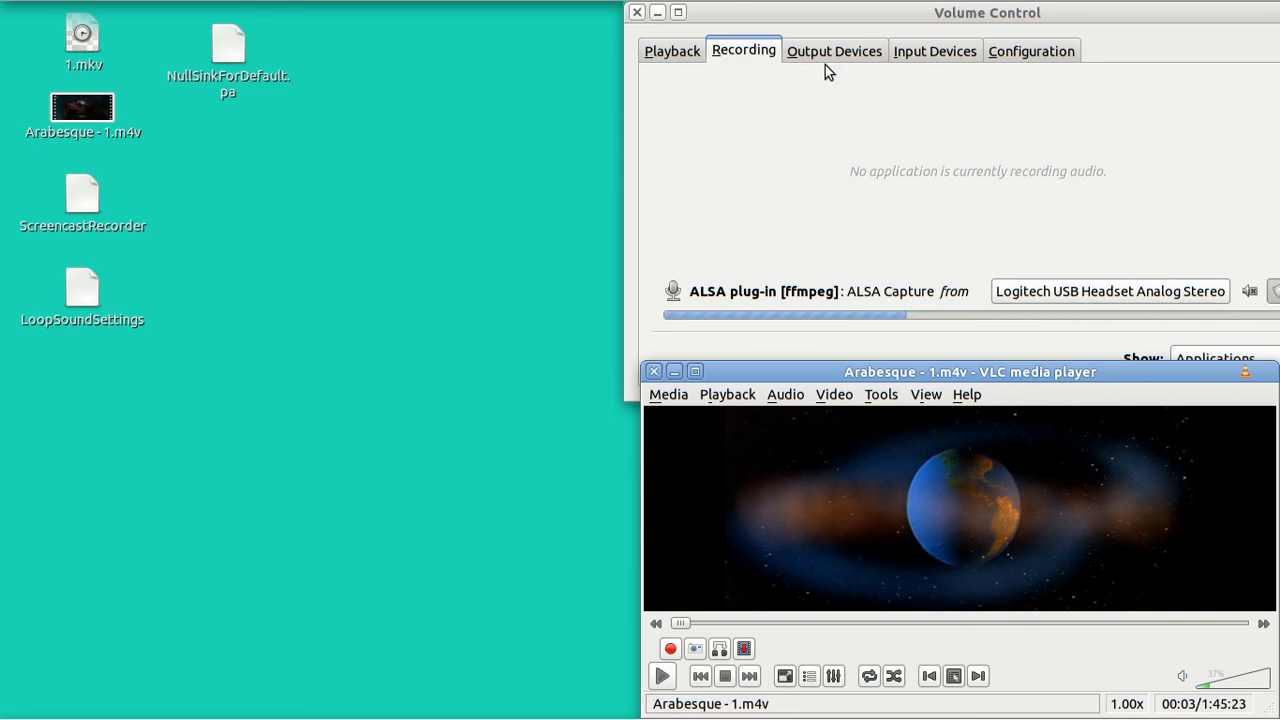
pyautogui.moveTo(755, 330)
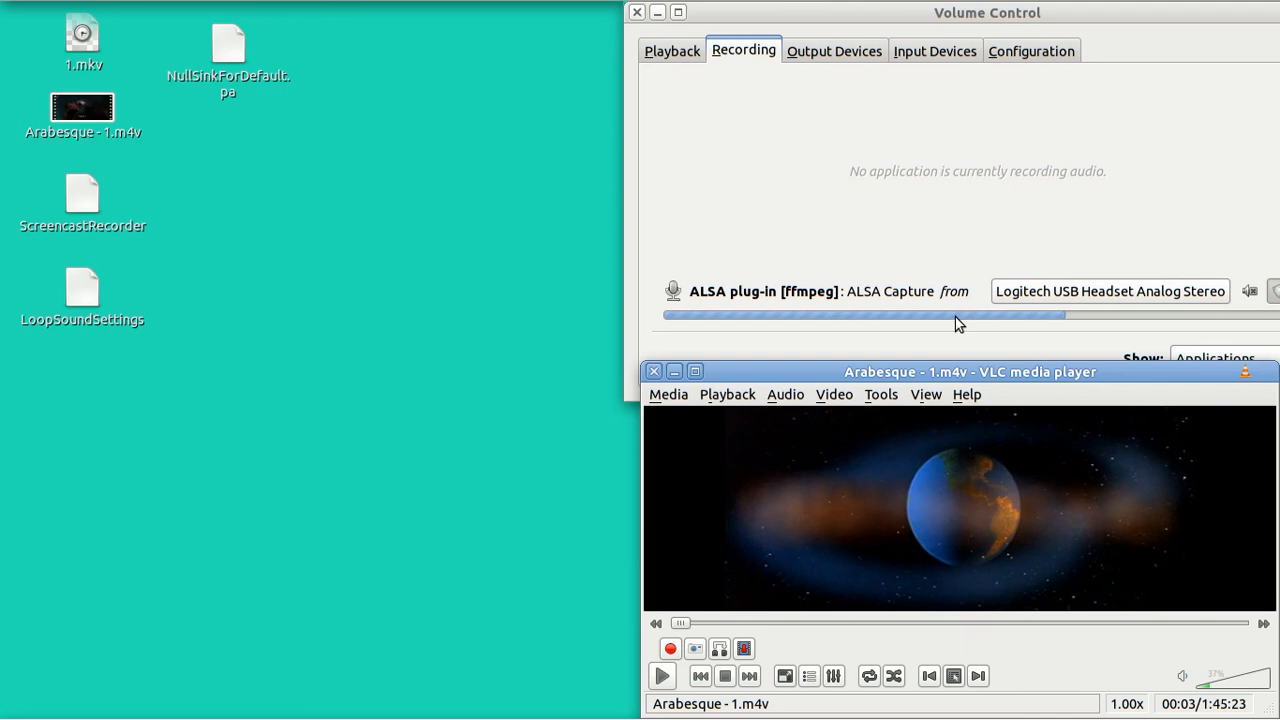
pyautogui.moveTo(1024, 298)
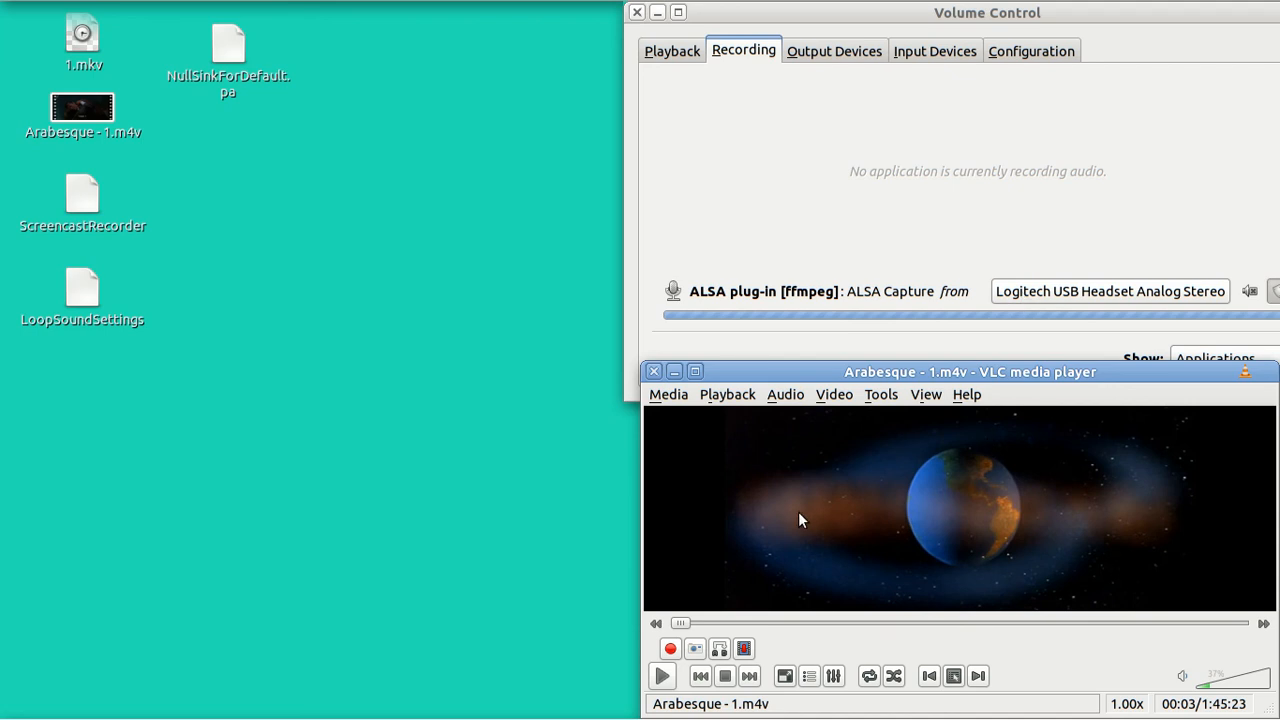
# - Play Arabesque in VLC; switch ffmpeg capture to the headset monitor, then back to the headset
pyautogui.click(662, 676)
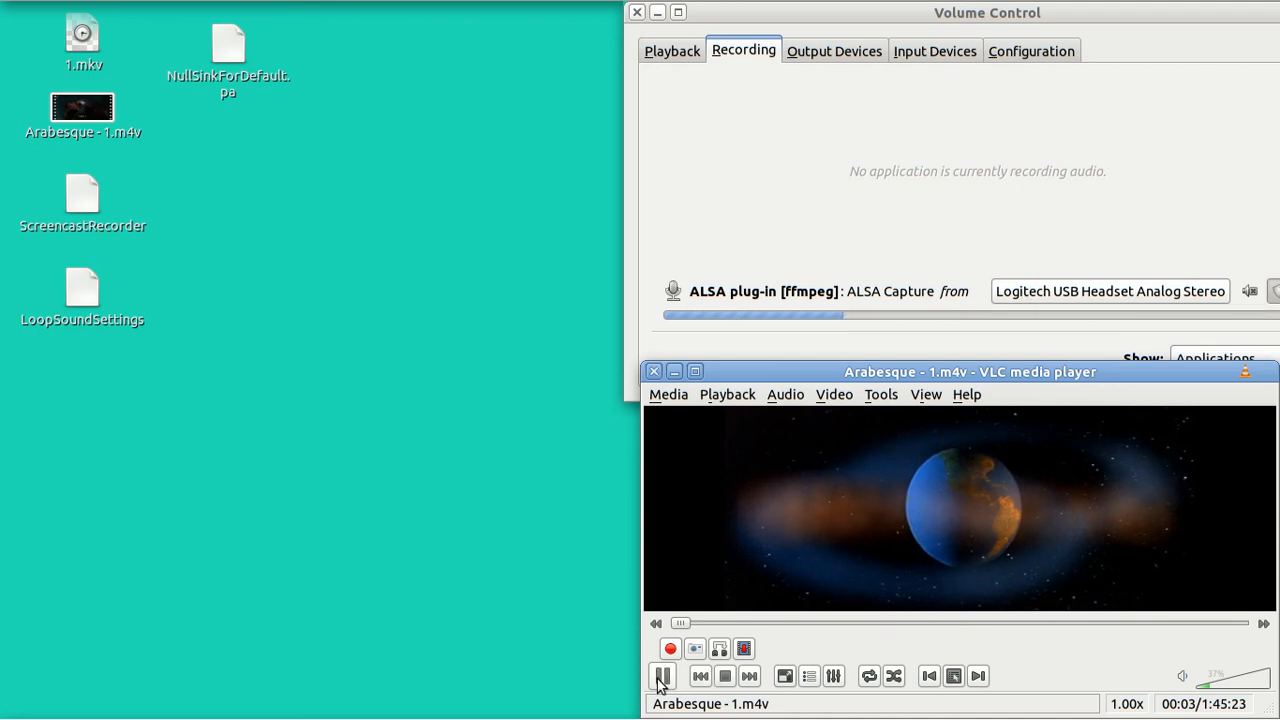
pyautogui.click(662, 676)
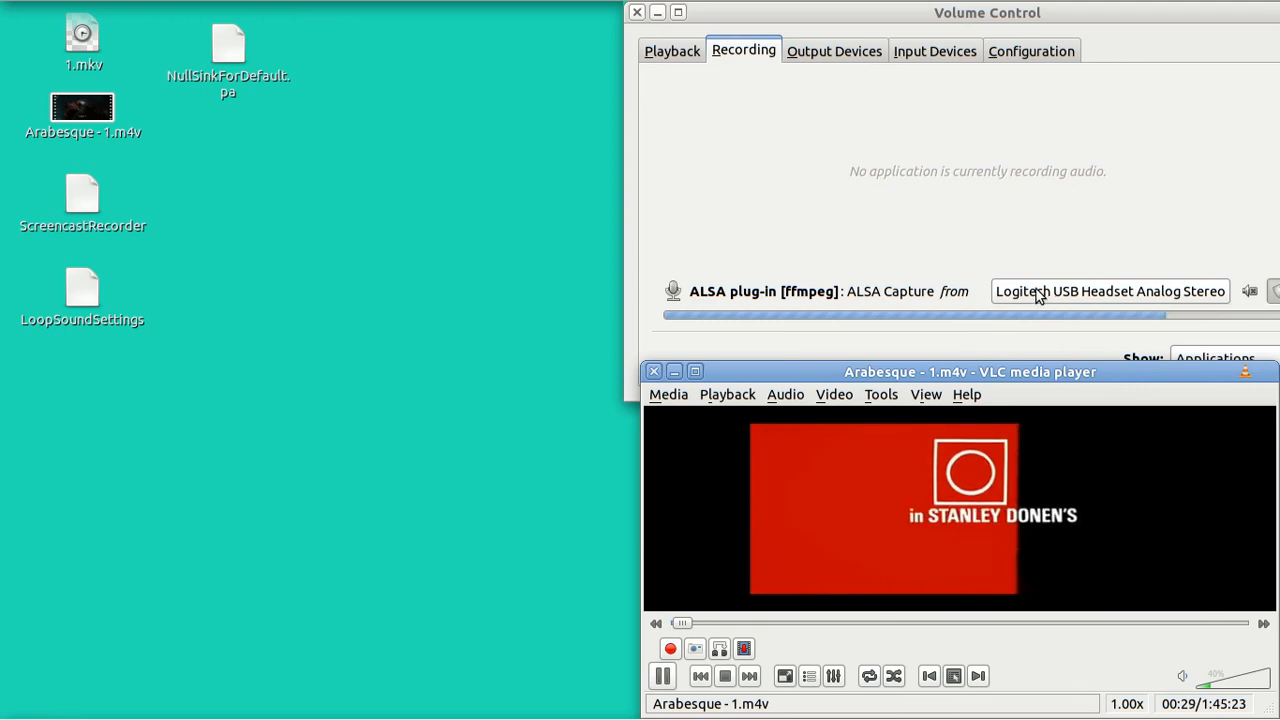
pyautogui.click(1110, 291)
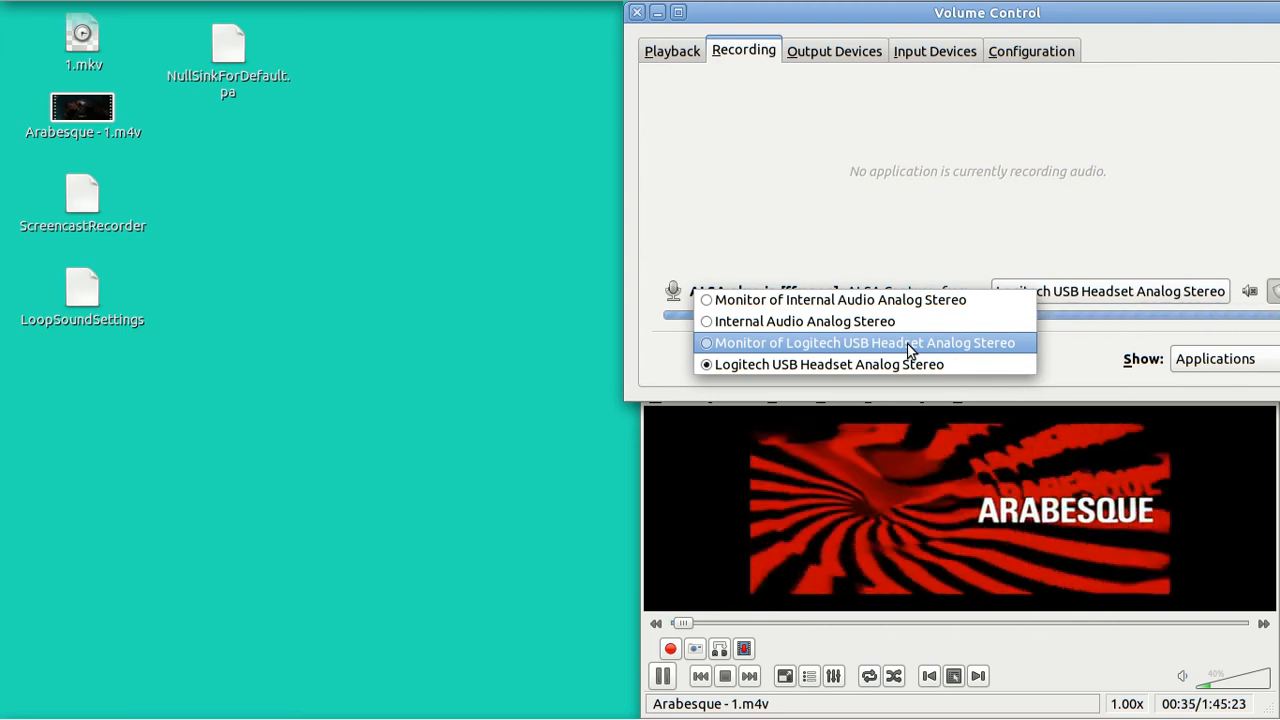
pyautogui.click(862, 342)
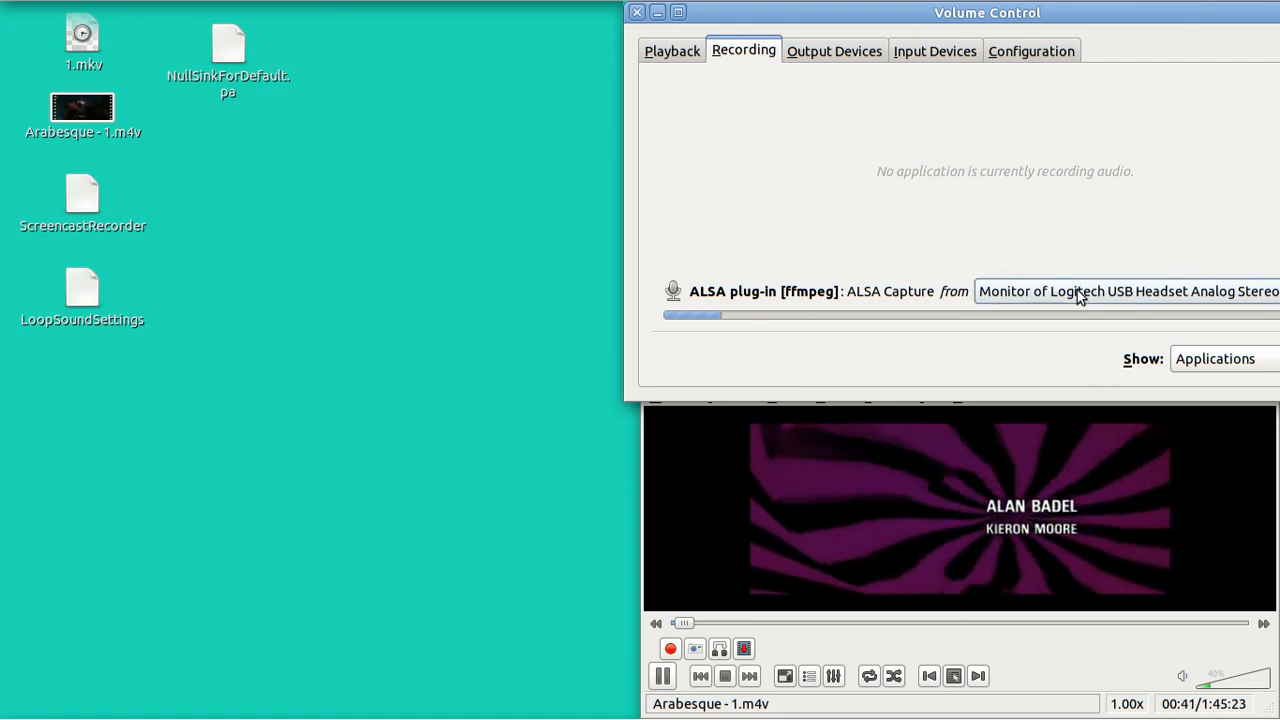
pyautogui.click(1125, 291)
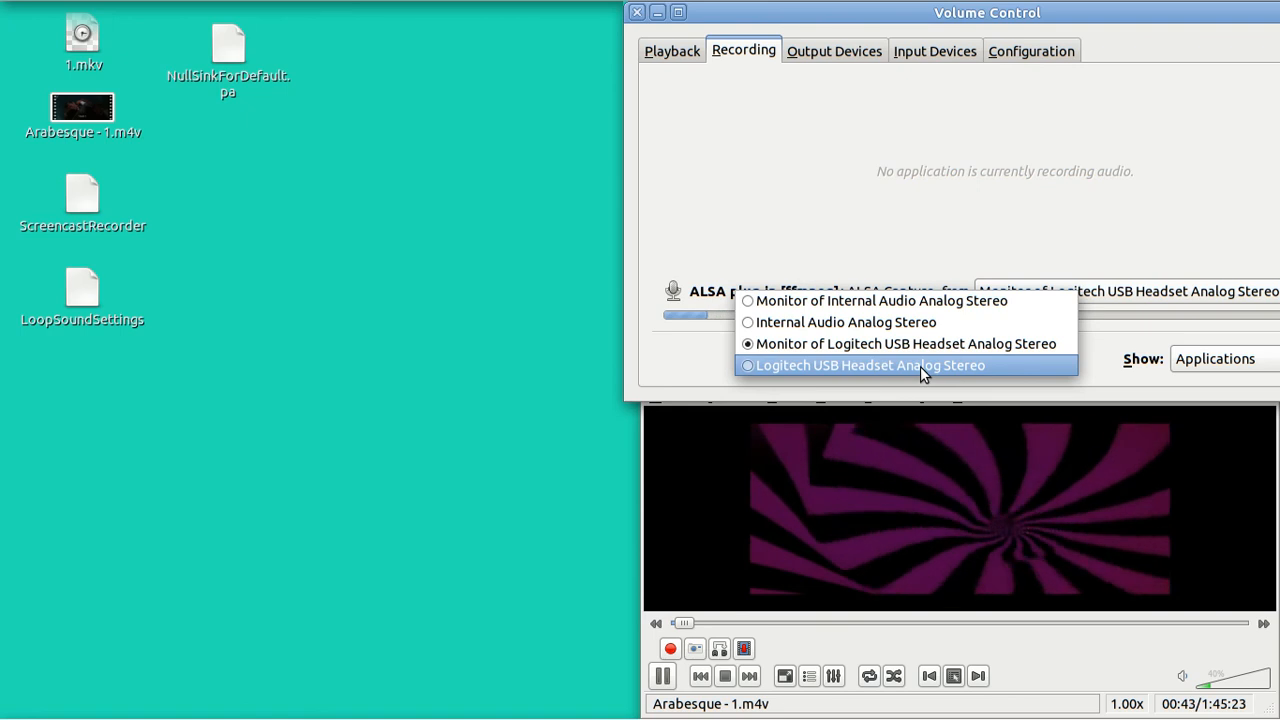
pyautogui.click(869, 364)
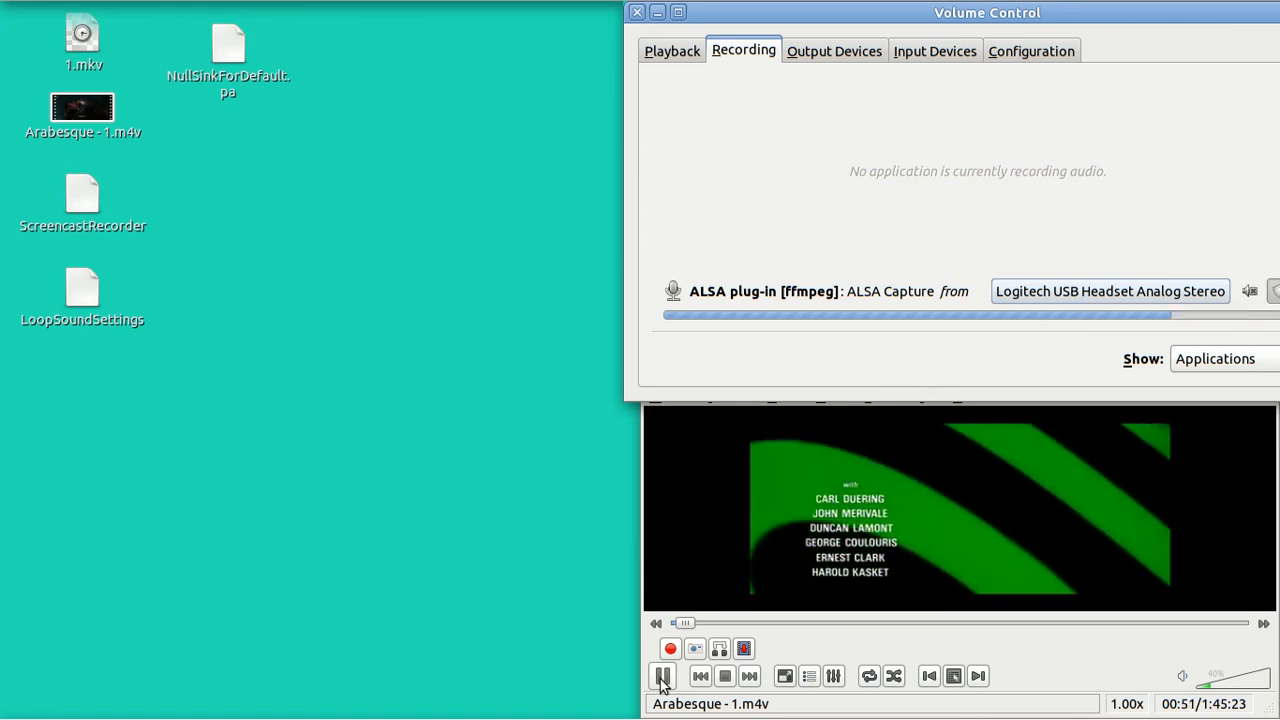
# - Pause VLC, open NullSinkForDefault.pa, and close the run-or-display prompt without running it
pyautogui.click(663, 676)
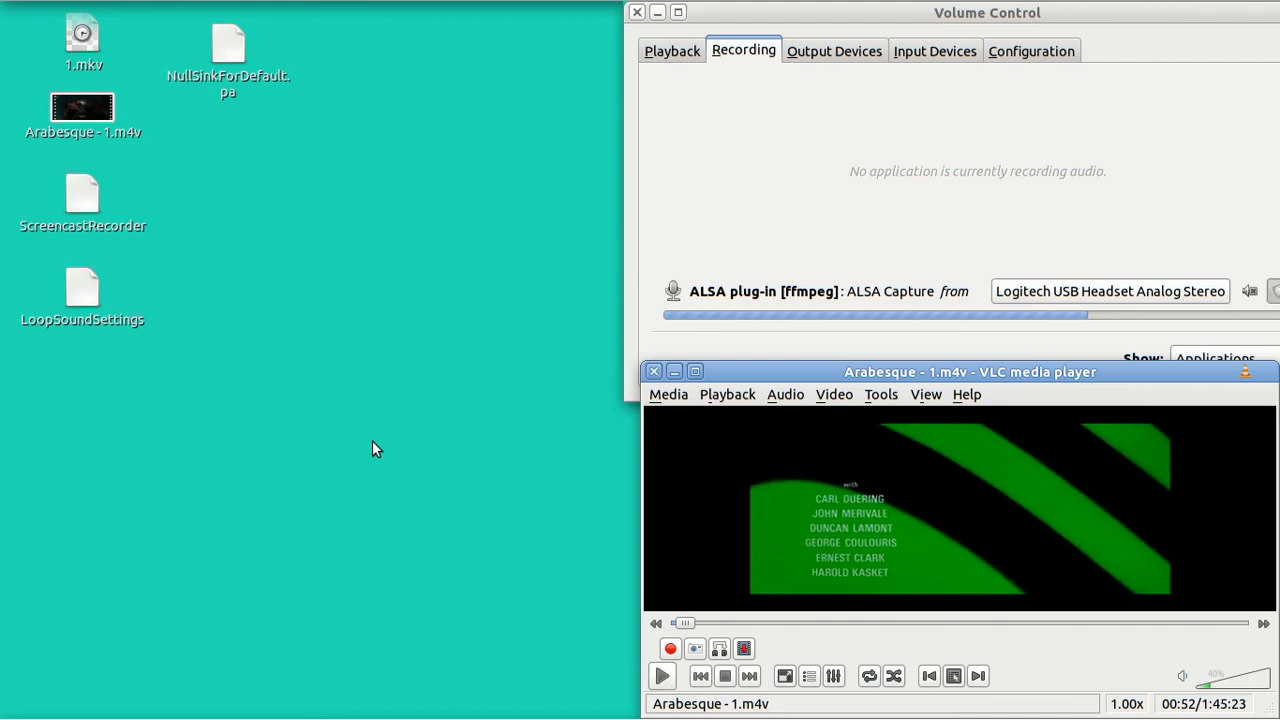
pyautogui.moveTo(228, 123)
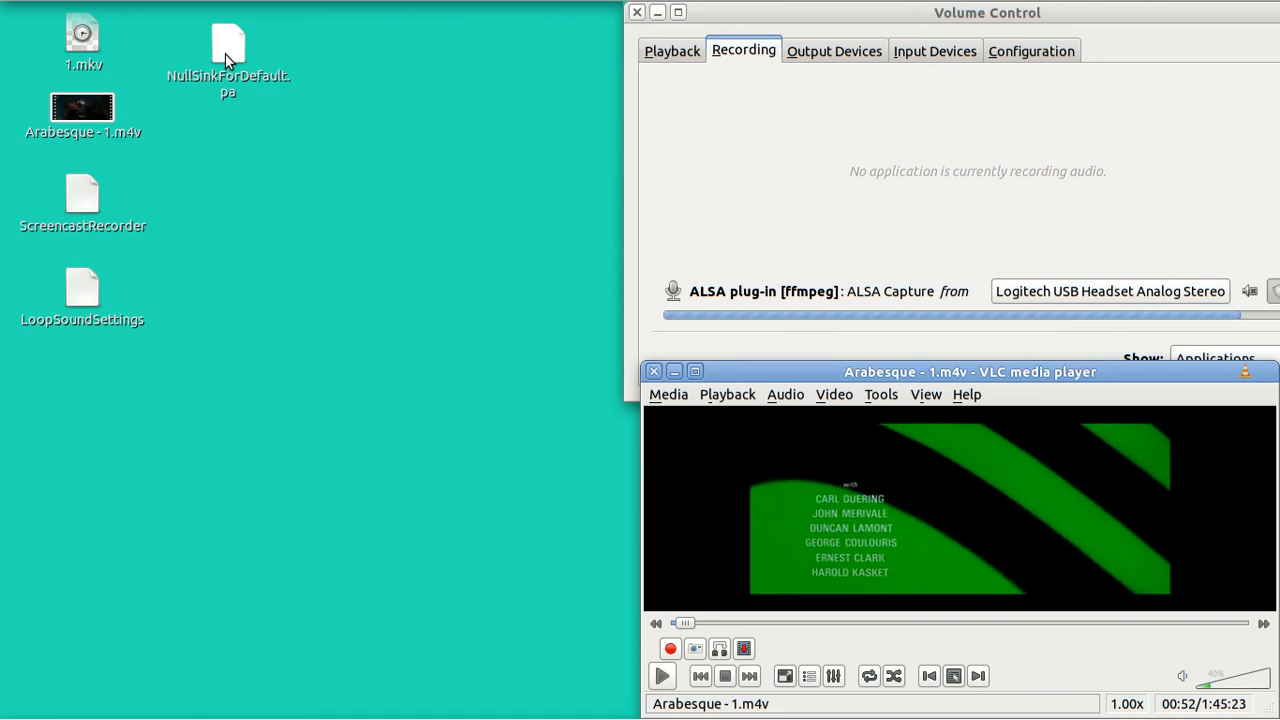
pyautogui.click(228, 50)
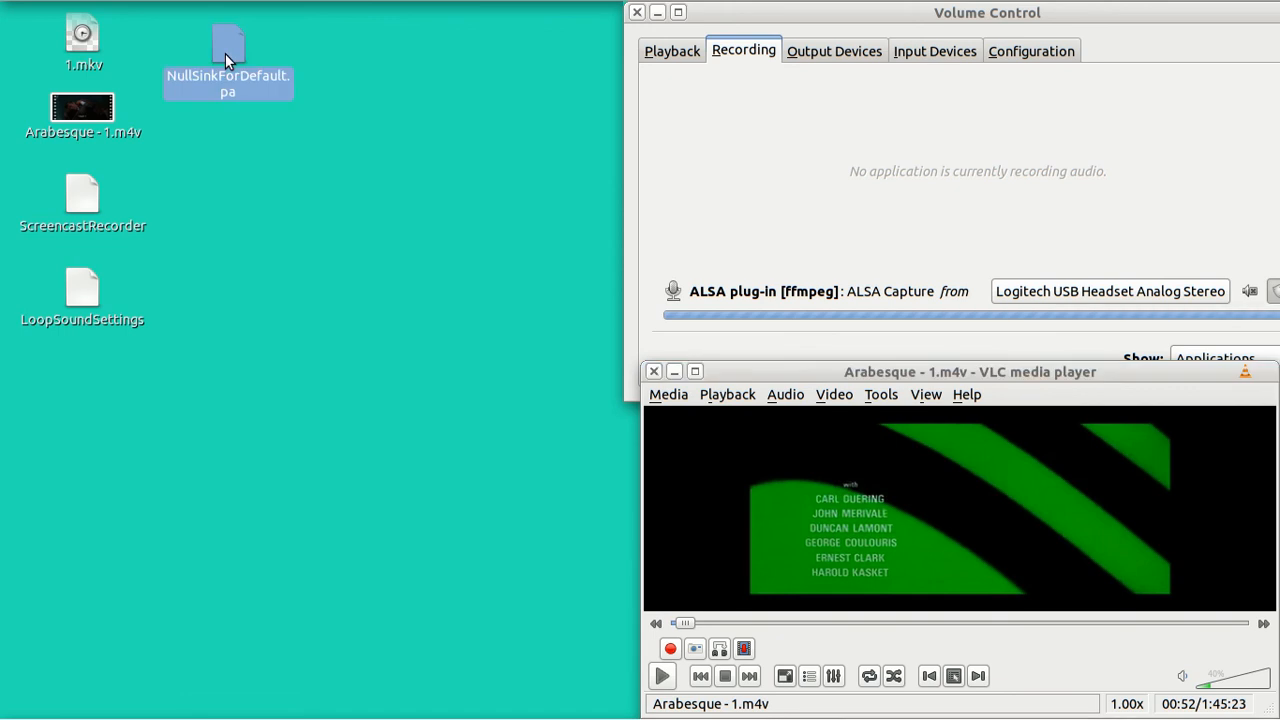
pyautogui.doubleClick(227, 60)
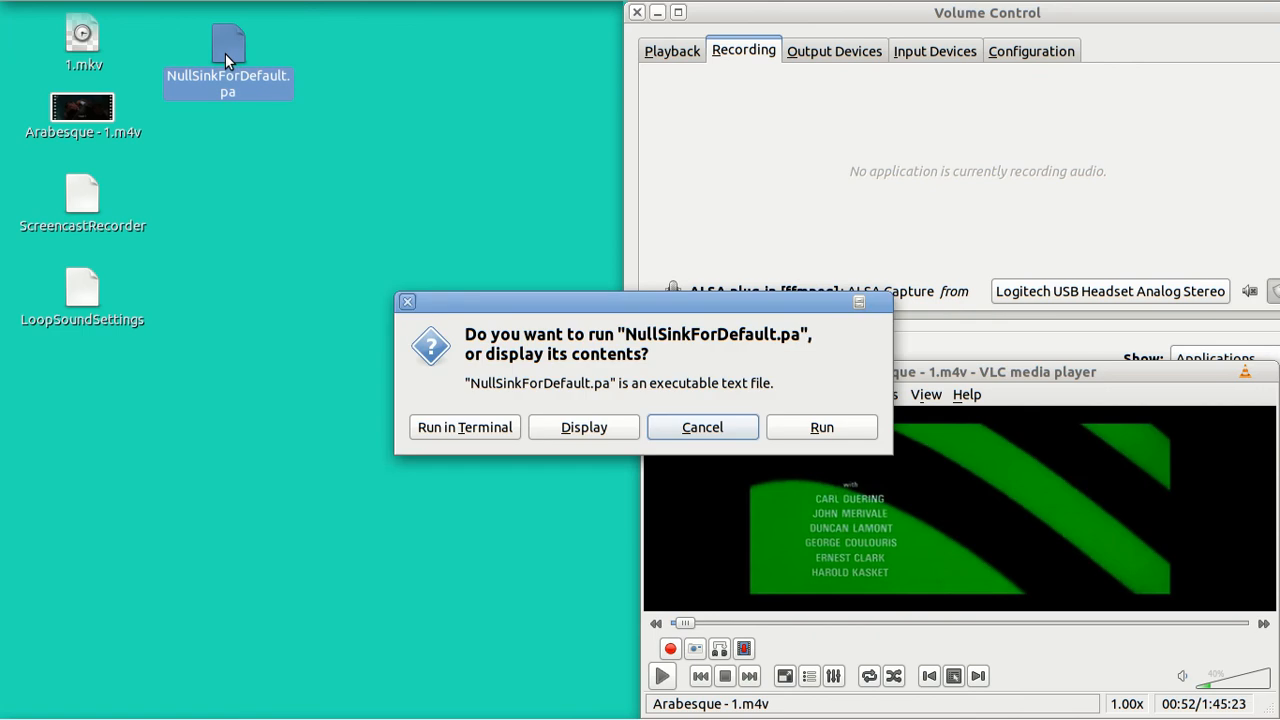
pyautogui.moveTo(464, 427)
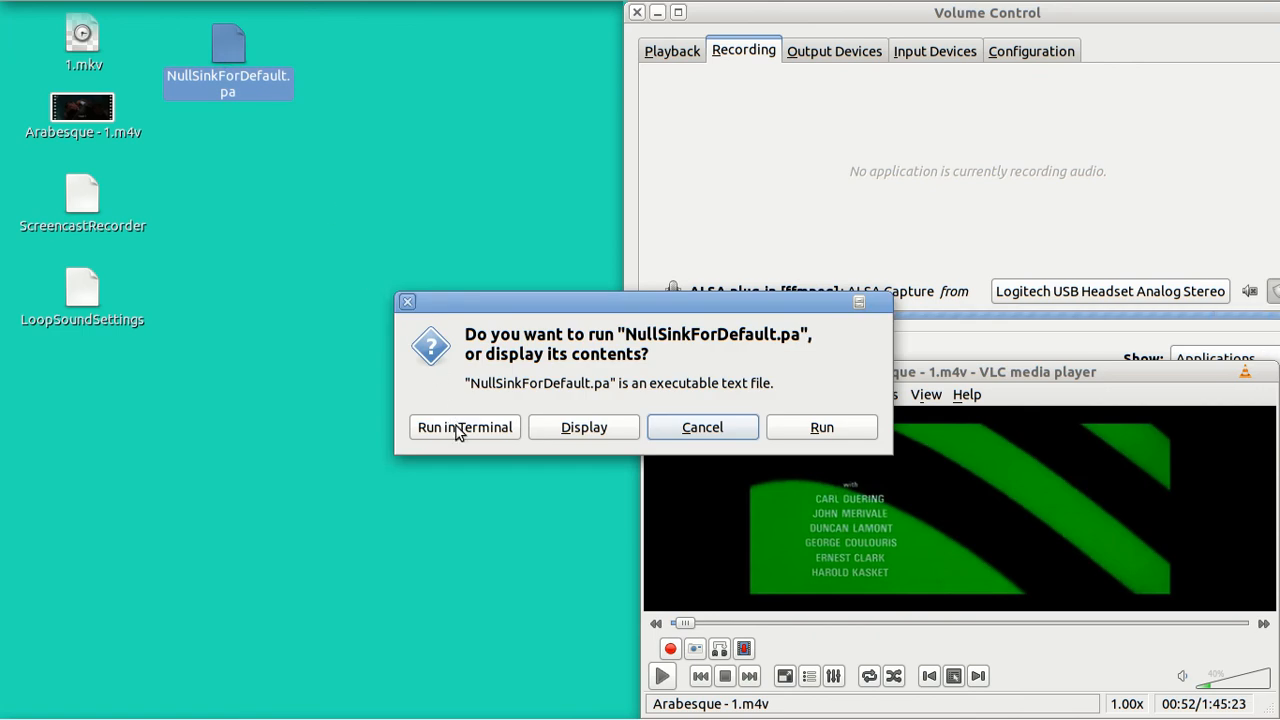
pyautogui.moveTo(578, 440)
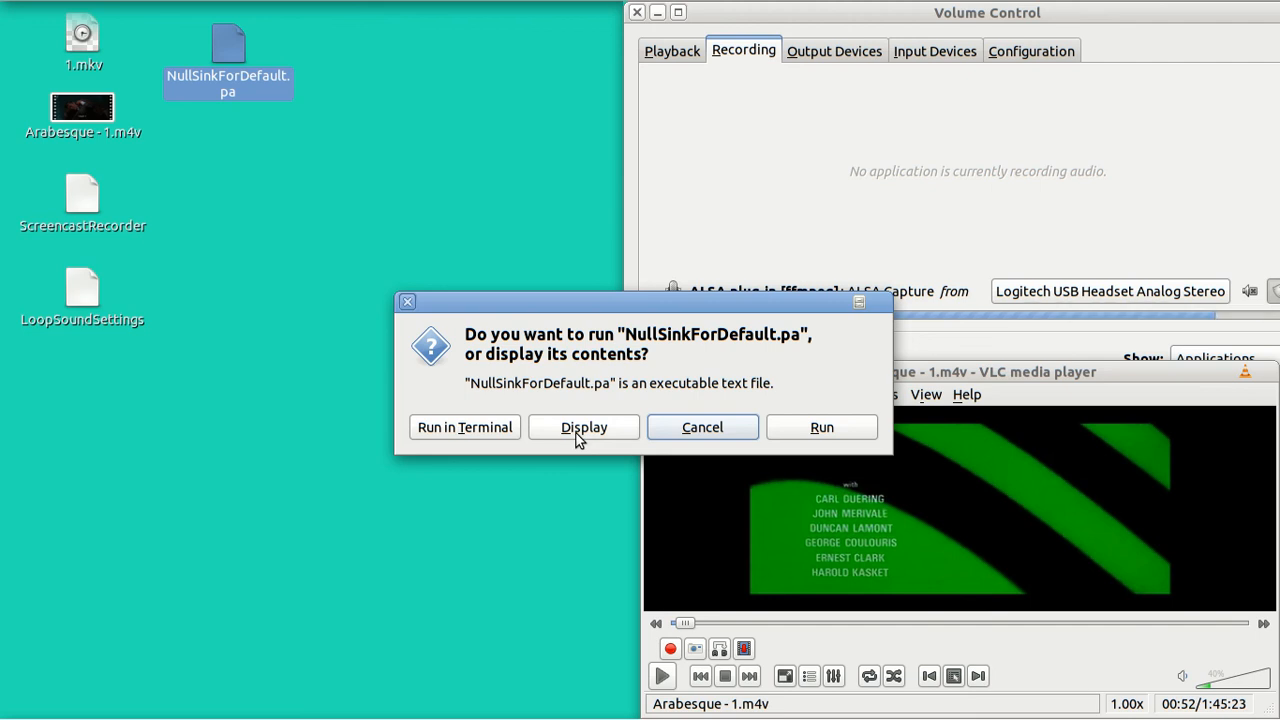
pyautogui.moveTo(407, 307)
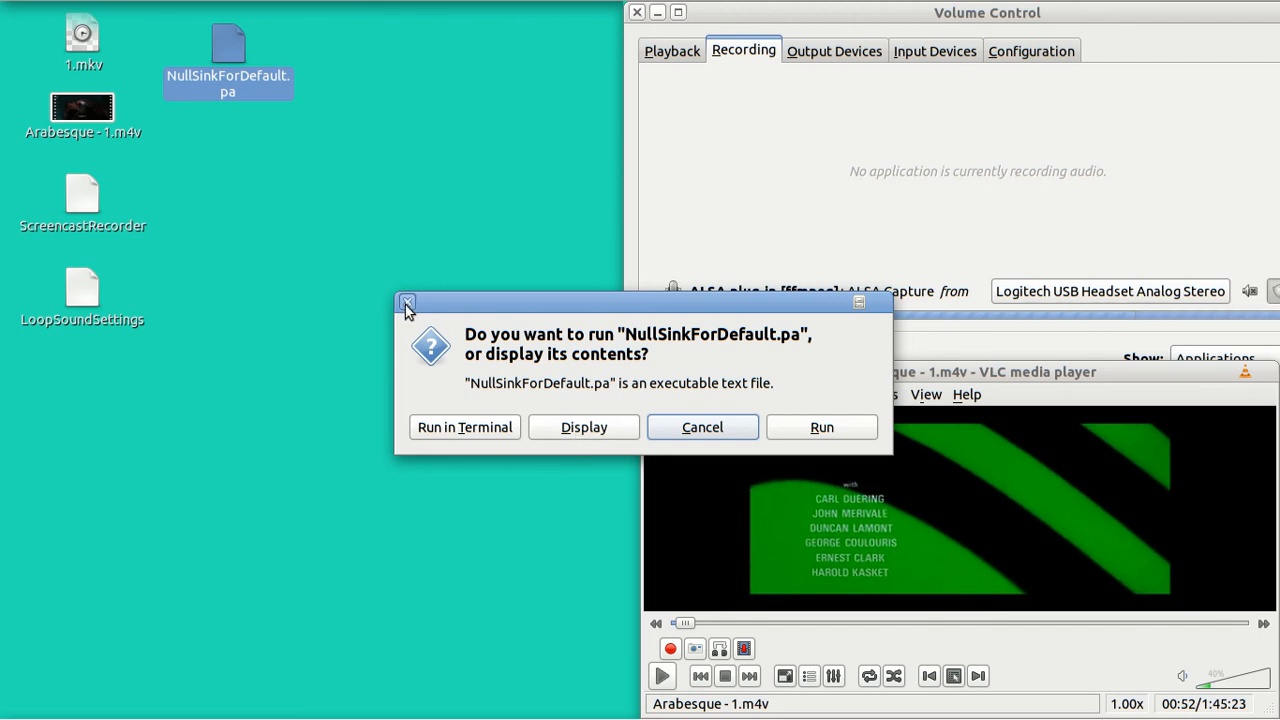
pyautogui.click(406, 303)
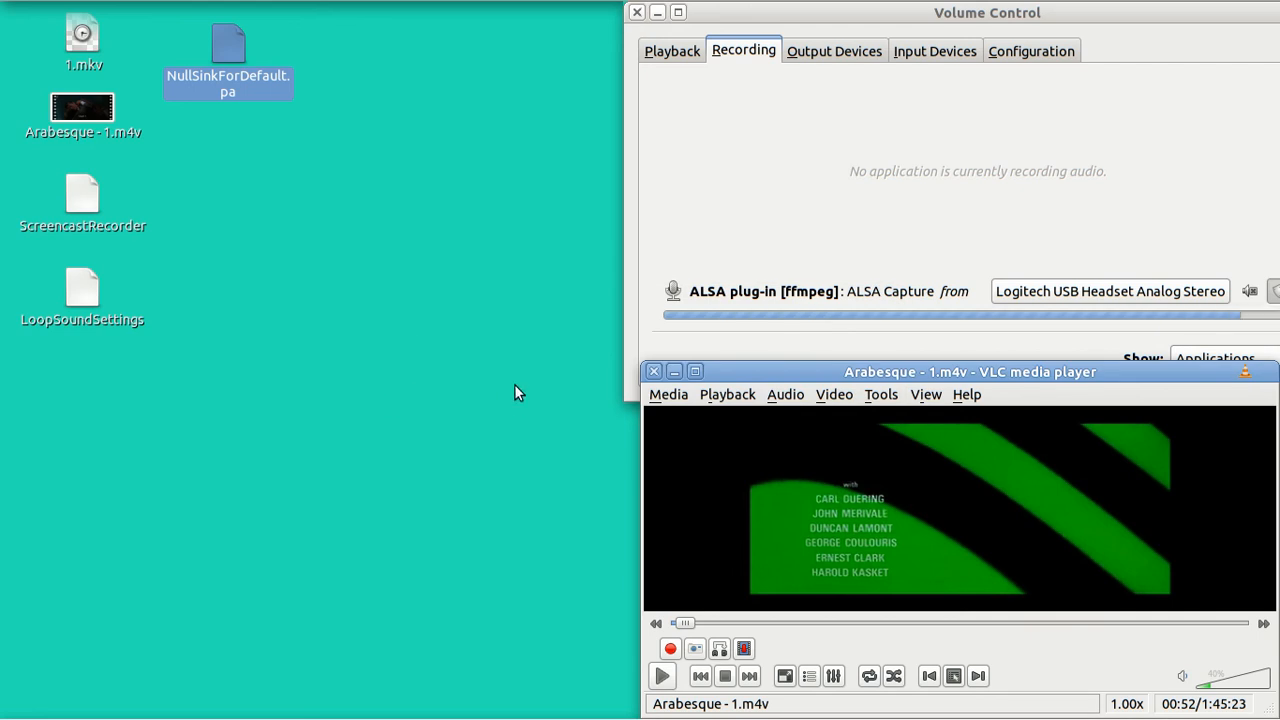
pyautogui.moveTo(460, 396)
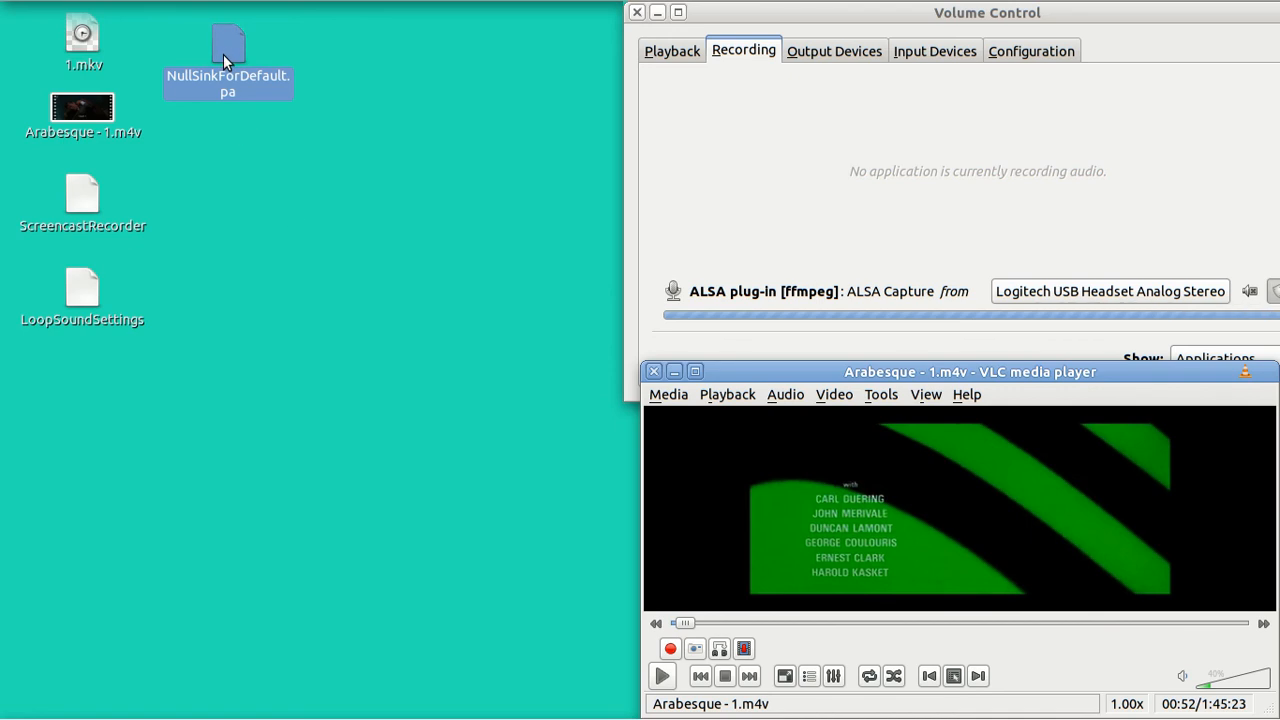
# - Uncheck 'Allow executing file as program' in NullSinkForDefault.pa's Permissions properties
pyautogui.rightClick(228, 60)
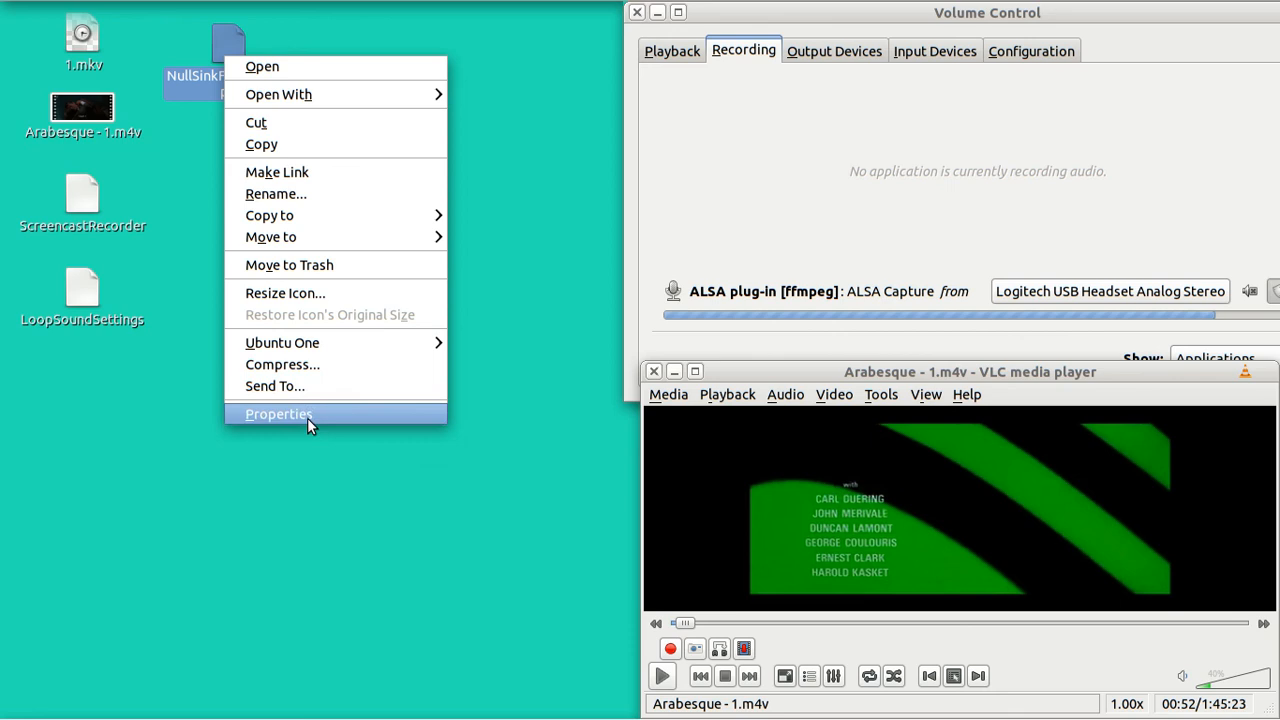
pyautogui.click(279, 414)
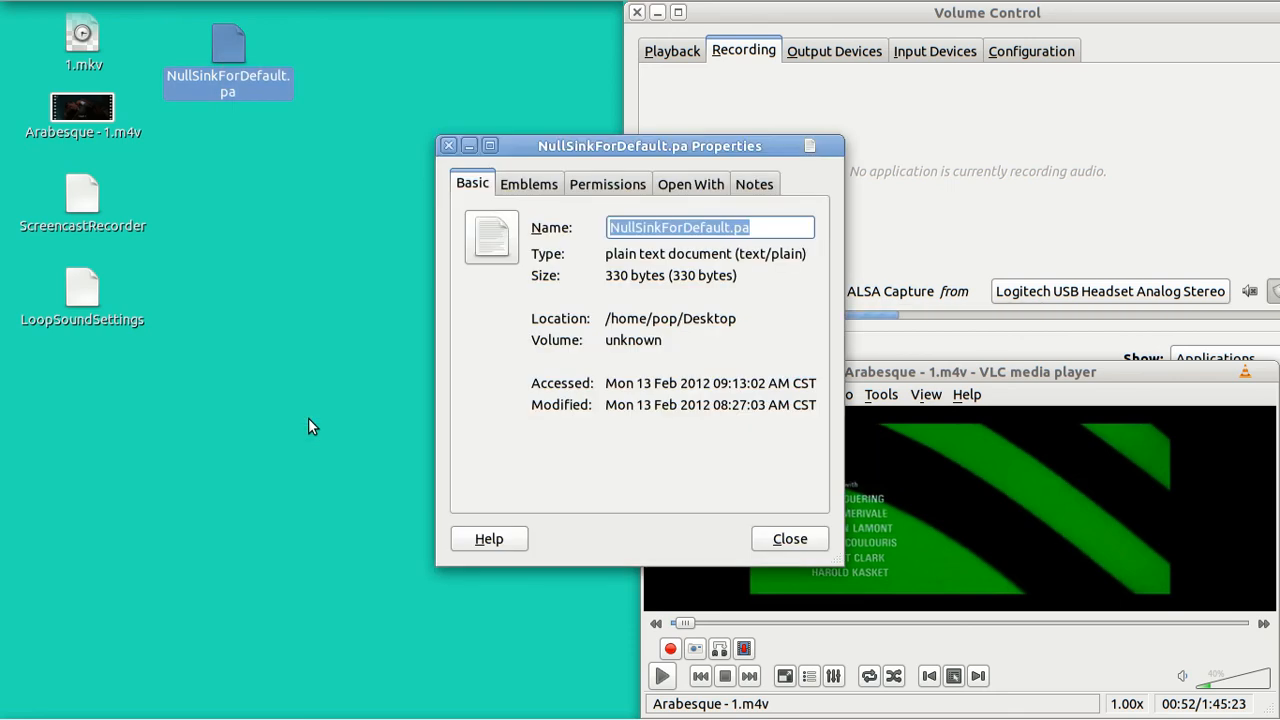
pyautogui.click(607, 184)
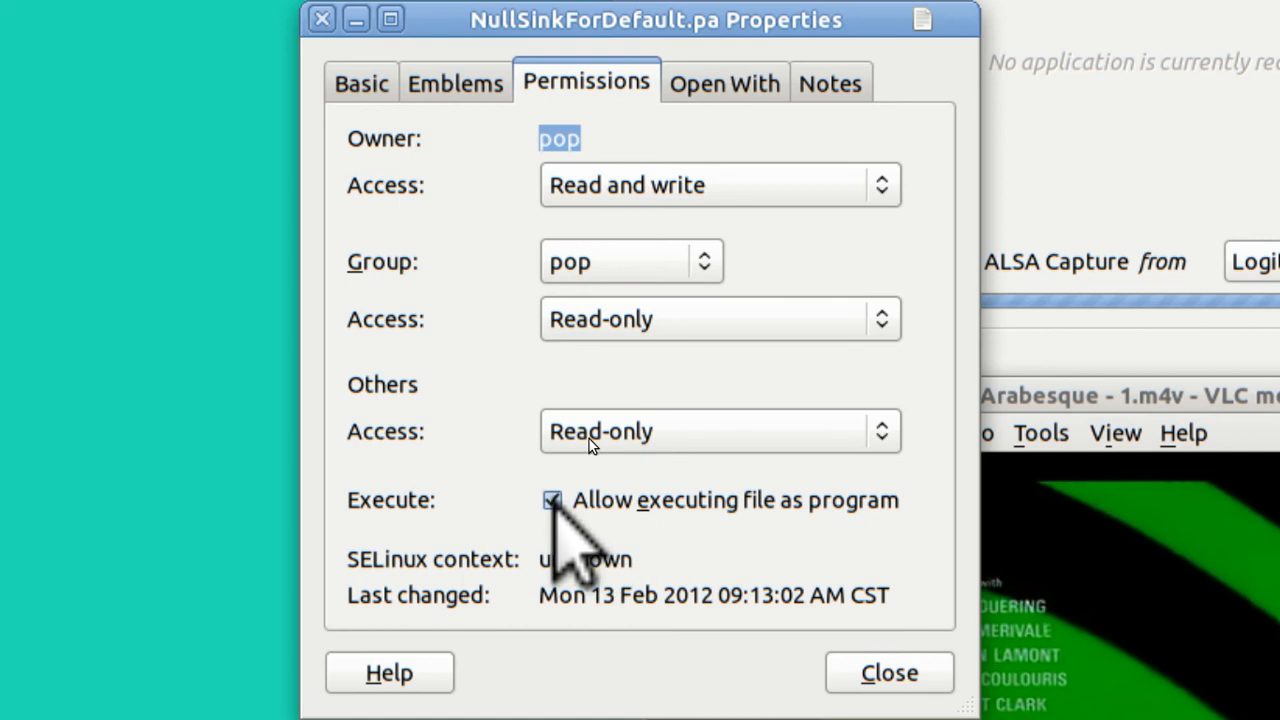
pyautogui.click(552, 500)
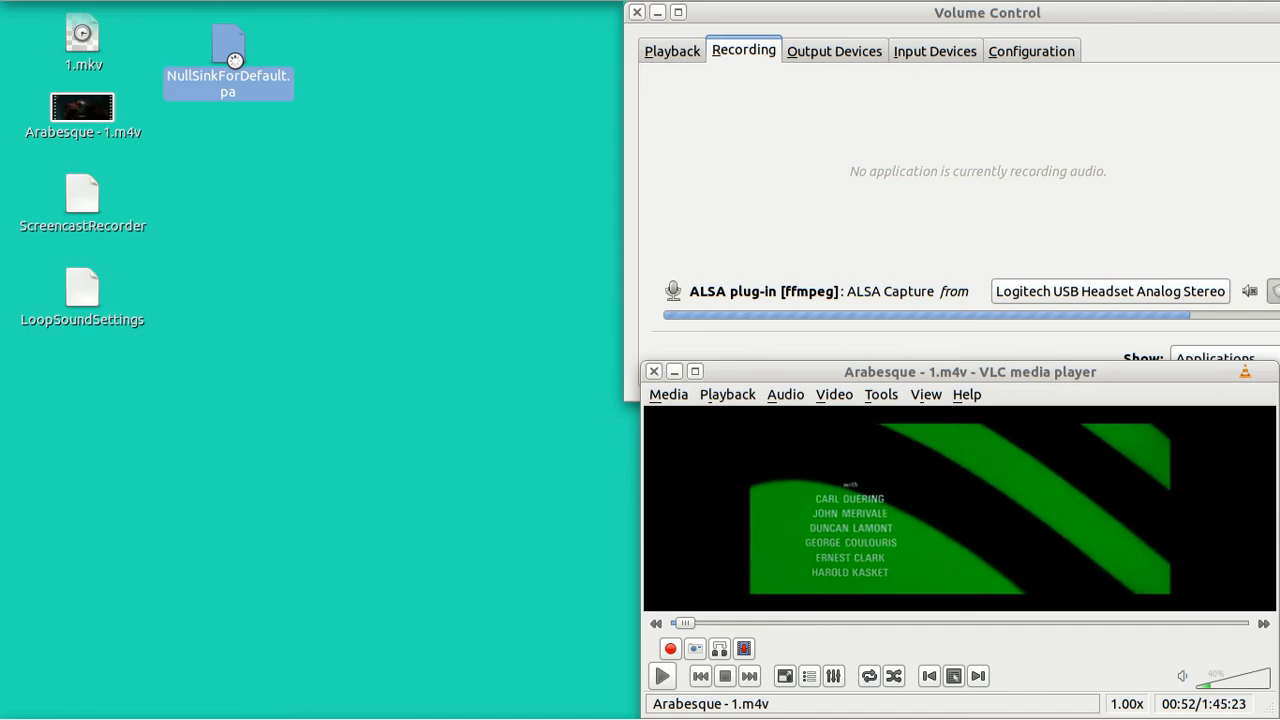
pyautogui.doubleClick(227, 60)
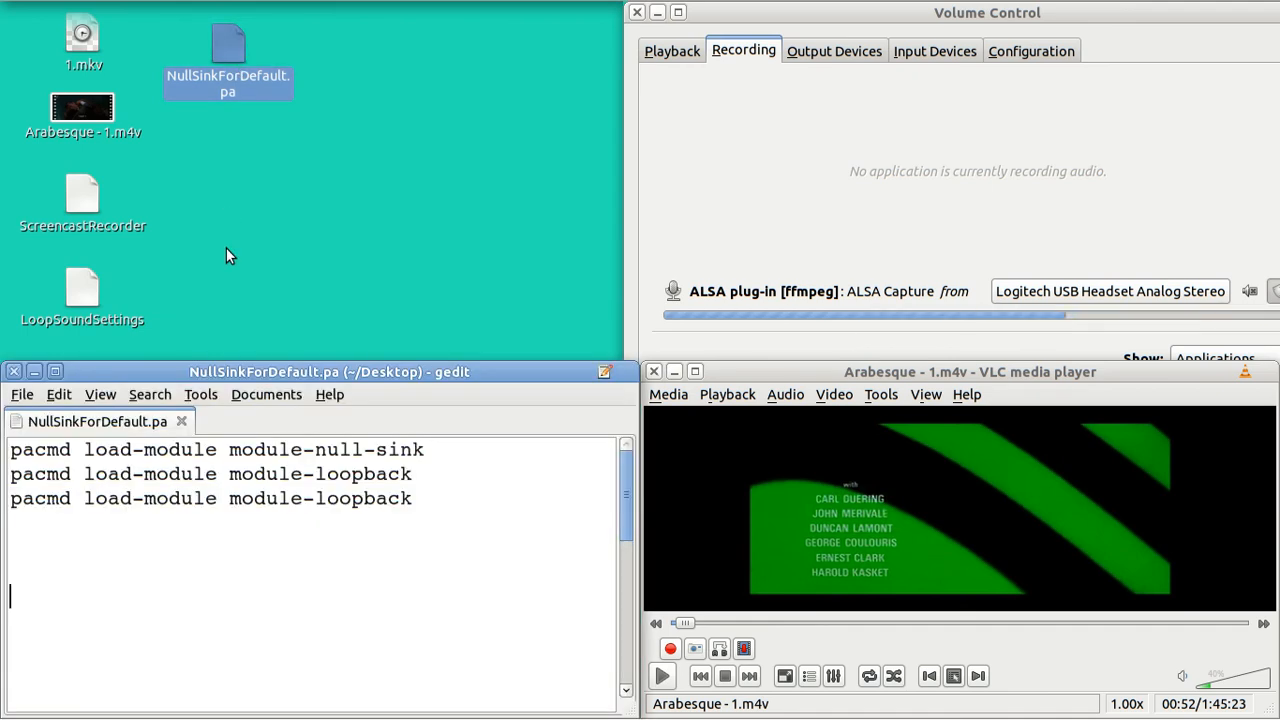
pyautogui.moveTo(80, 350)
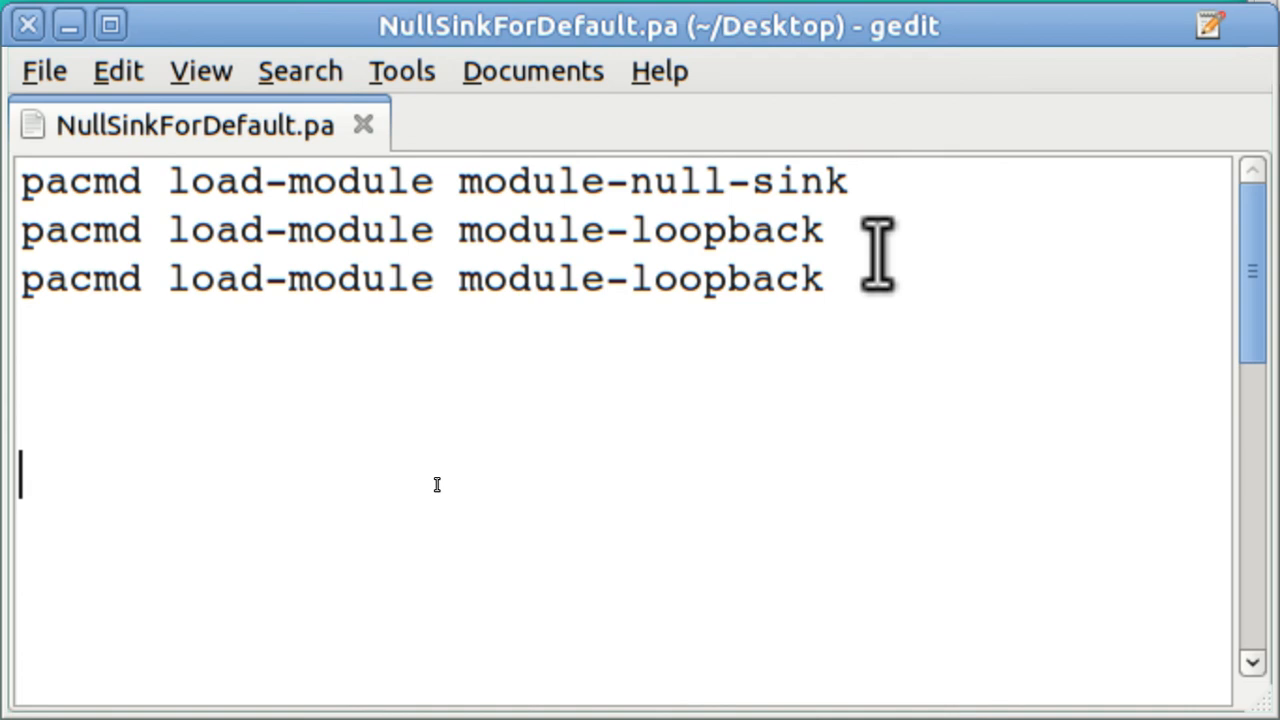
pyautogui.moveTo(110, 305)
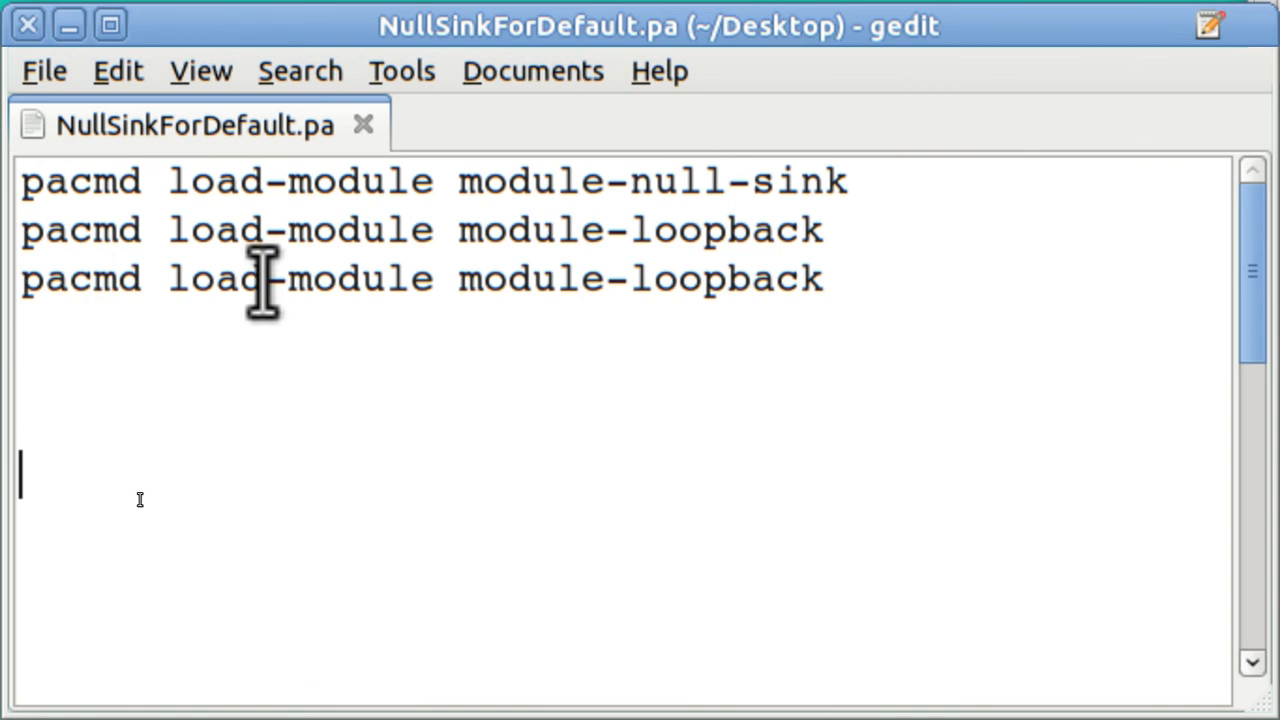
pyautogui.moveTo(578, 280)
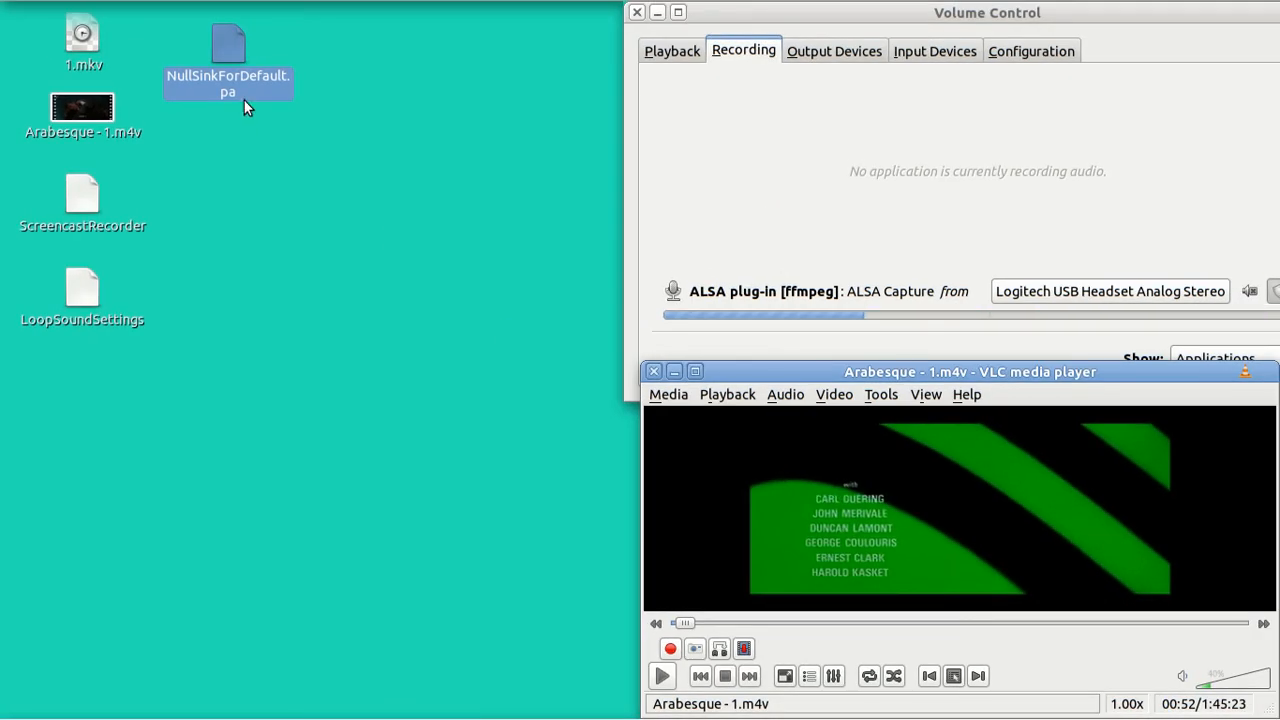
# - Re-enable 'Allow executing file as program' for NullSinkForDefault.pa and close its properties
pyautogui.rightClick(228, 50)
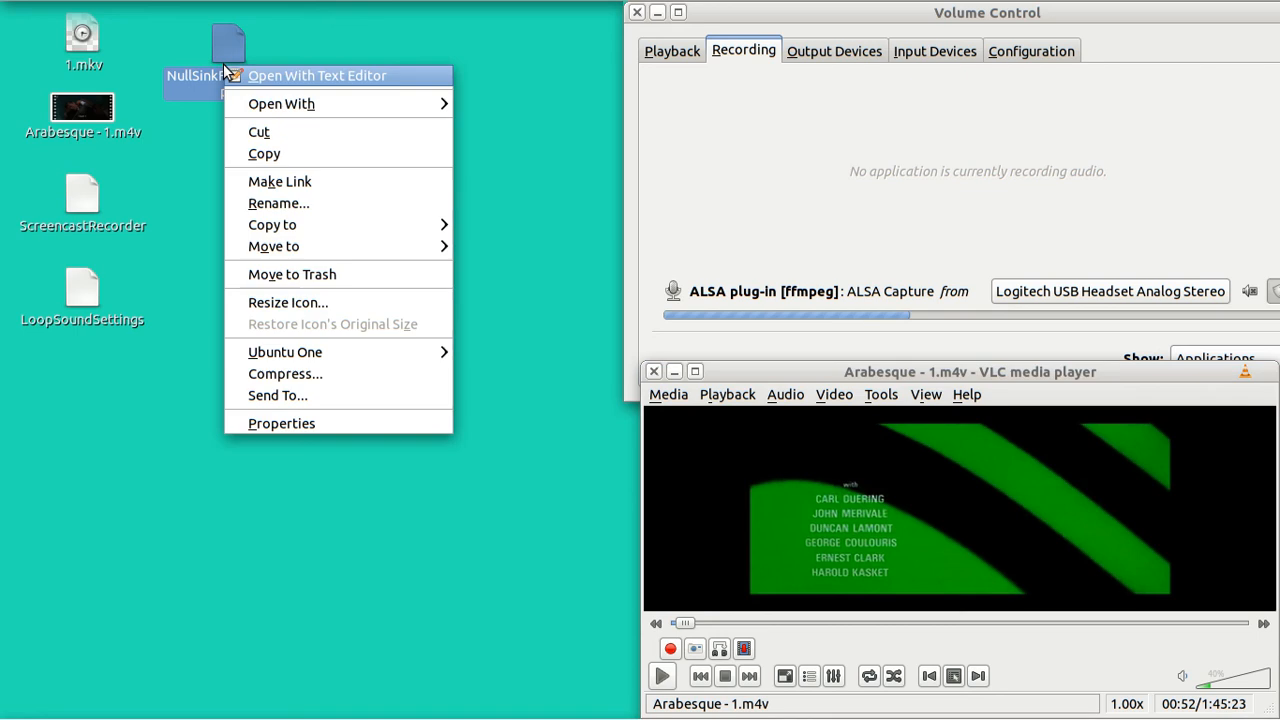
pyautogui.moveTo(277, 270)
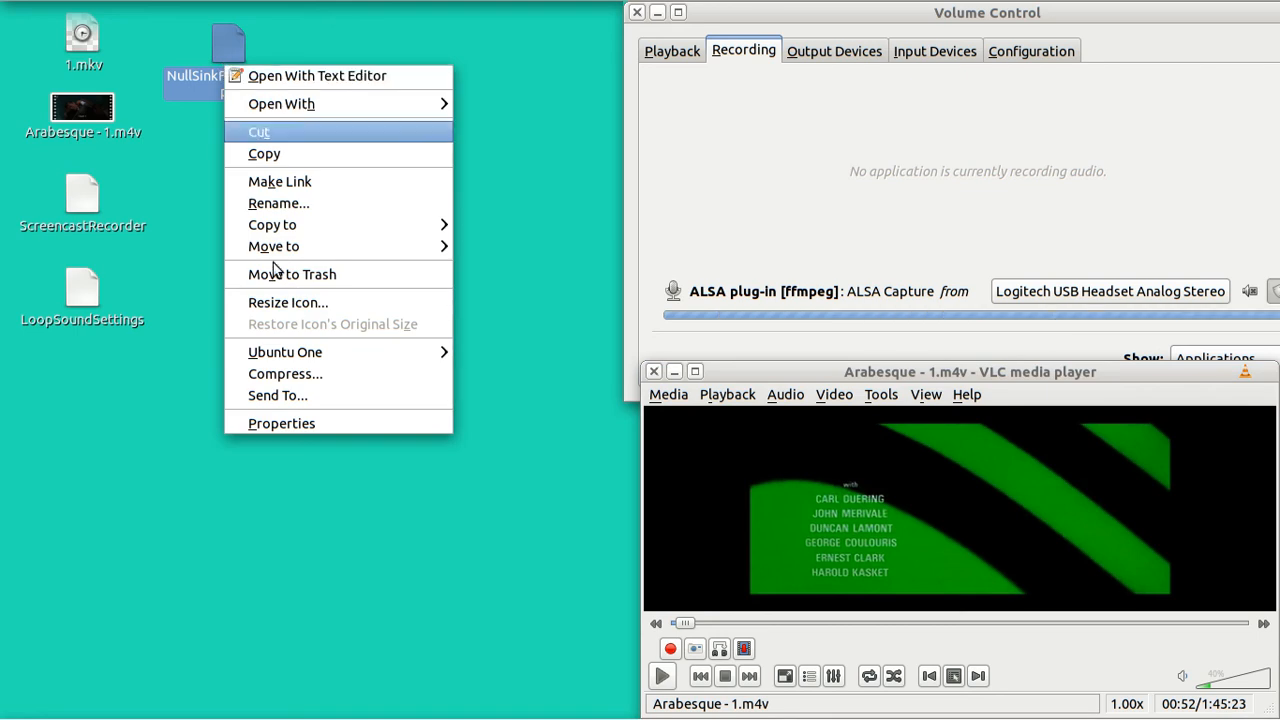
pyautogui.click(281, 423)
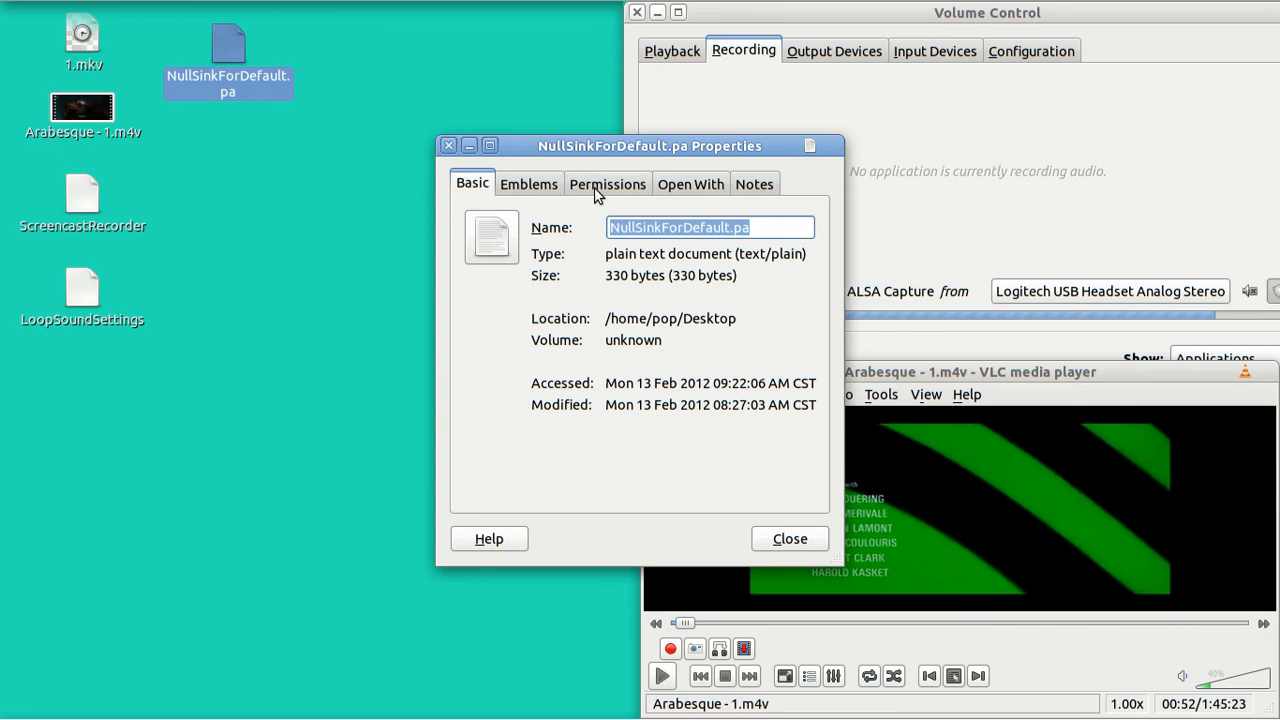
pyautogui.click(607, 184)
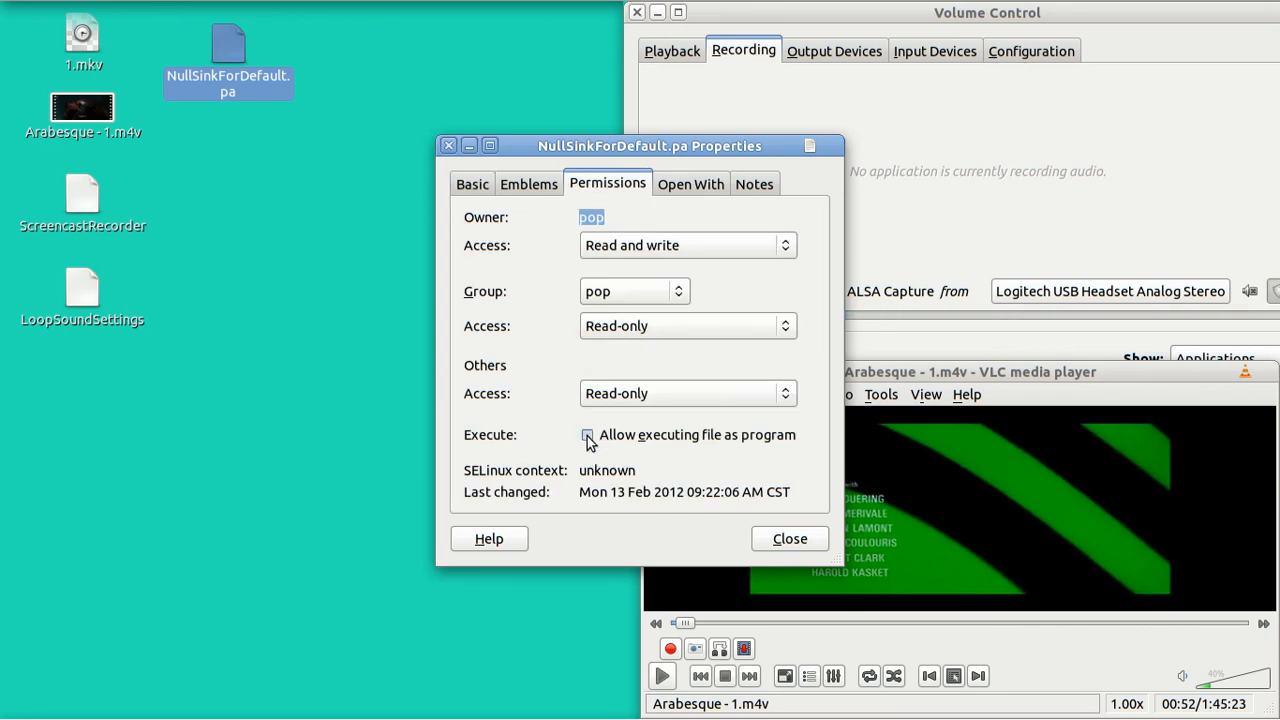
pyautogui.click(588, 435)
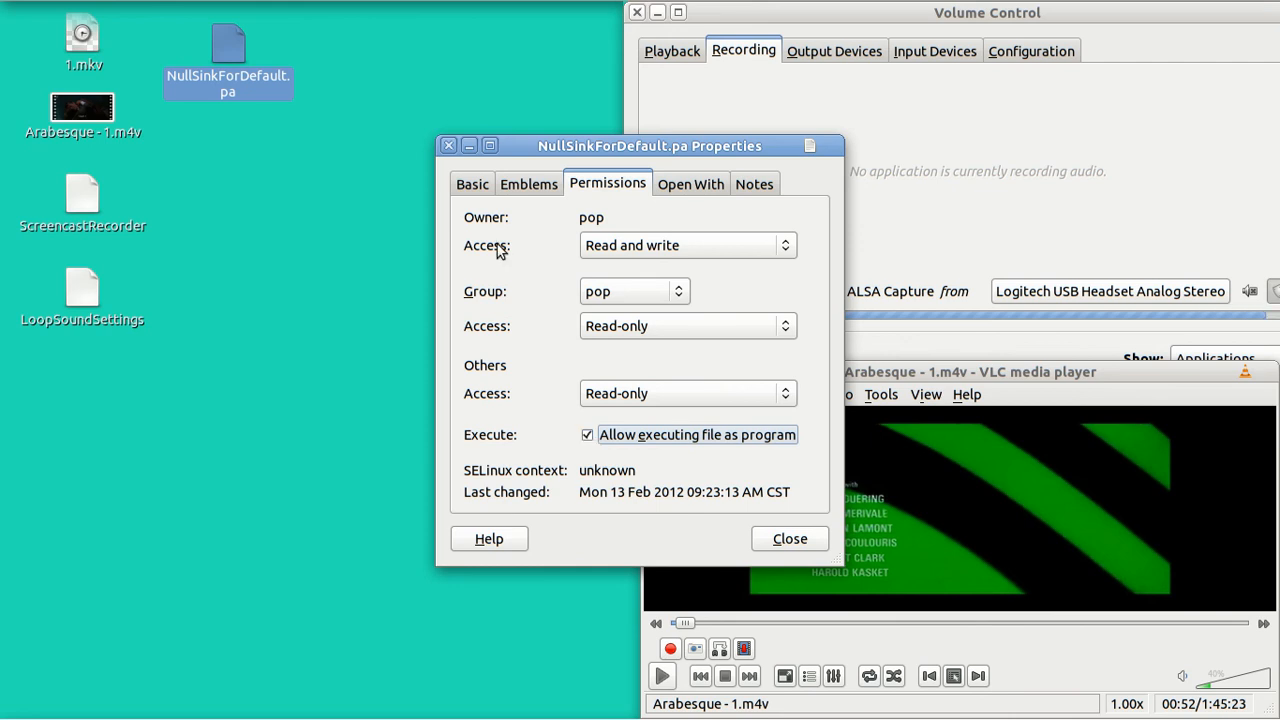
pyautogui.moveTo(450, 152)
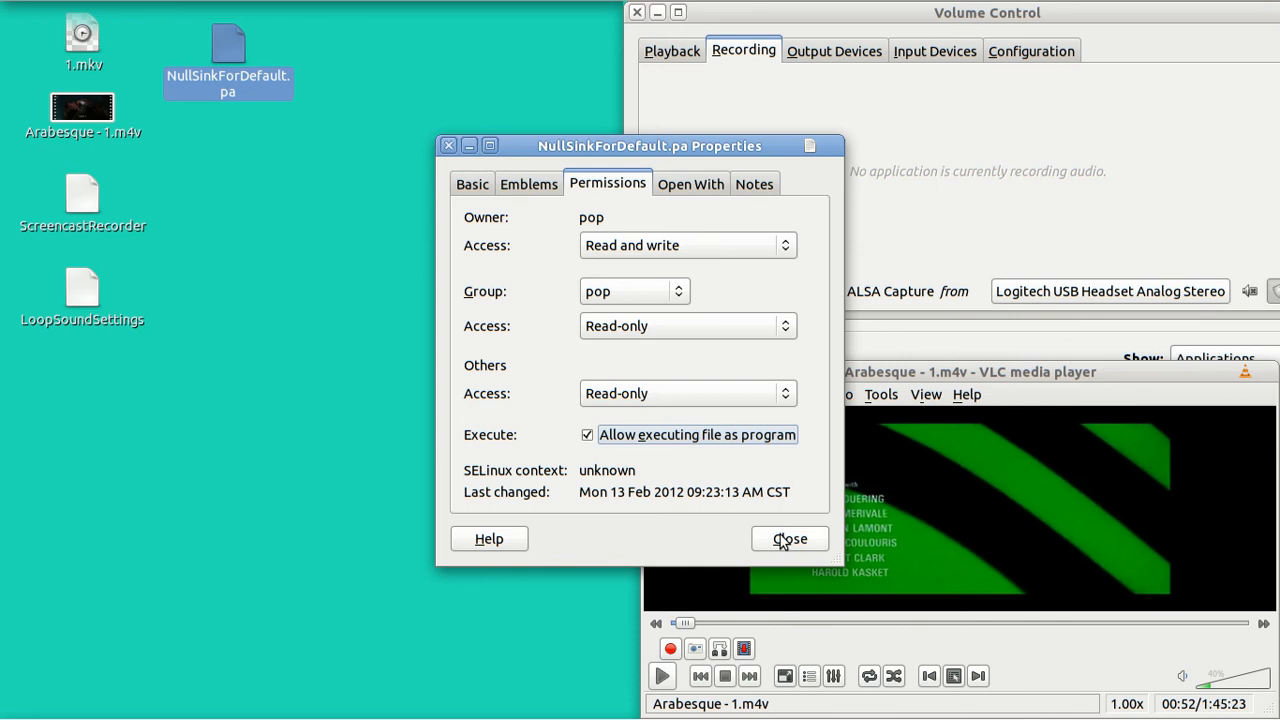
pyautogui.click(789, 538)
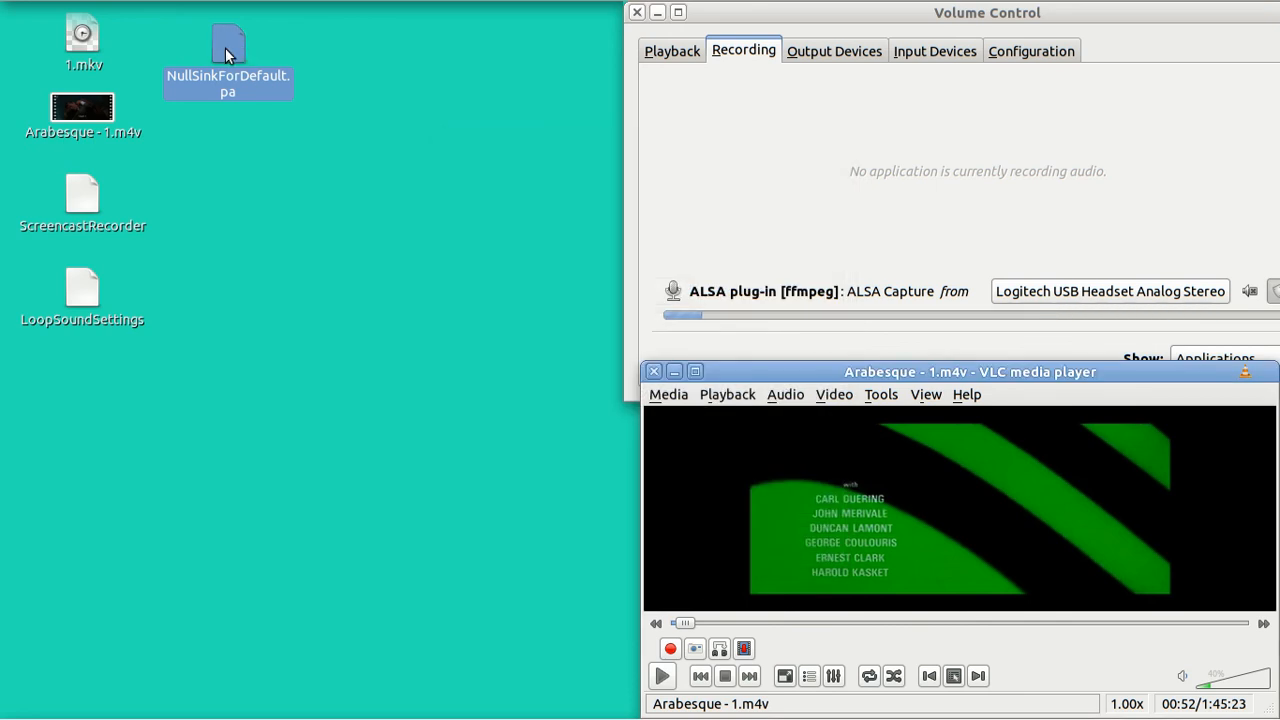
# - Run the NullSinkForDefault.pa script and list all streams on the Playback tab
pyautogui.doubleClick(227, 55)
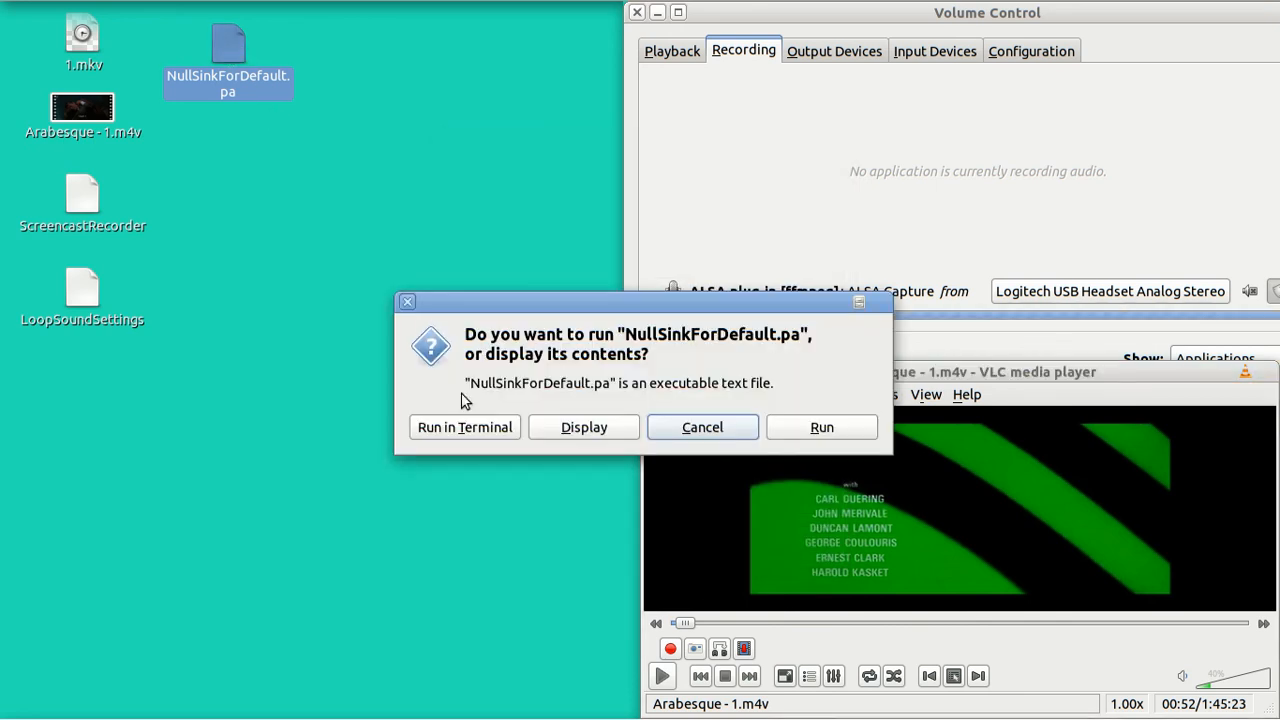
pyautogui.click(464, 427)
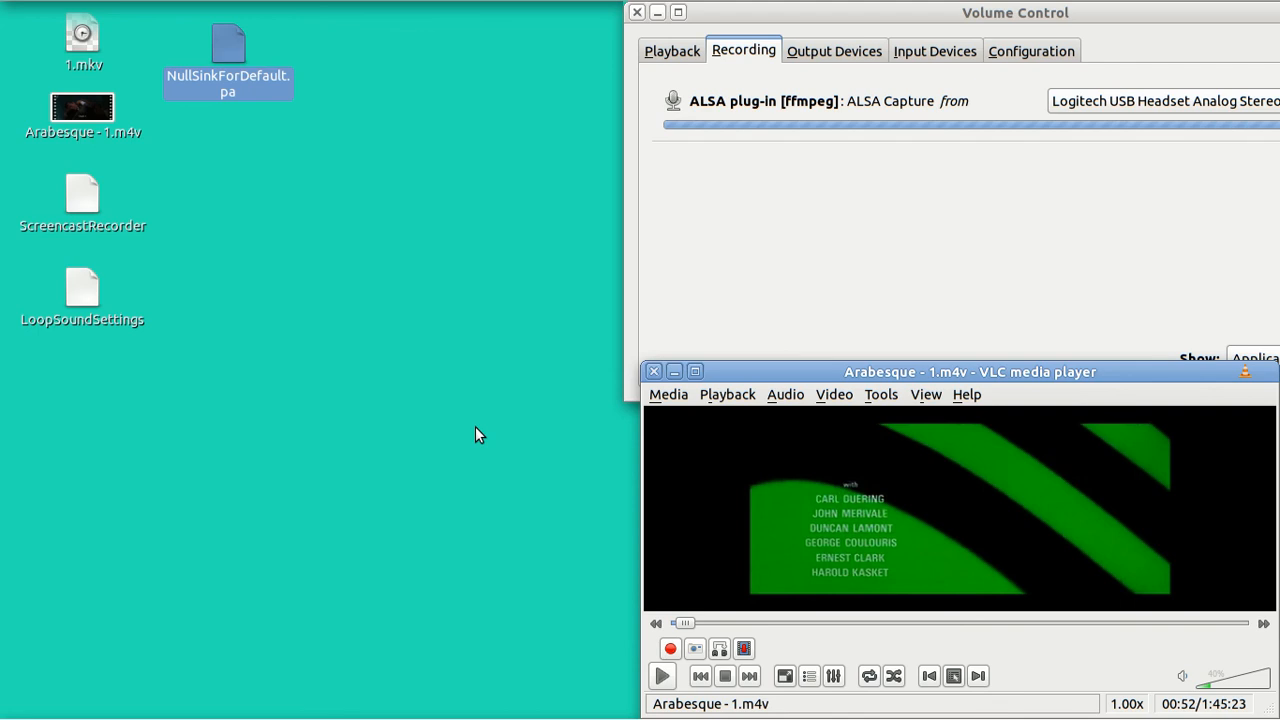
pyautogui.moveTo(651, 294)
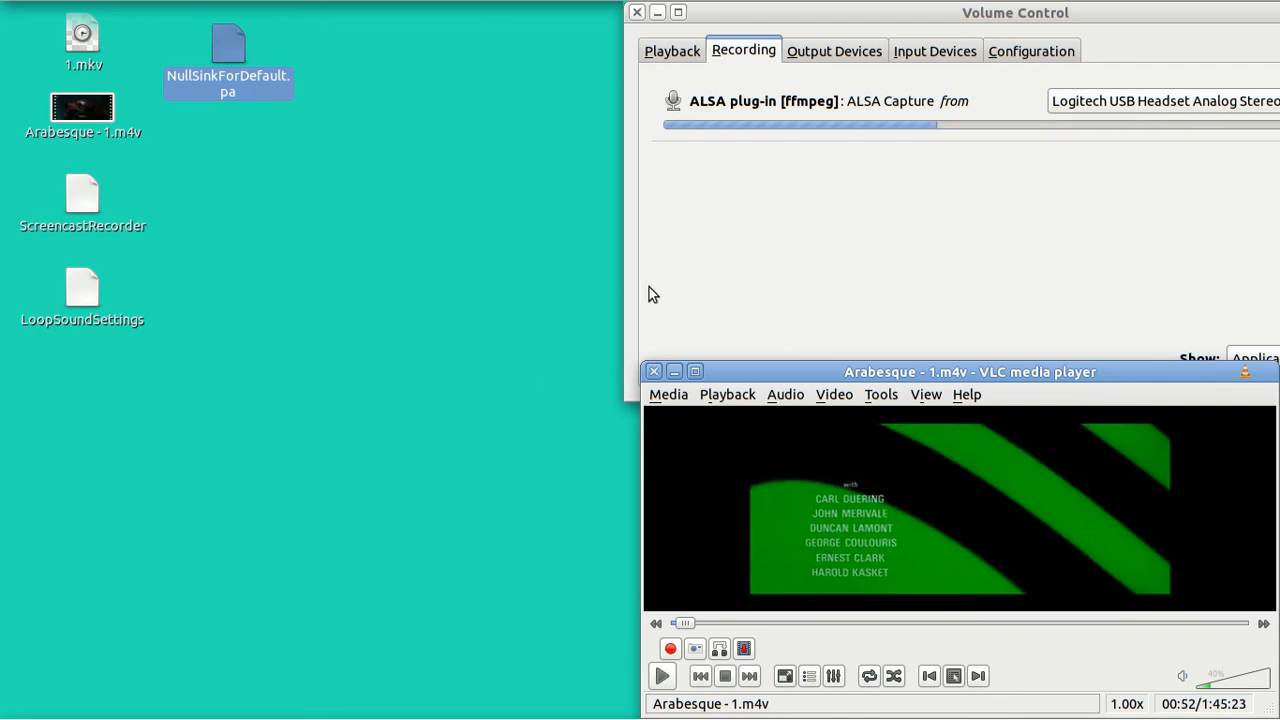
pyautogui.click(672, 51)
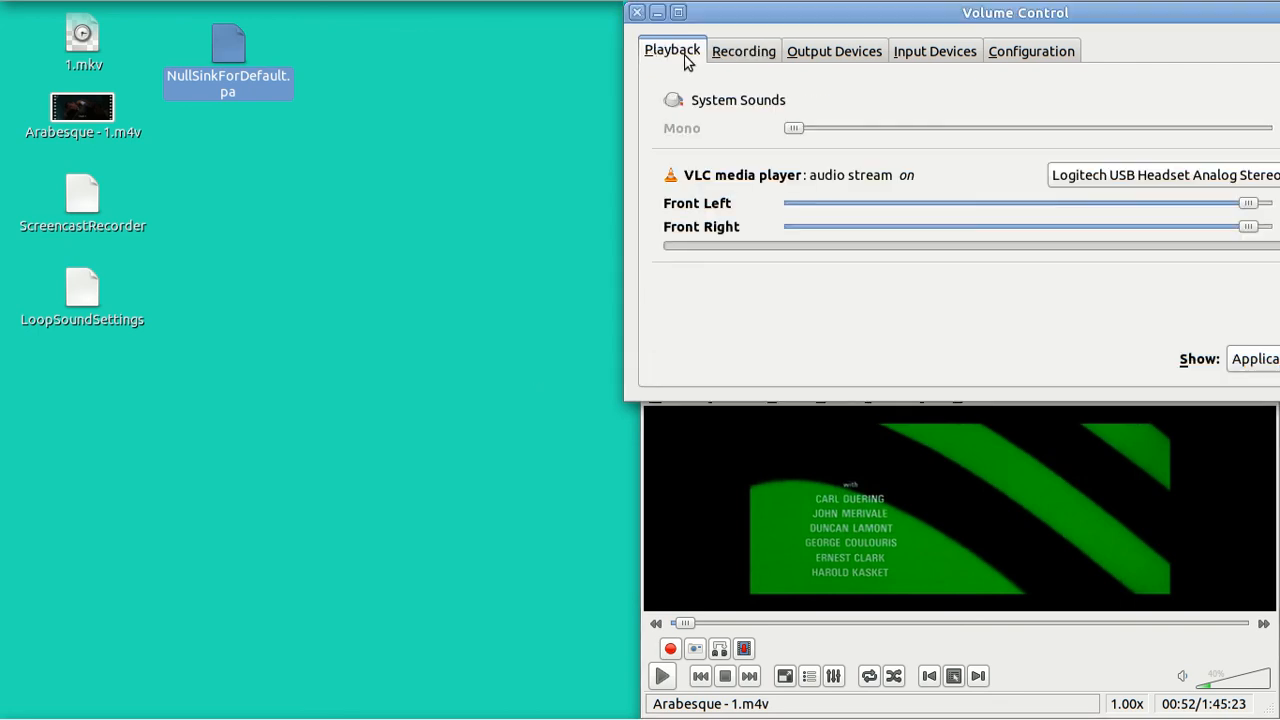
pyautogui.moveTo(818, 92)
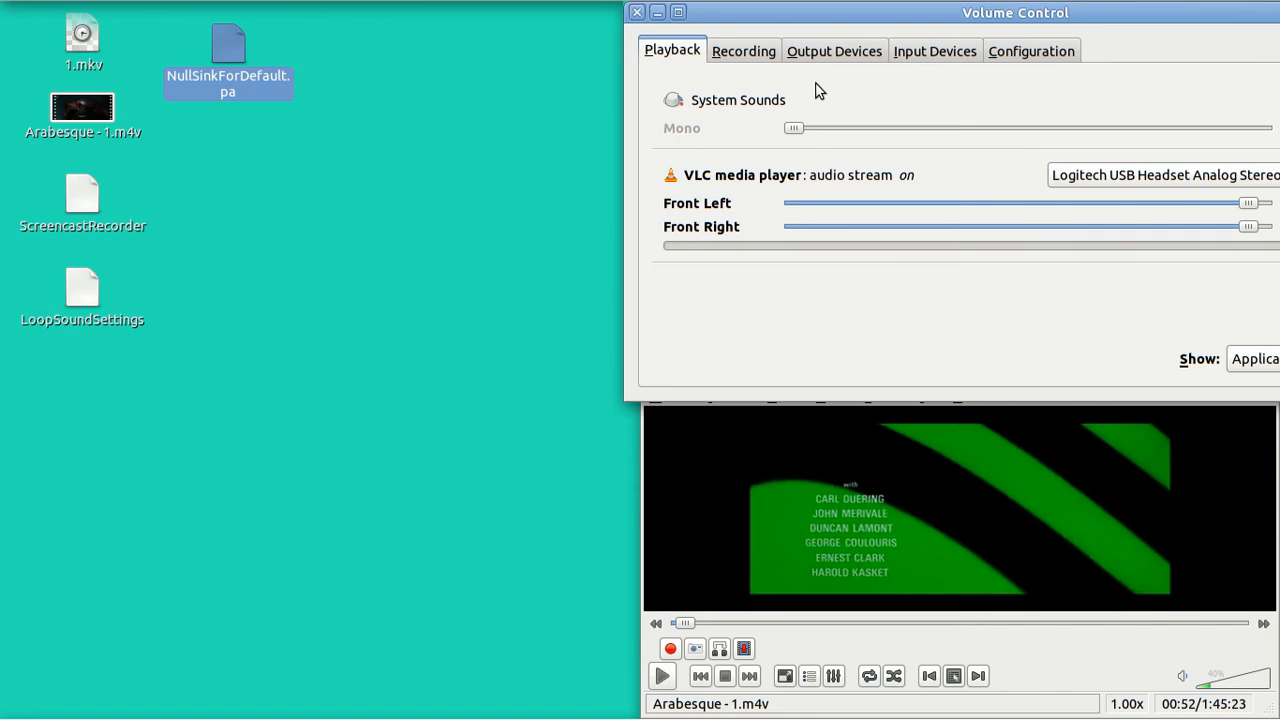
pyautogui.moveTo(1150, 316)
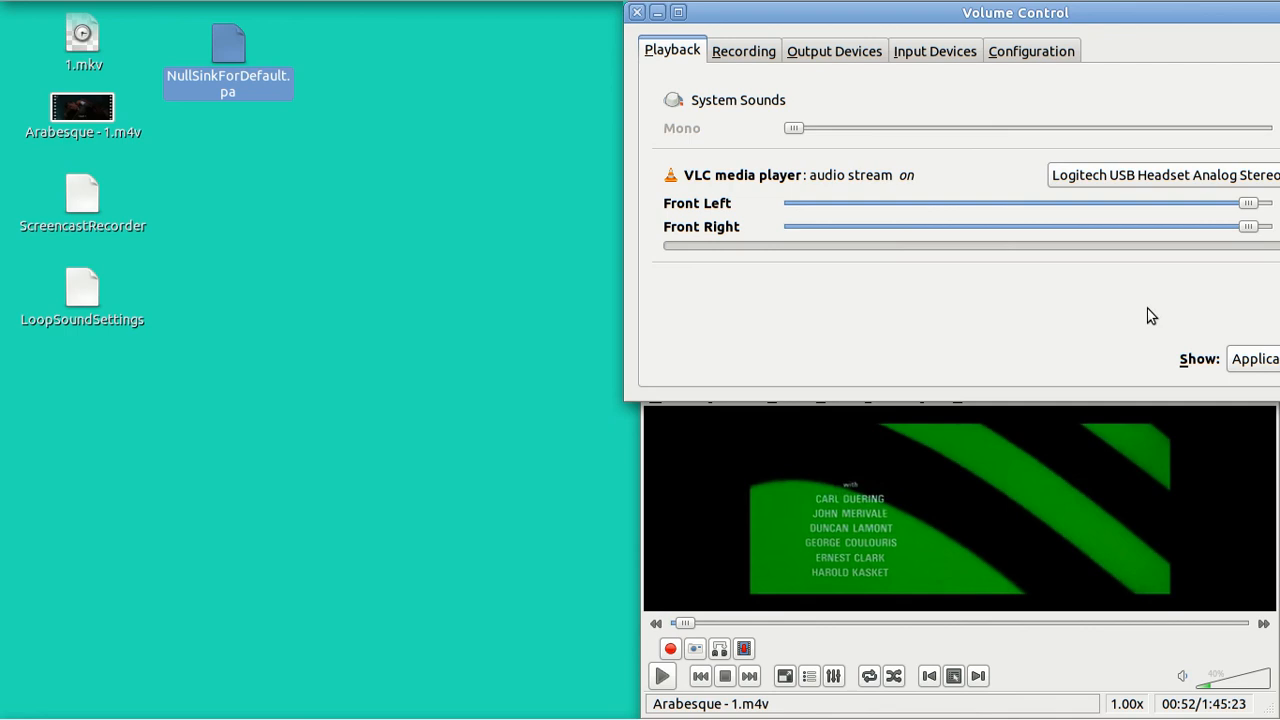
pyautogui.click(1255, 358)
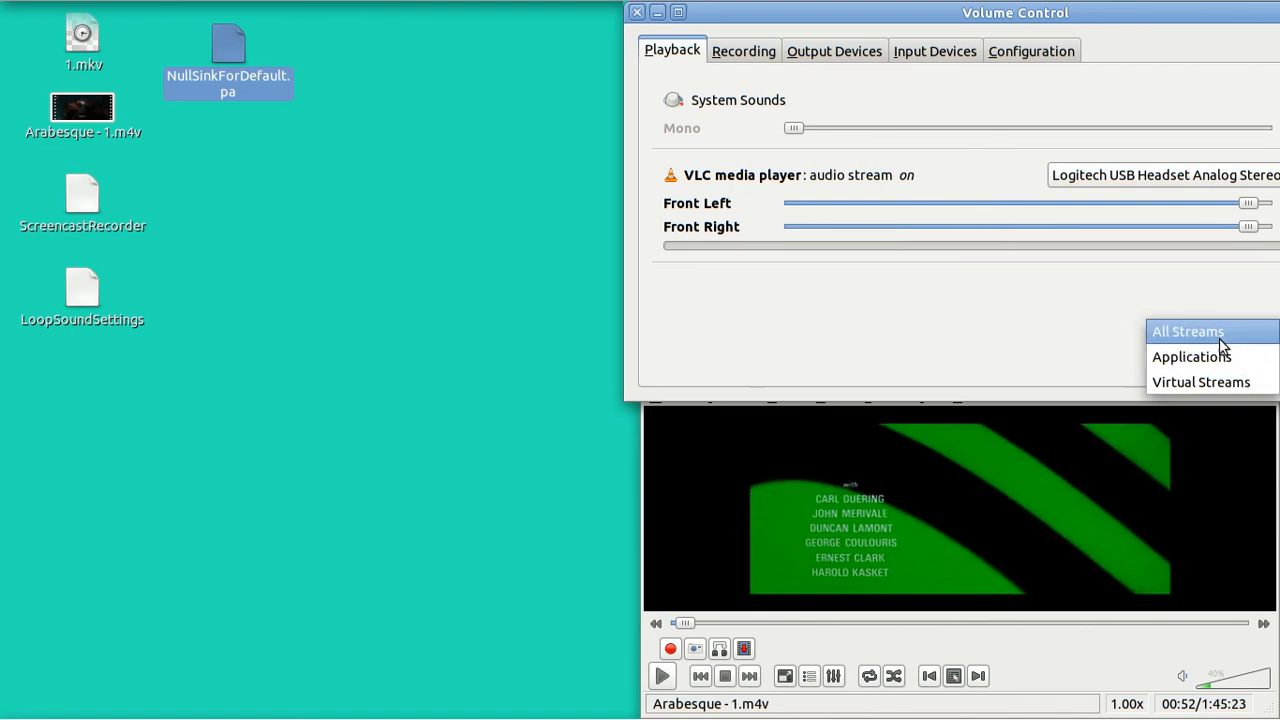
pyautogui.click(1188, 331)
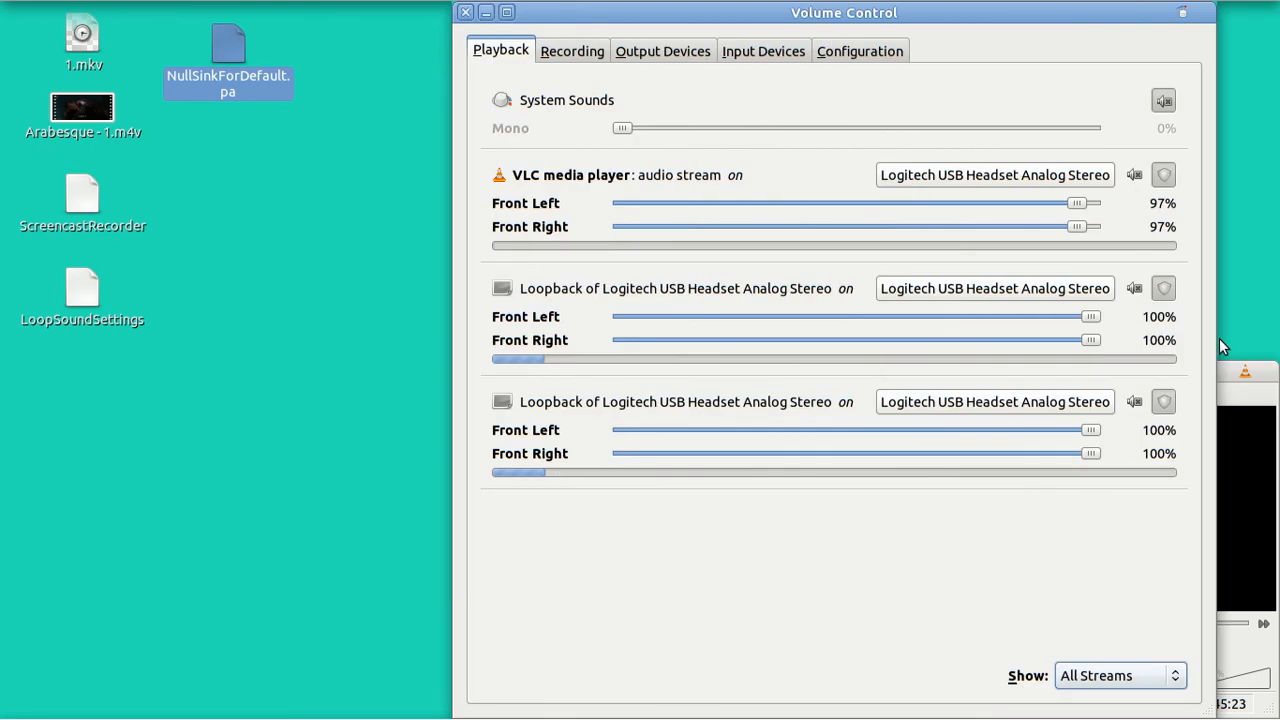
pyautogui.moveTo(1060, 293)
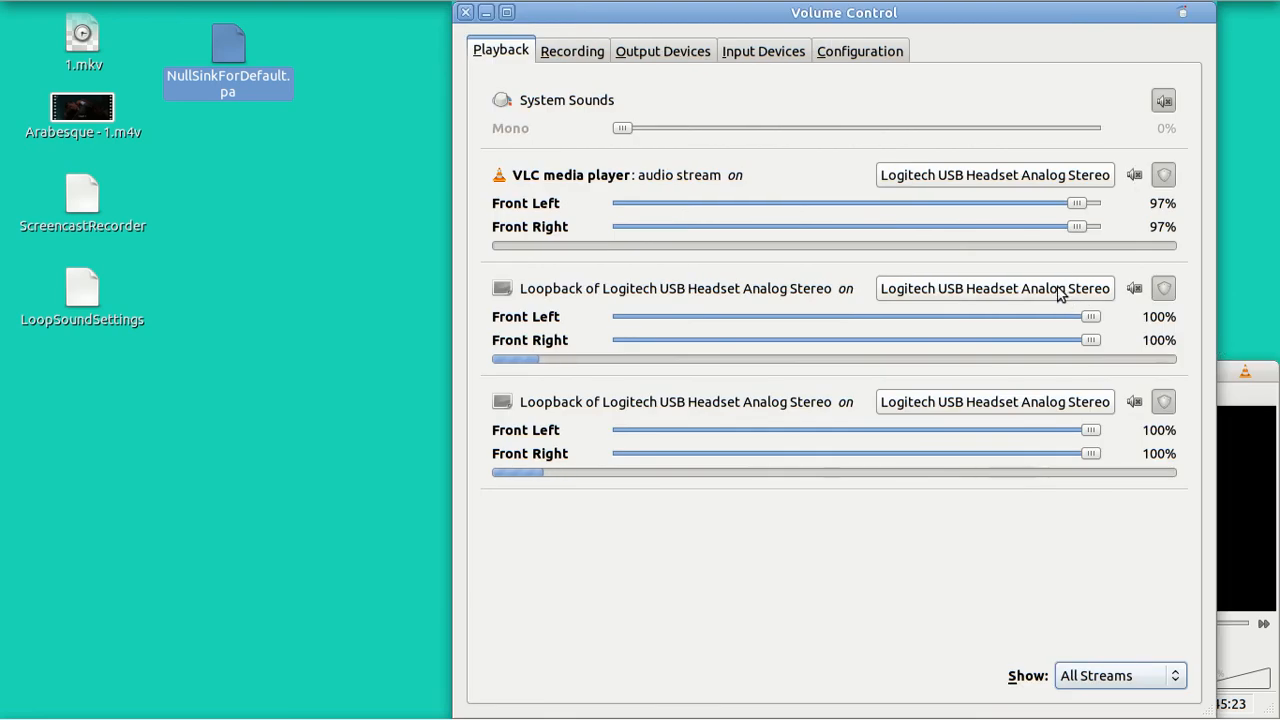
# - Route both Logitech headset loopback playback streams to Null Output
pyautogui.click(994, 288)
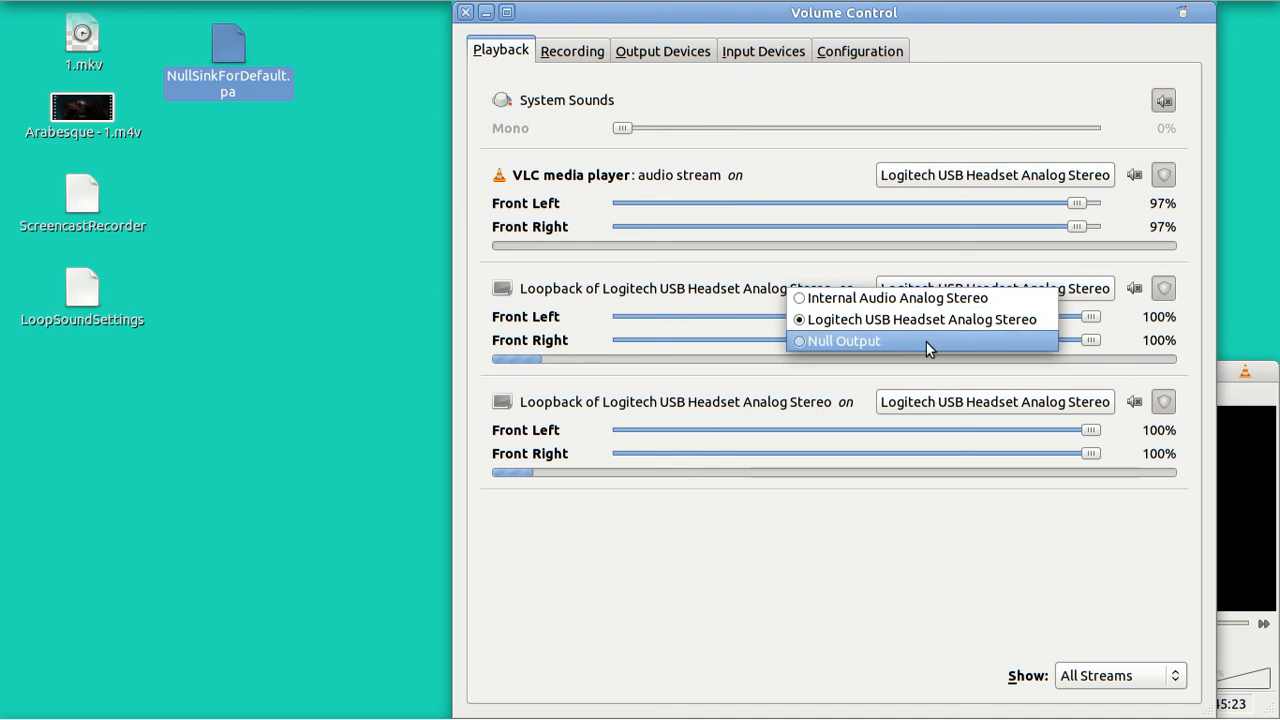
pyautogui.click(842, 340)
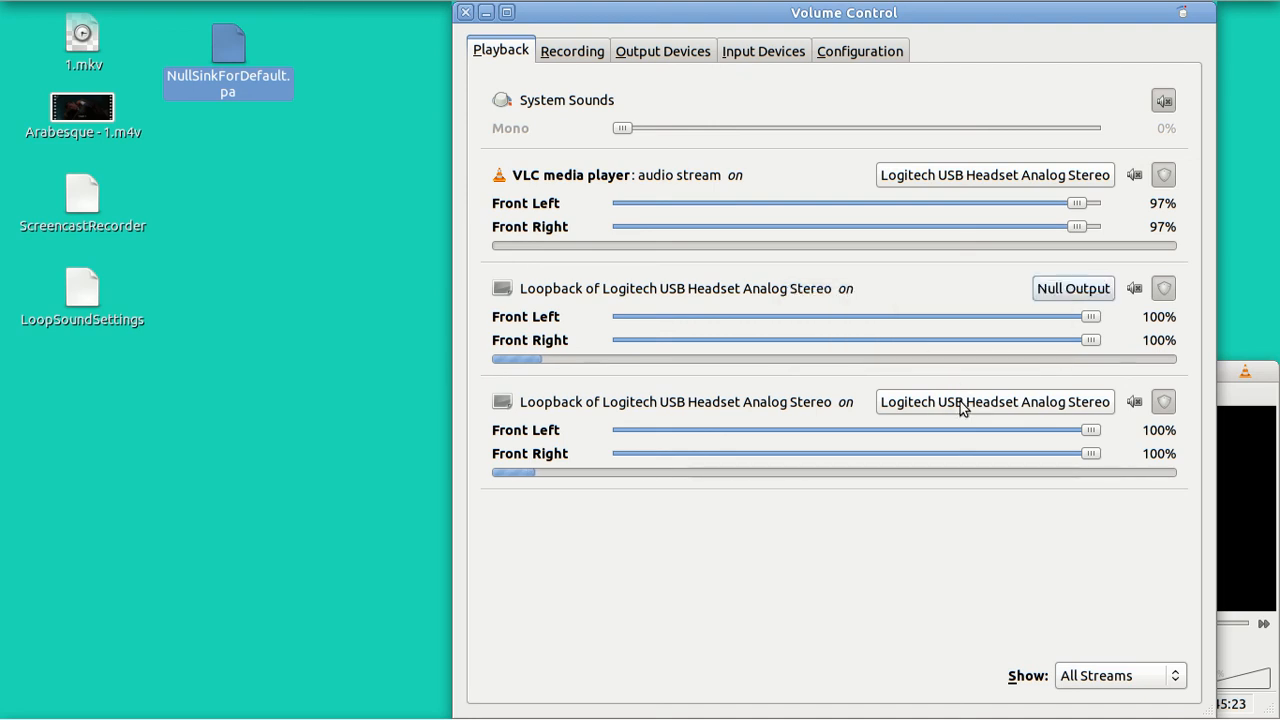
pyautogui.click(994, 401)
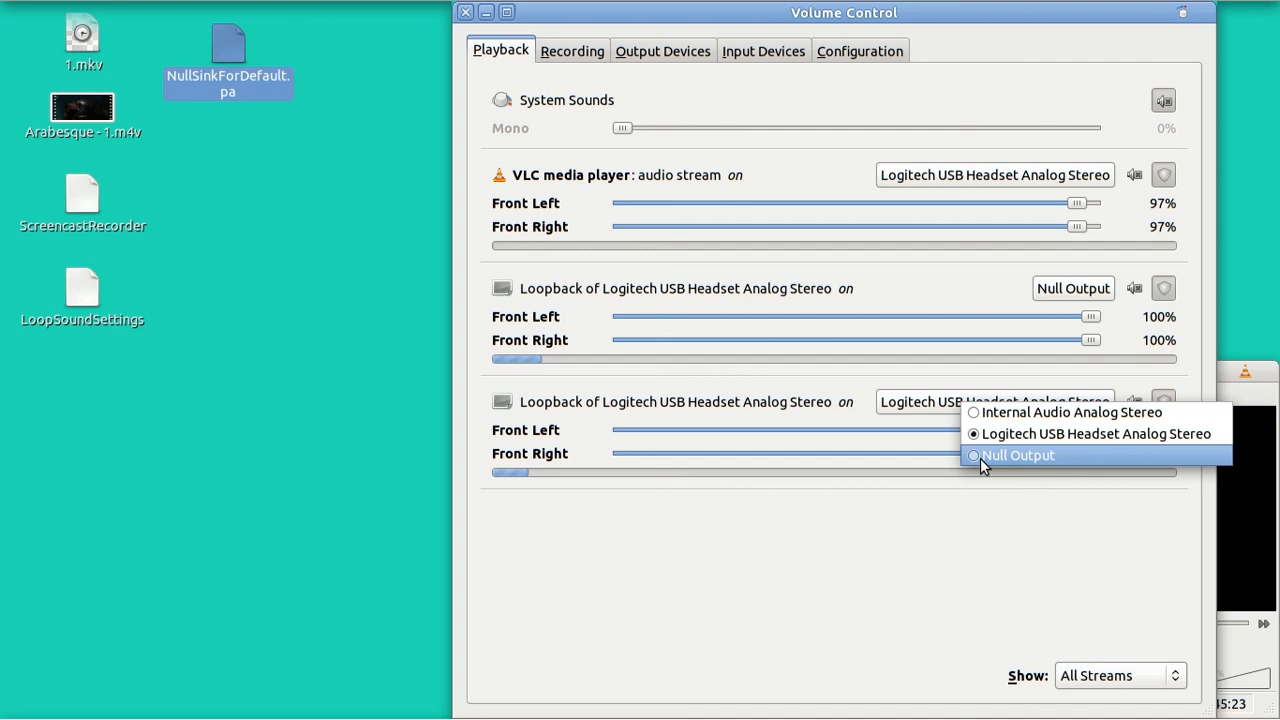
pyautogui.click(1018, 455)
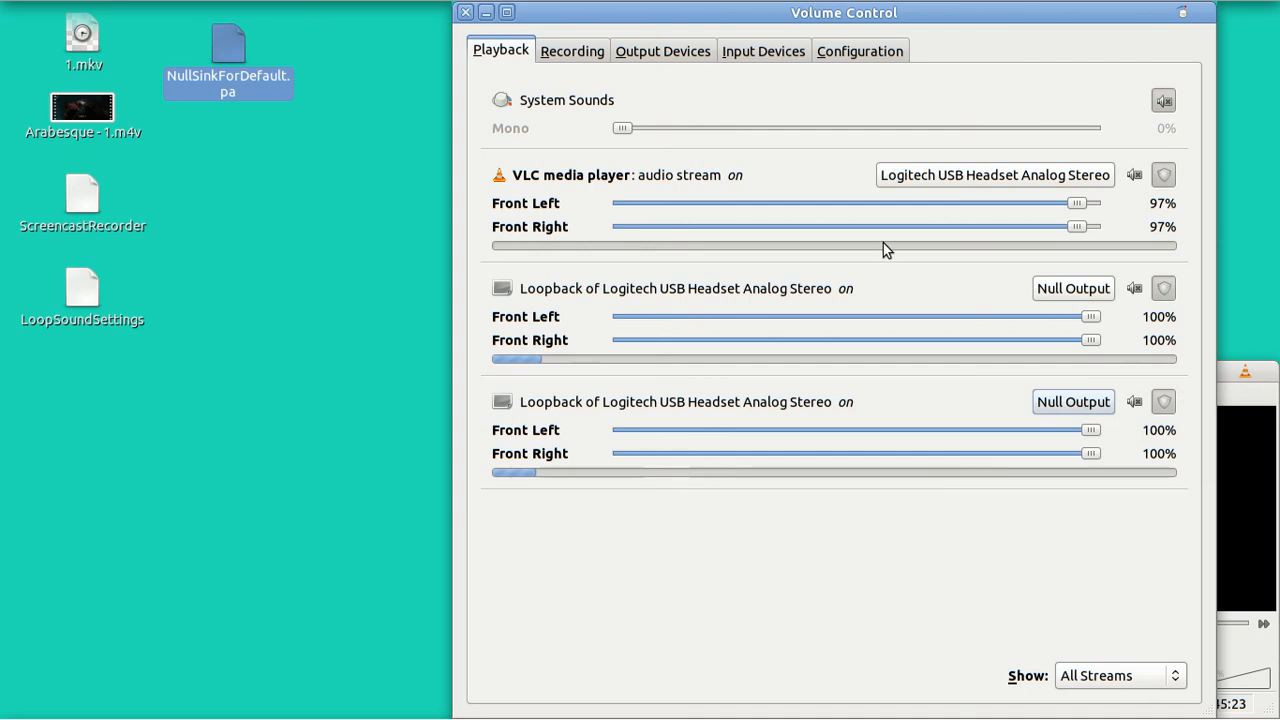
pyautogui.moveTo(797, 261)
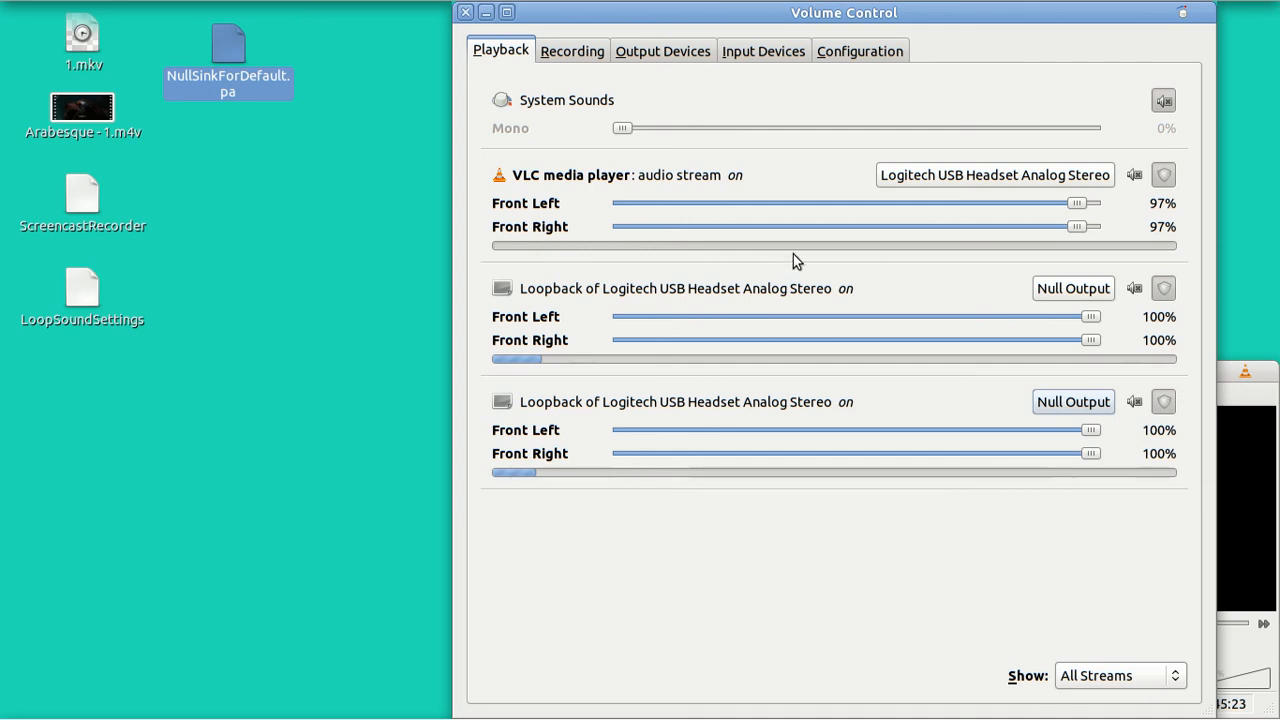
pyautogui.moveTo(583, 100)
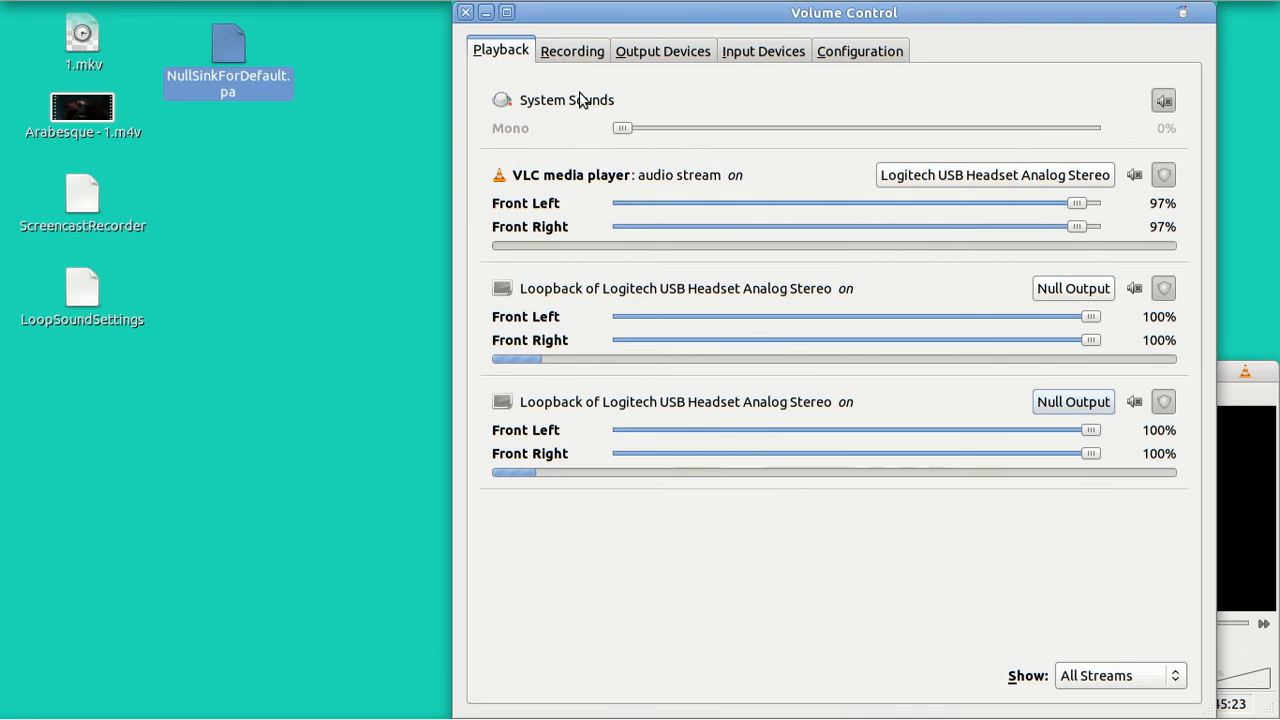
pyautogui.click(572, 51)
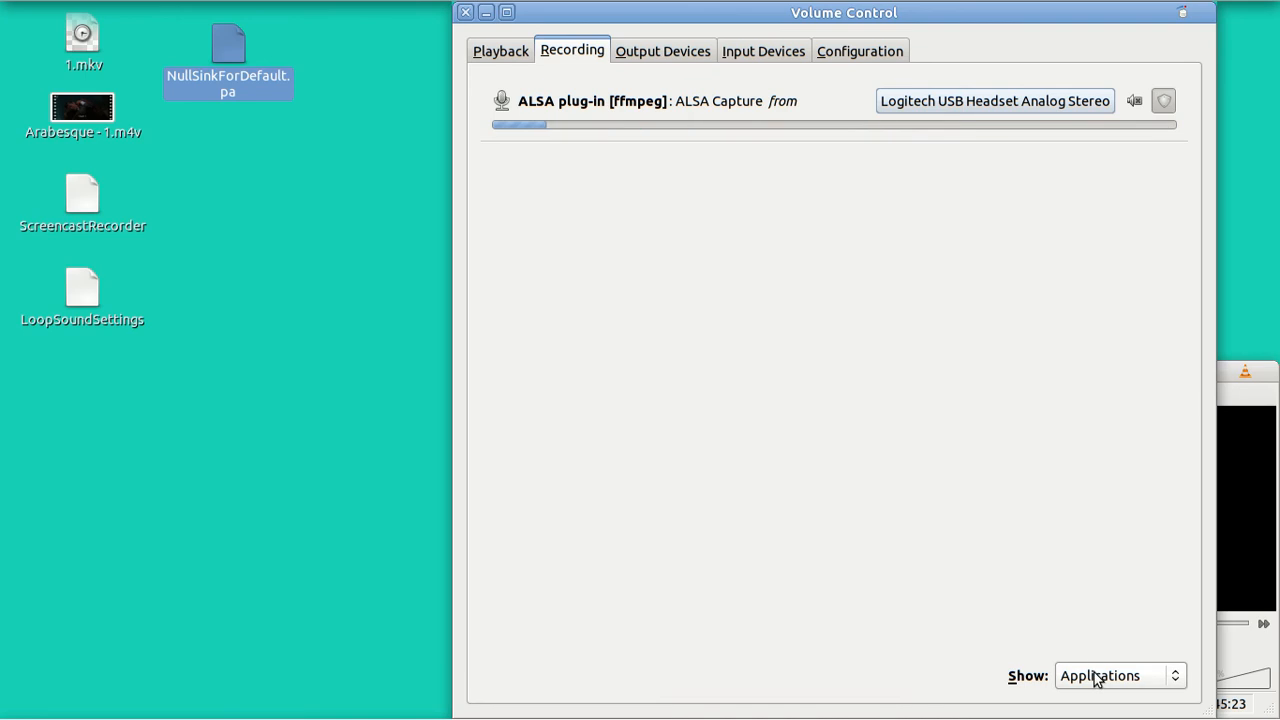
# - Show All Streams on the Recording tab and open LoopSoundSettings in gedit
pyautogui.click(1118, 675)
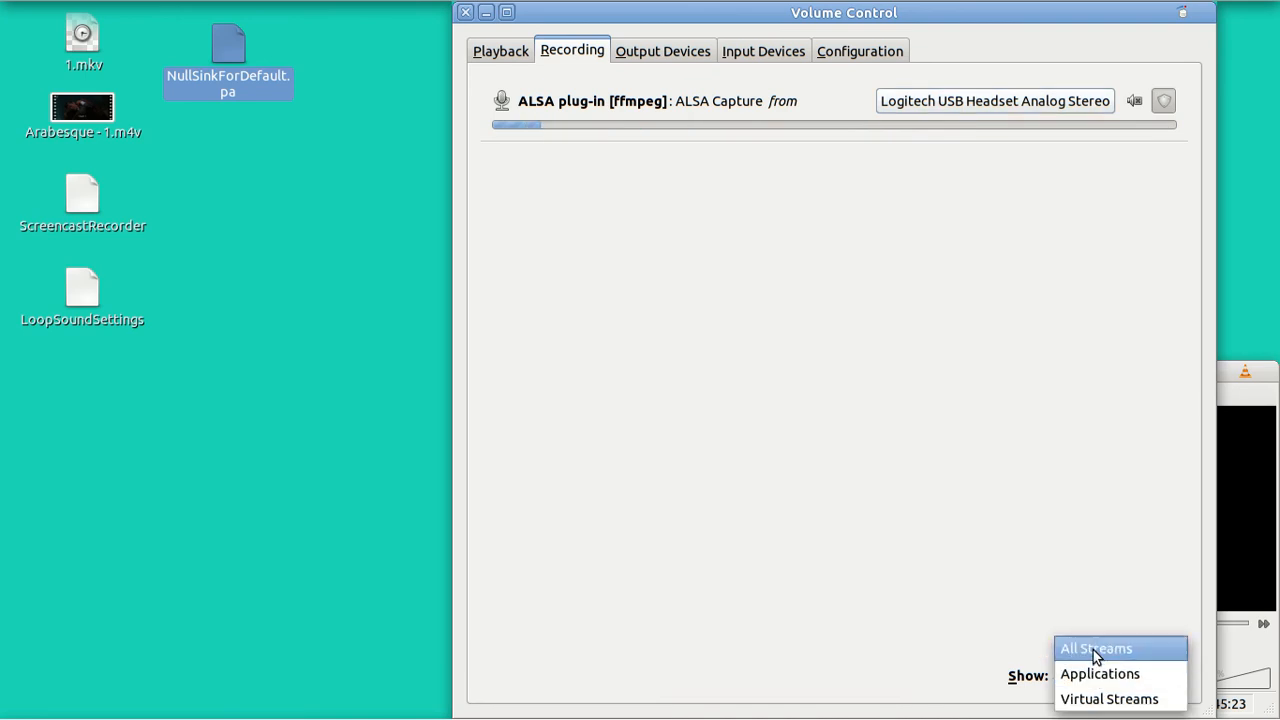
pyautogui.click(1095, 648)
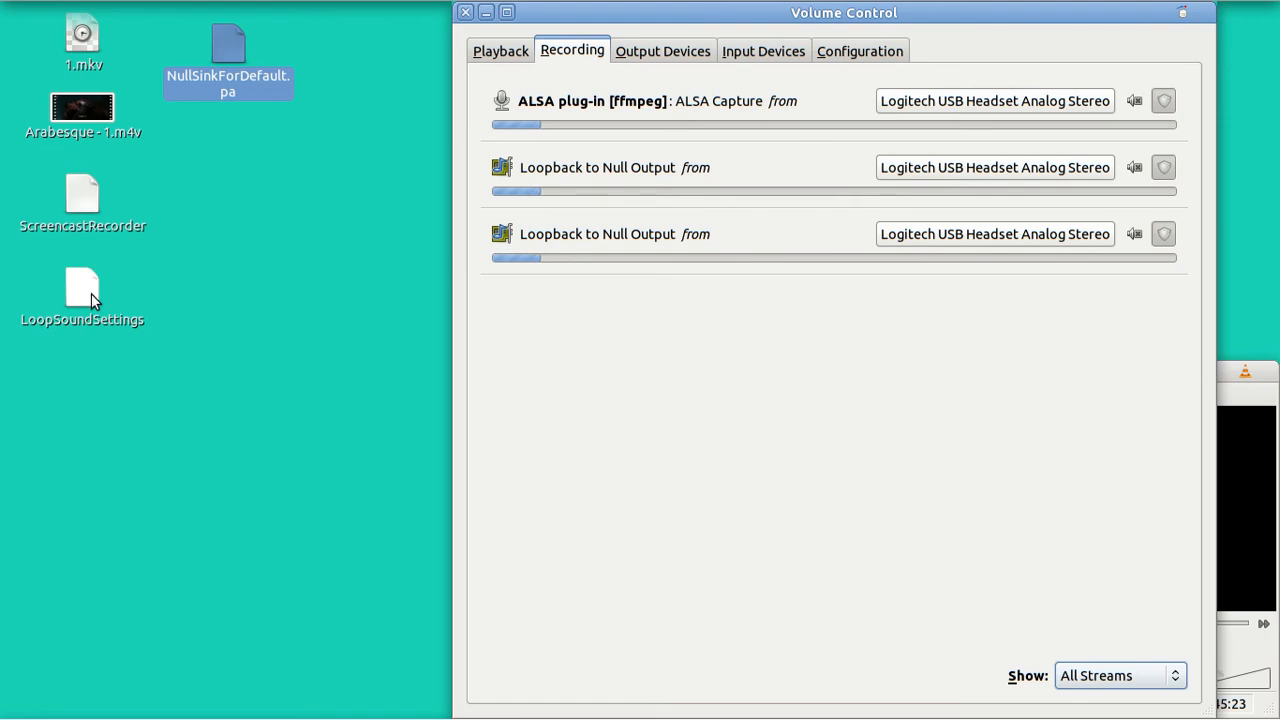
pyautogui.click(82, 290)
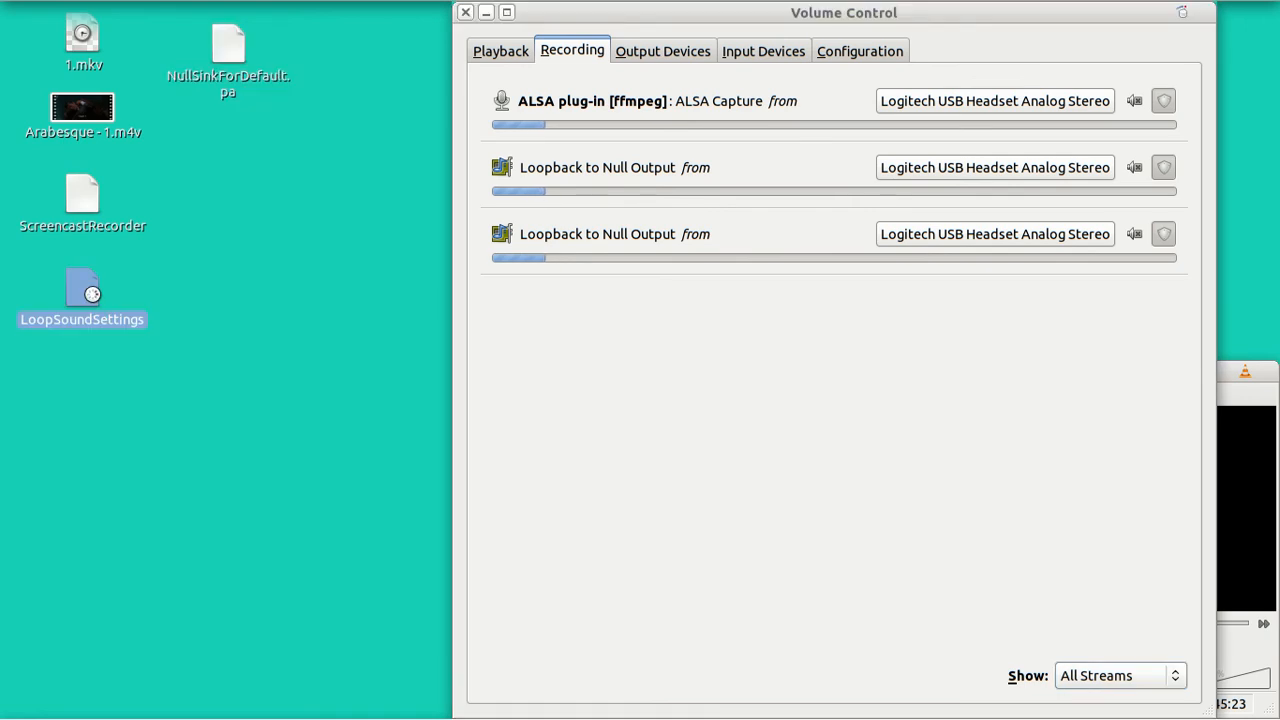
pyautogui.doubleClick(82, 290)
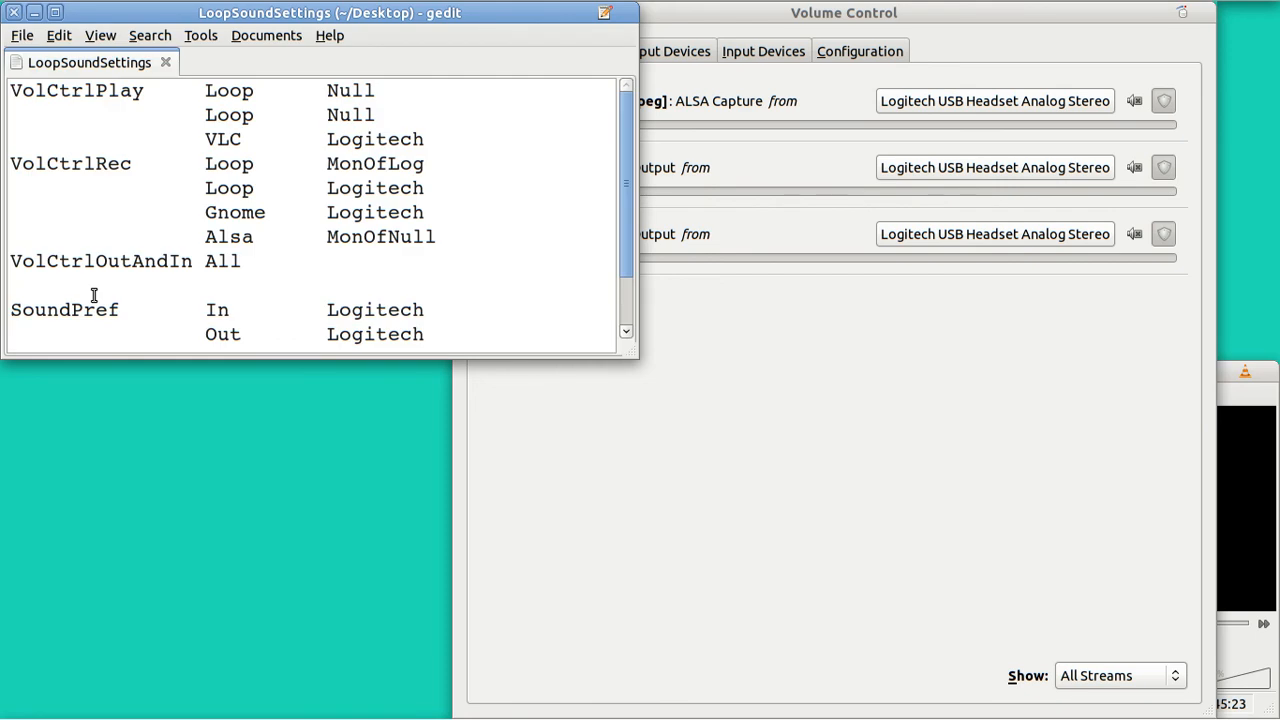
pyautogui.moveTo(710, 162)
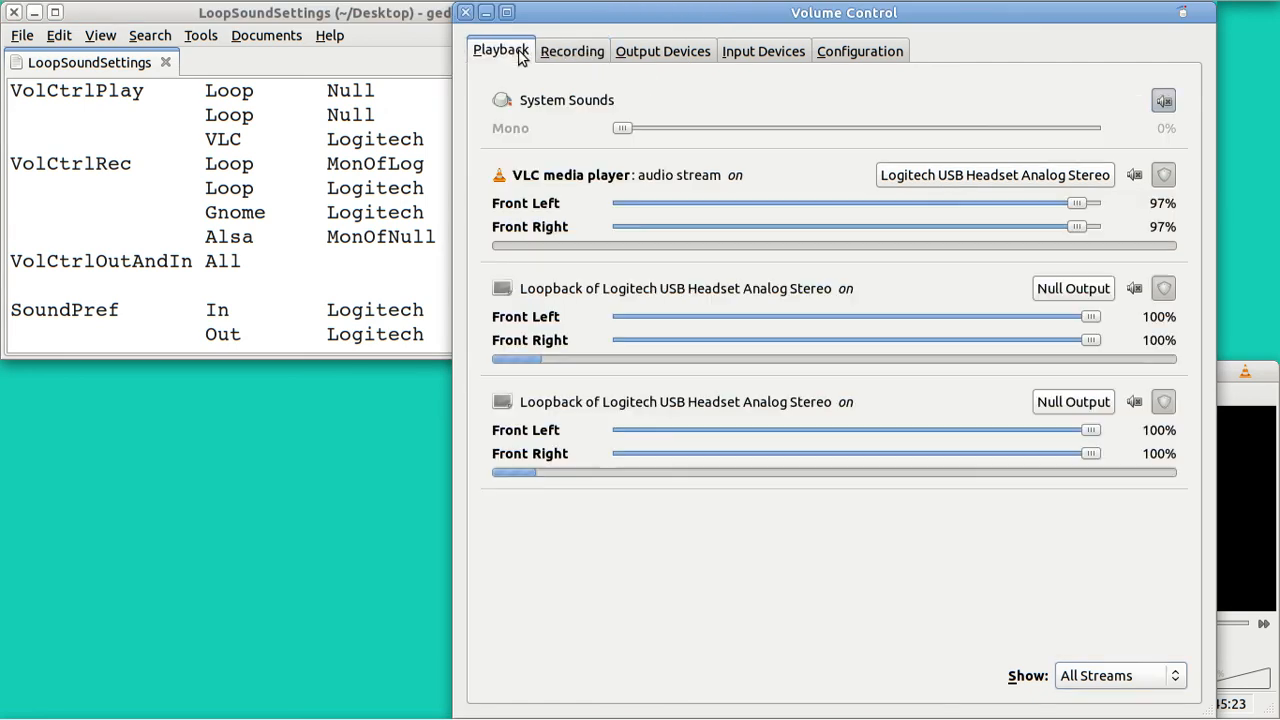
pyautogui.moveTo(970, 298)
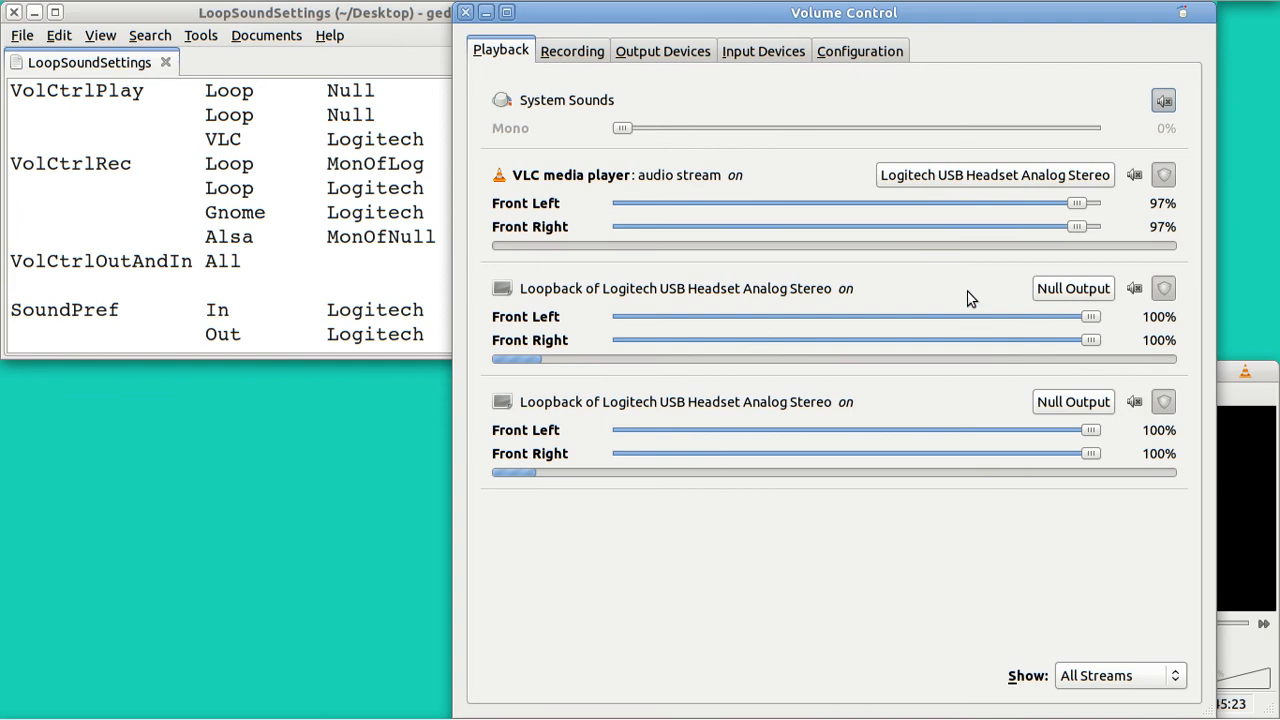
pyautogui.moveTo(1024, 268)
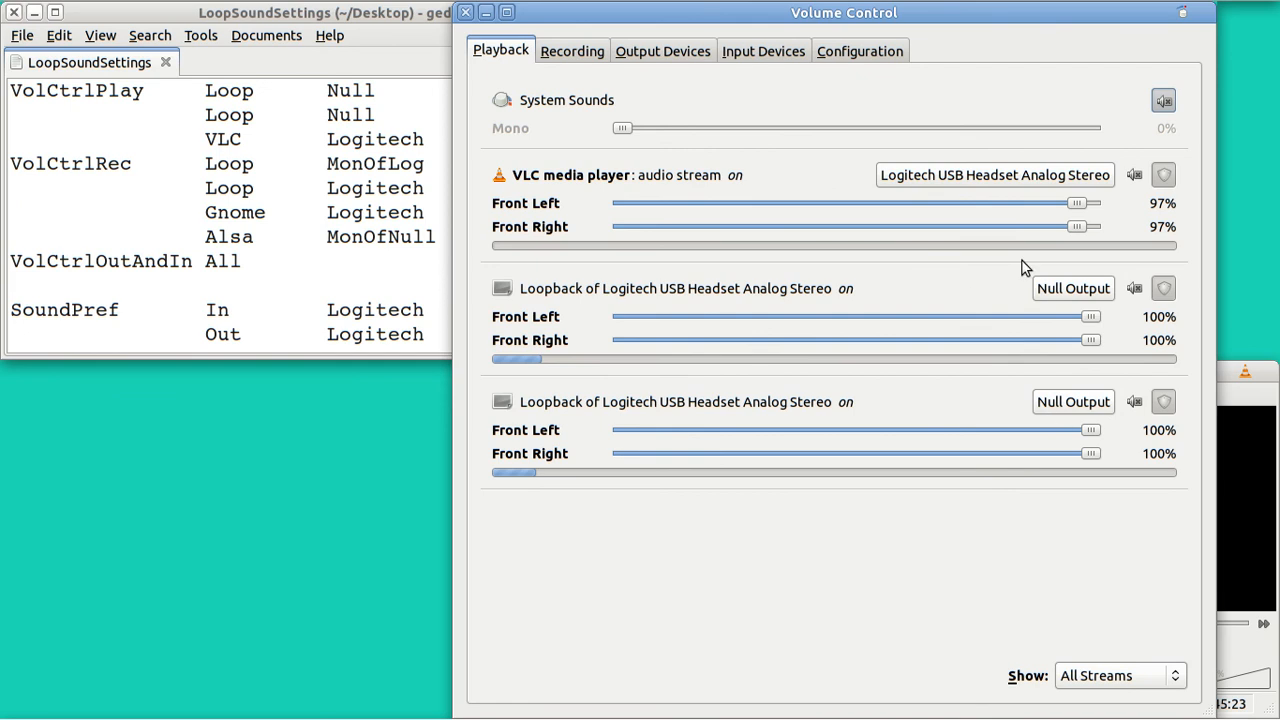
pyautogui.moveTo(615, 145)
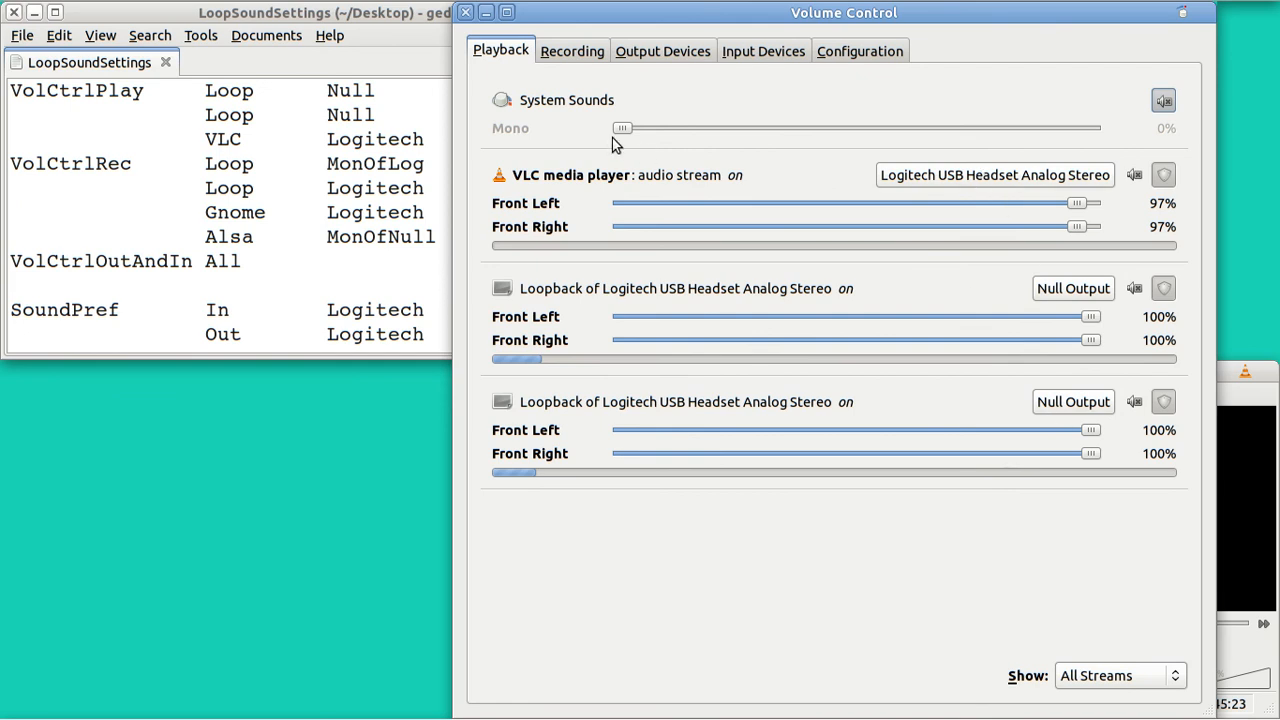
pyautogui.moveTo(572, 51)
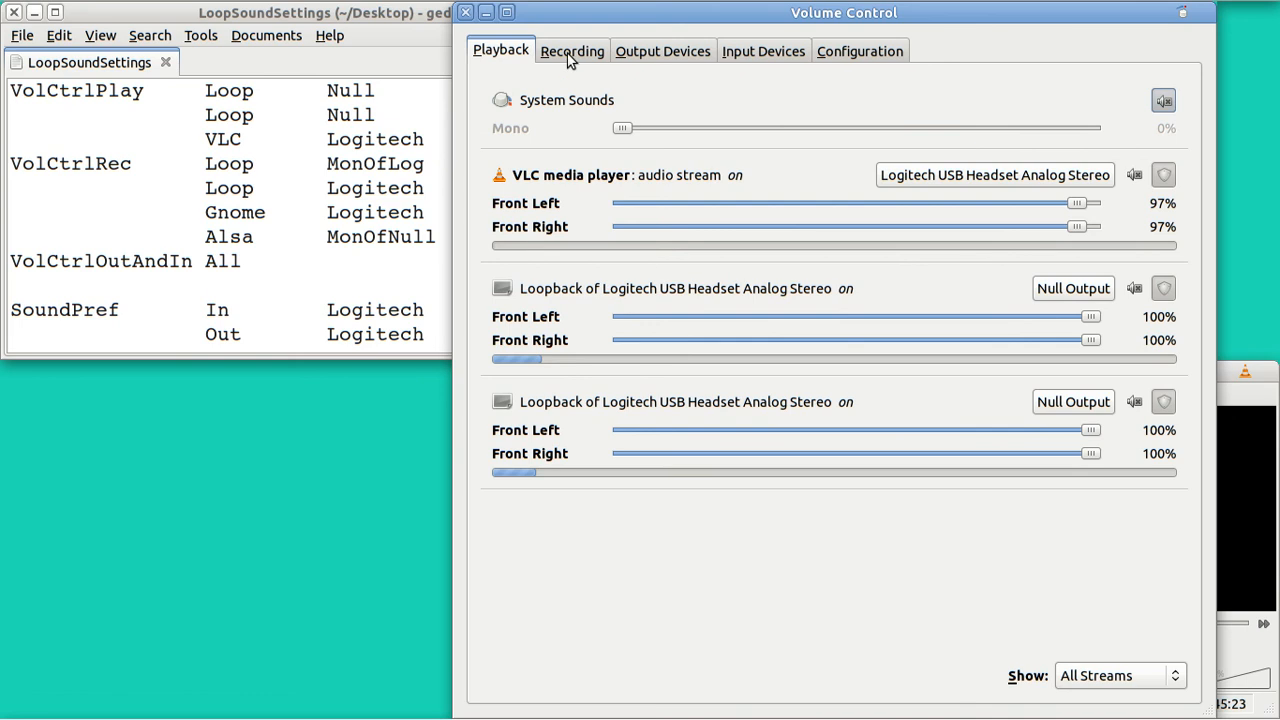
# - Set ffmpeg's ALSA capture to record from Monitor of Null Output
pyautogui.click(572, 51)
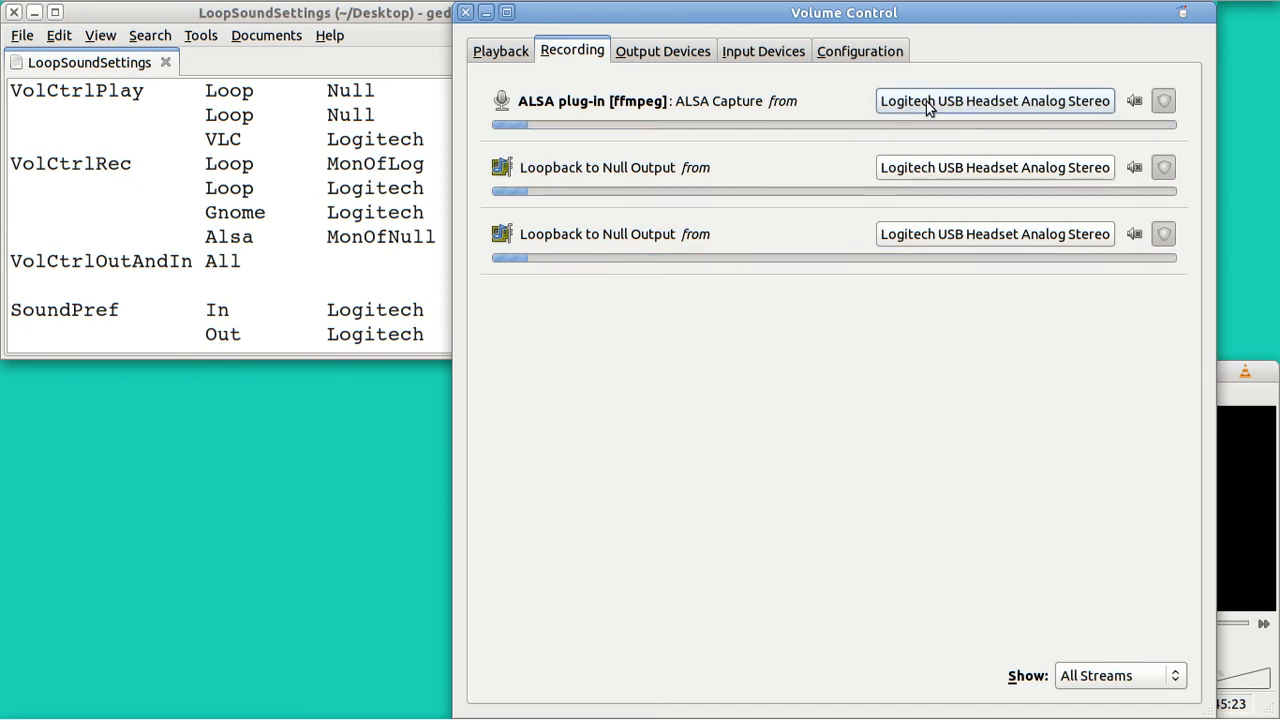
pyautogui.click(994, 100)
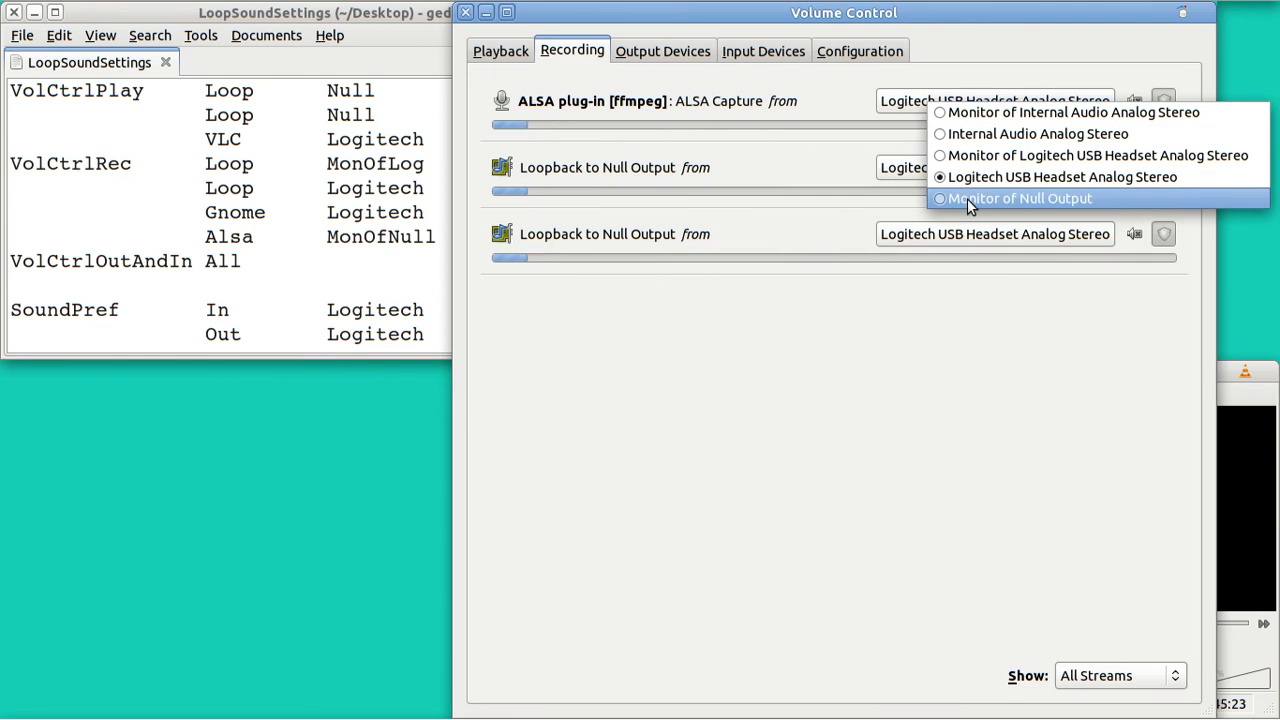
pyautogui.click(1021, 198)
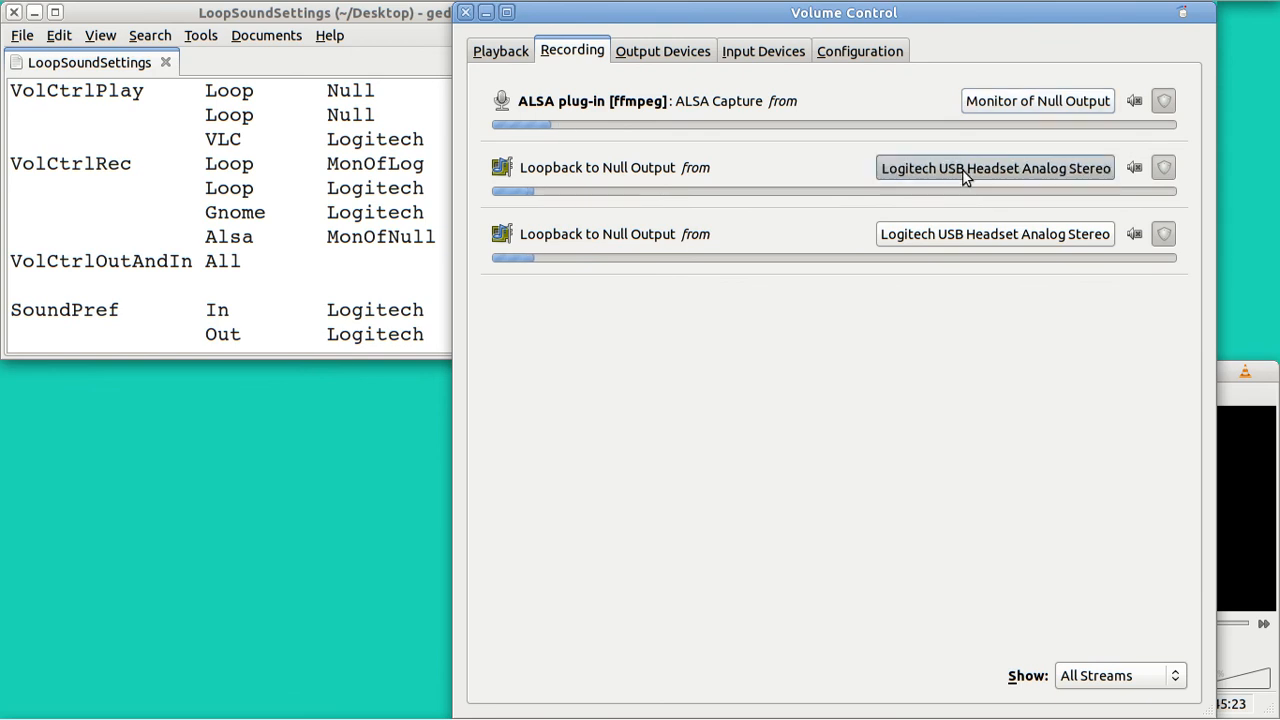
# - Make the first loopback record from Monitor of Logitech USB Headset Analog Stereo
pyautogui.click(994, 167)
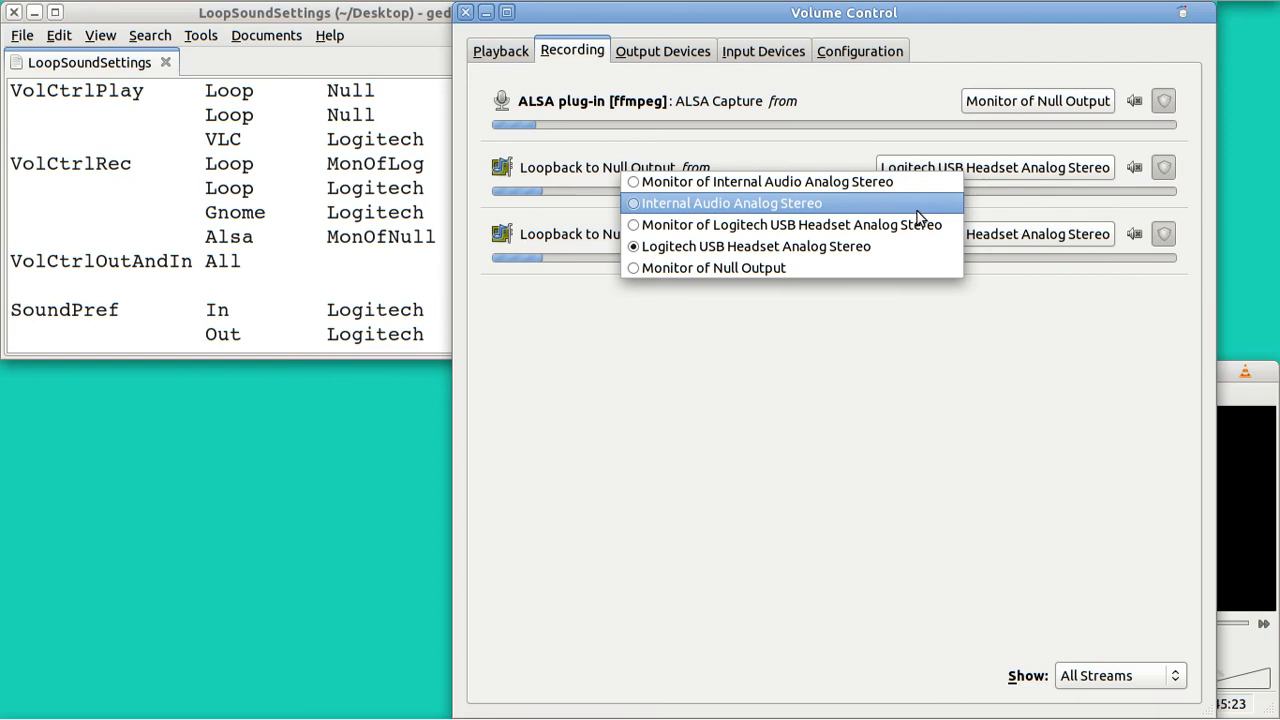
pyautogui.click(790, 224)
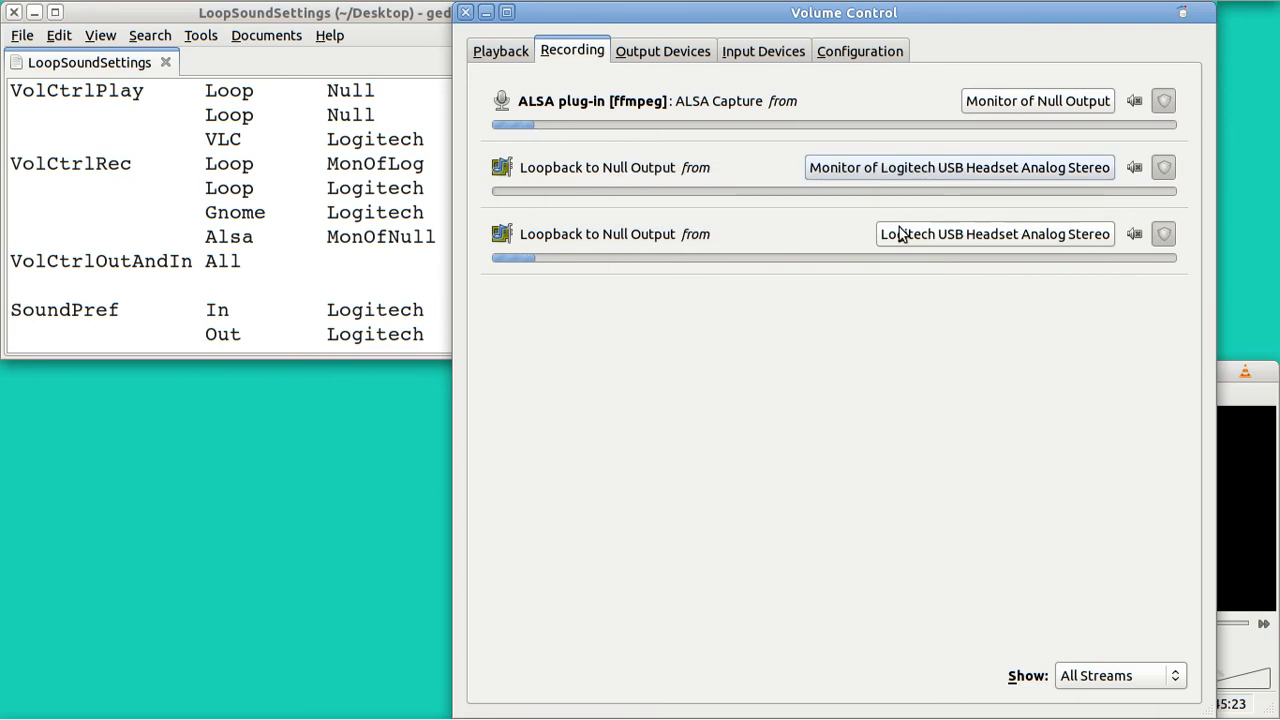
pyautogui.moveTo(680, 55)
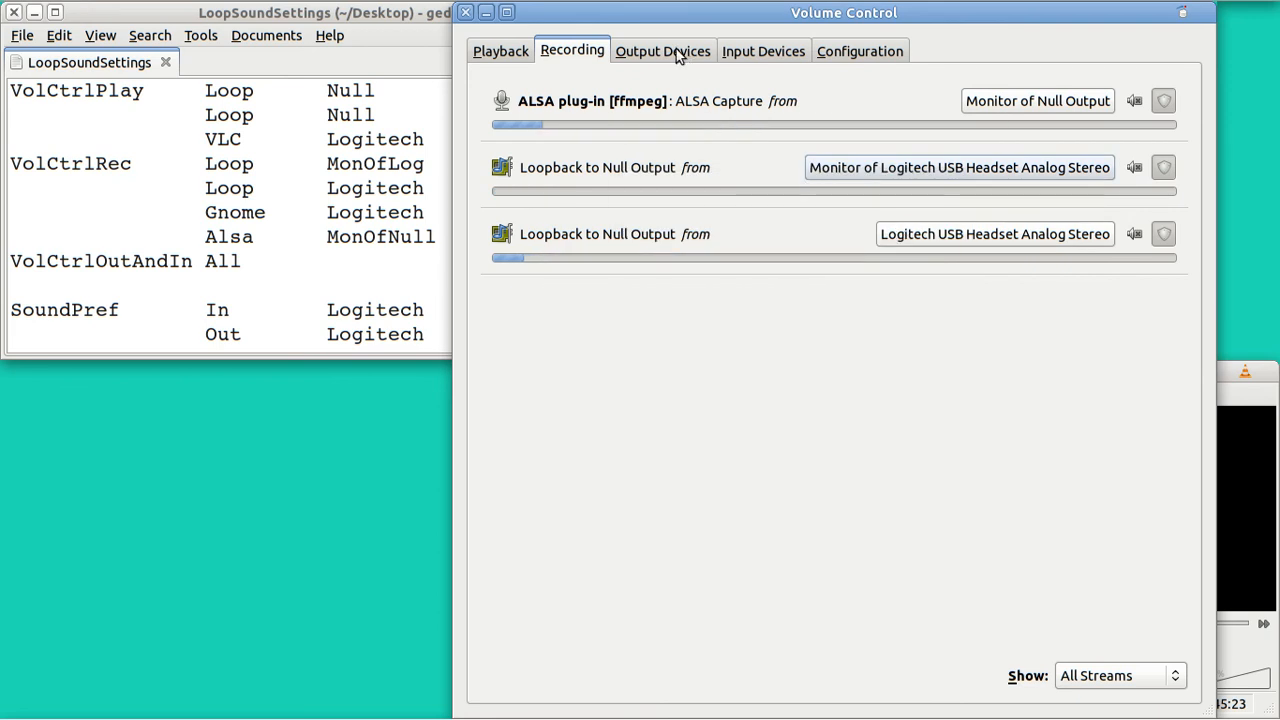
pyautogui.click(662, 51)
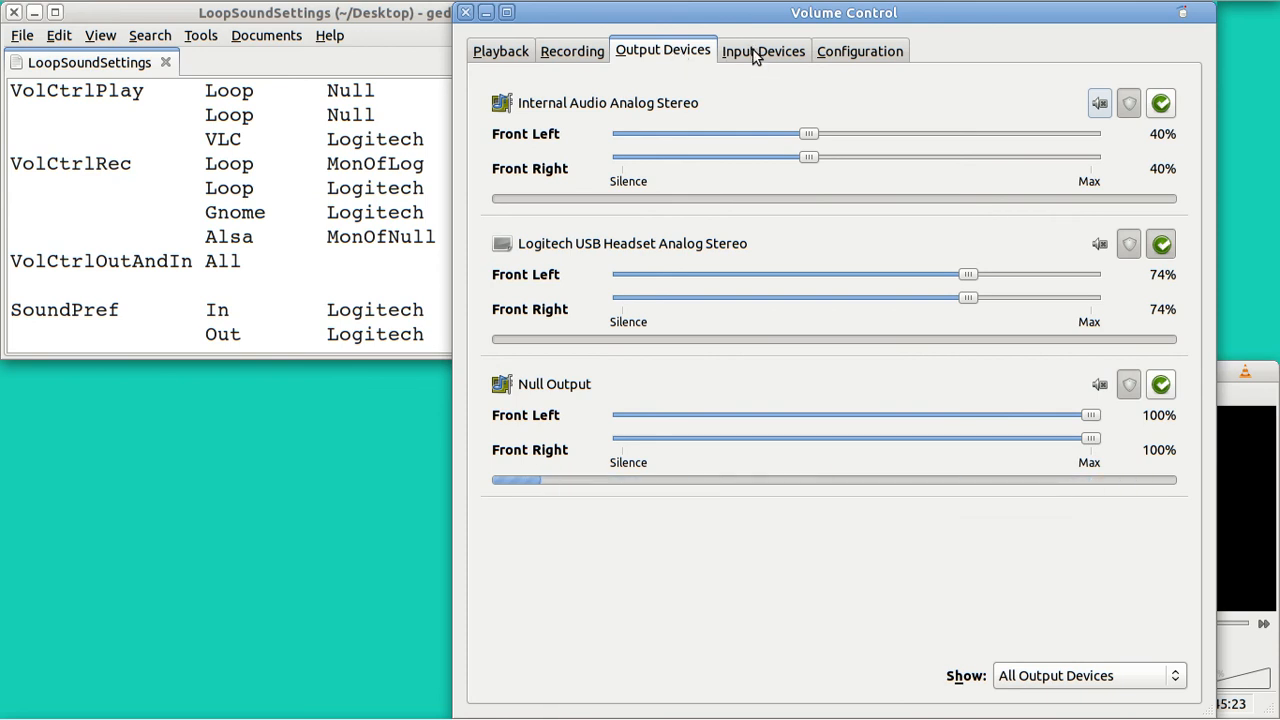
# - Set the Input Devices tab to show All Input Devices, including monitor sources
pyautogui.click(763, 51)
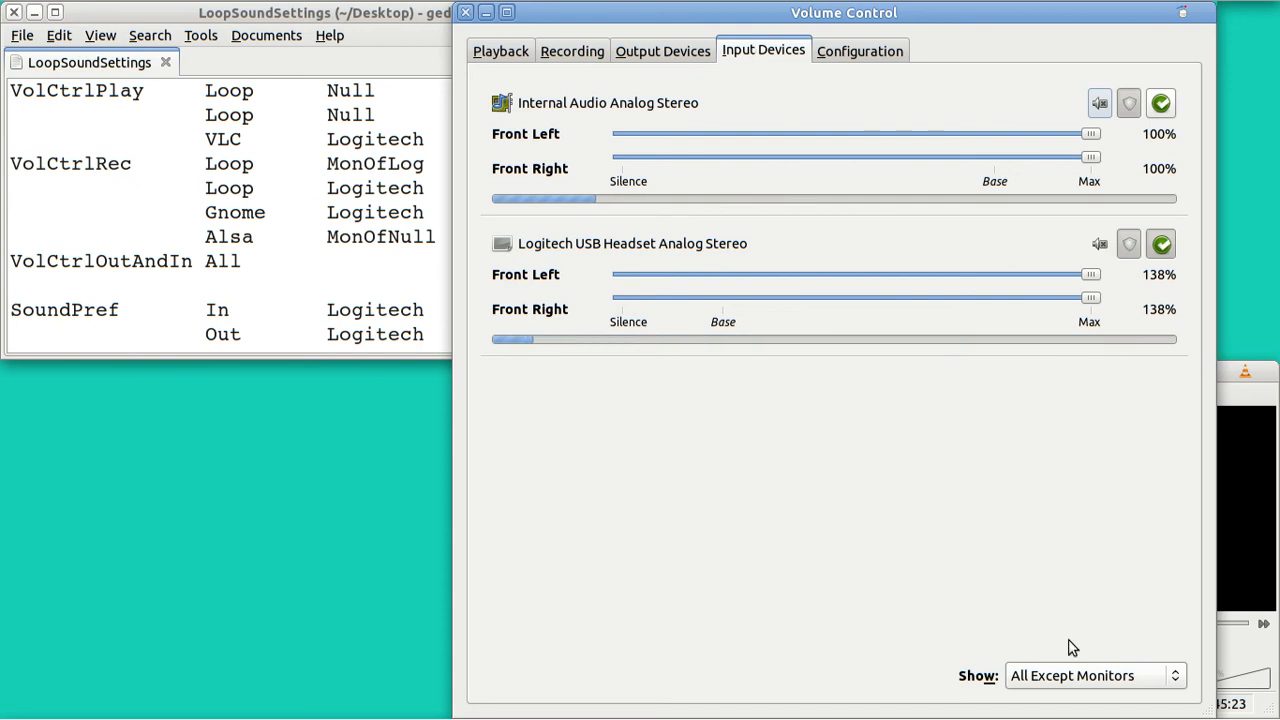
pyautogui.click(1094, 675)
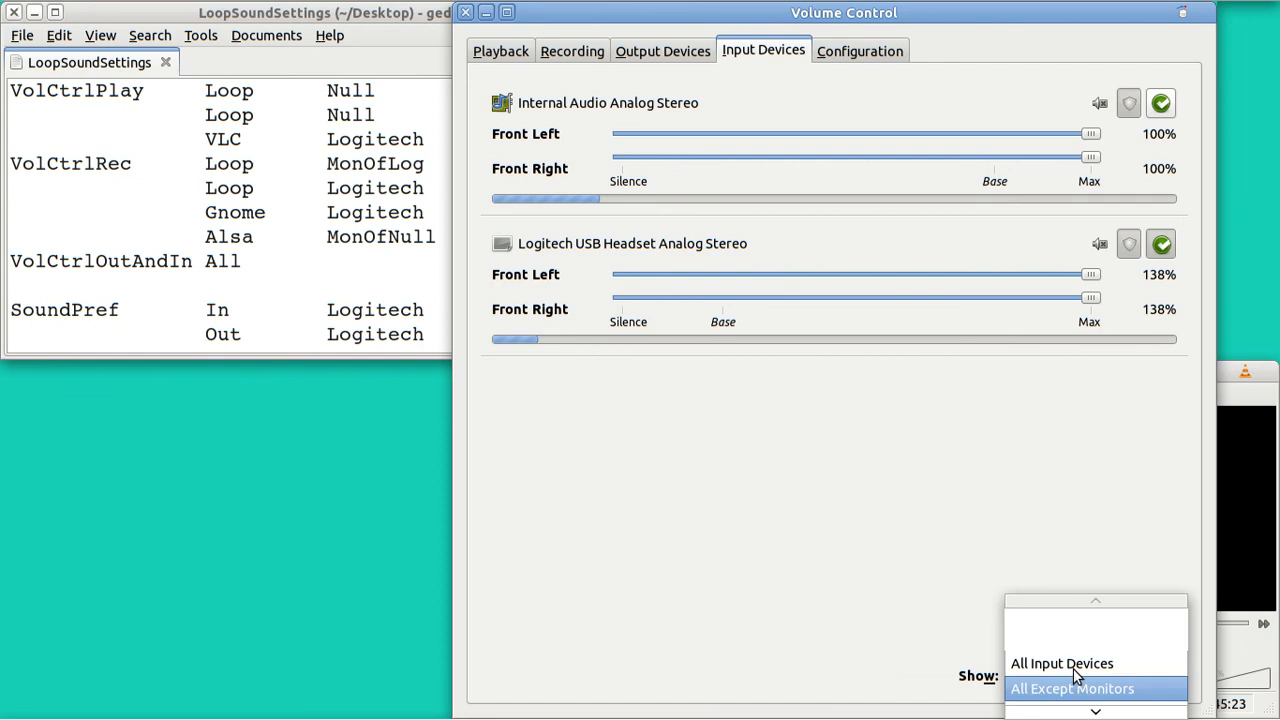
pyautogui.click(1062, 663)
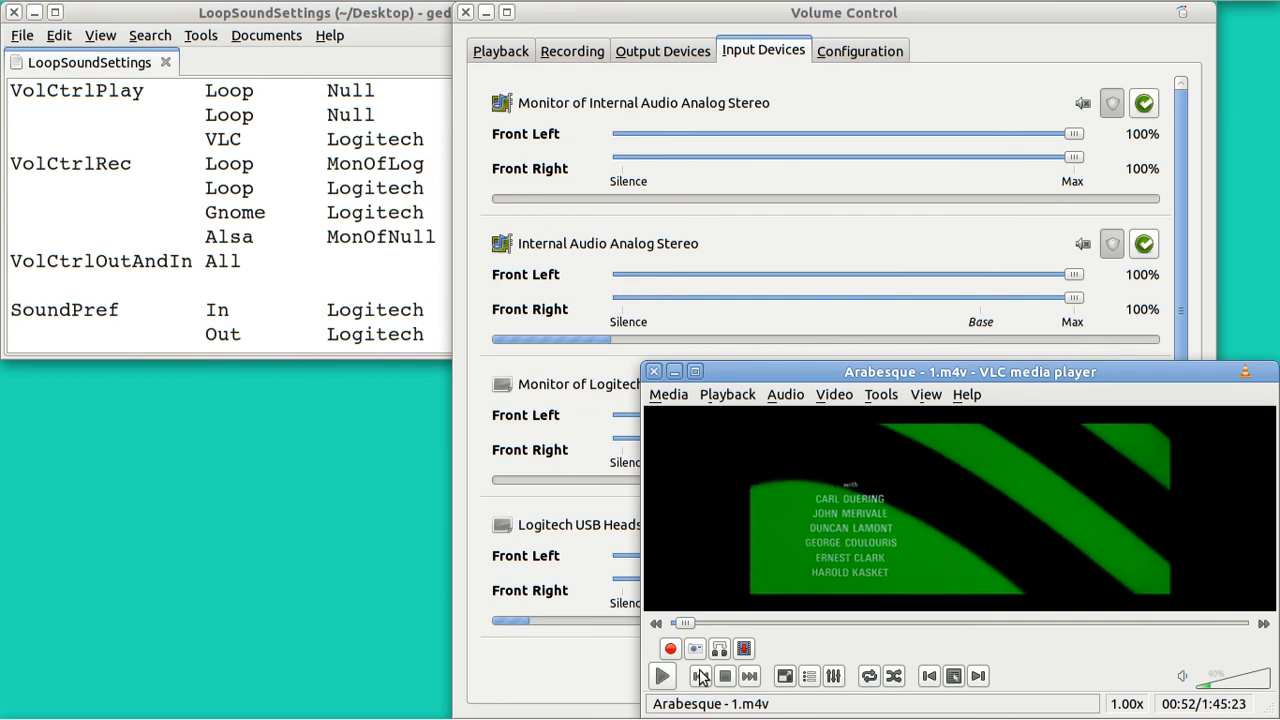
# - Play Arabesque in VLC through the opening credits, then pause at 2:11
pyautogui.click(662, 676)
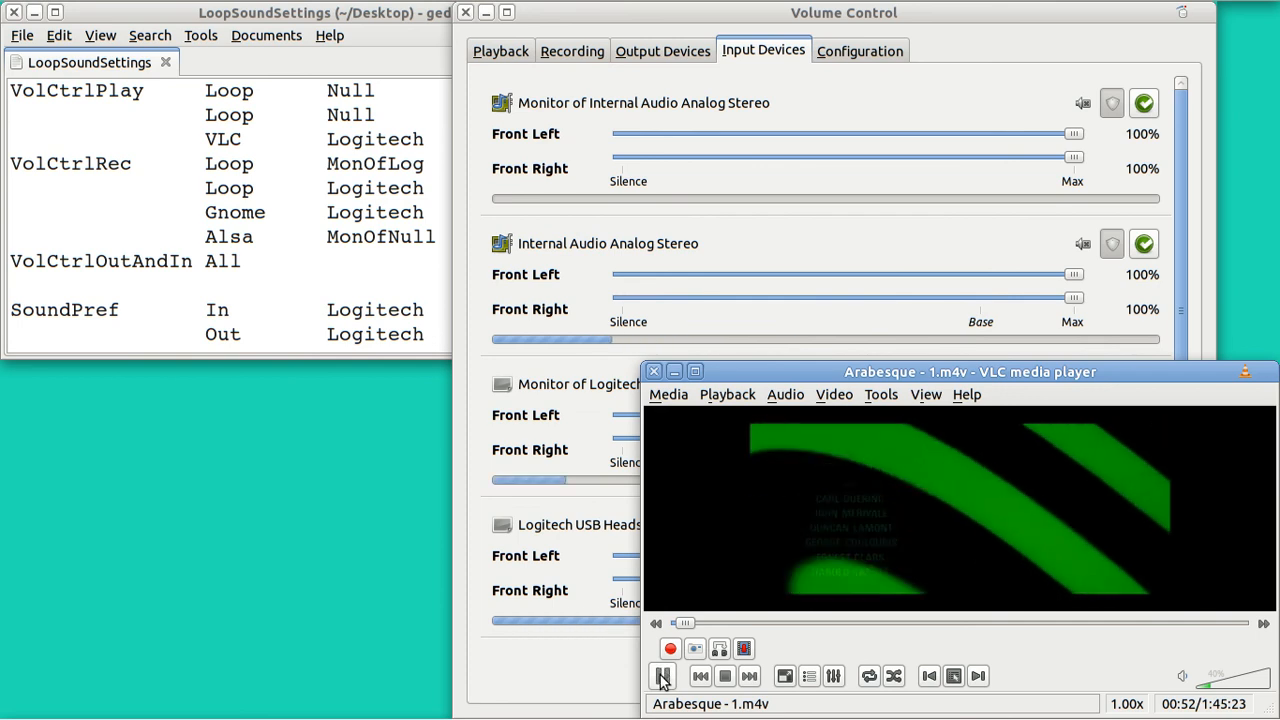
pyautogui.click(662, 676)
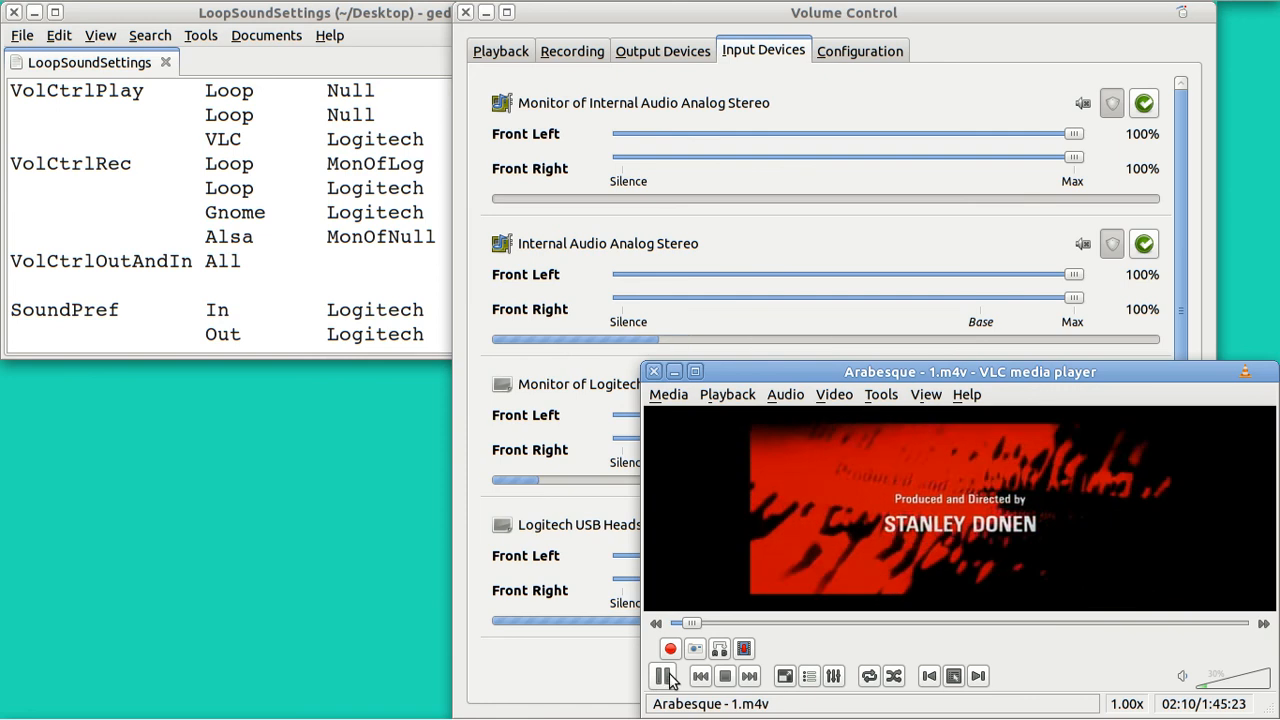
pyautogui.click(663, 676)
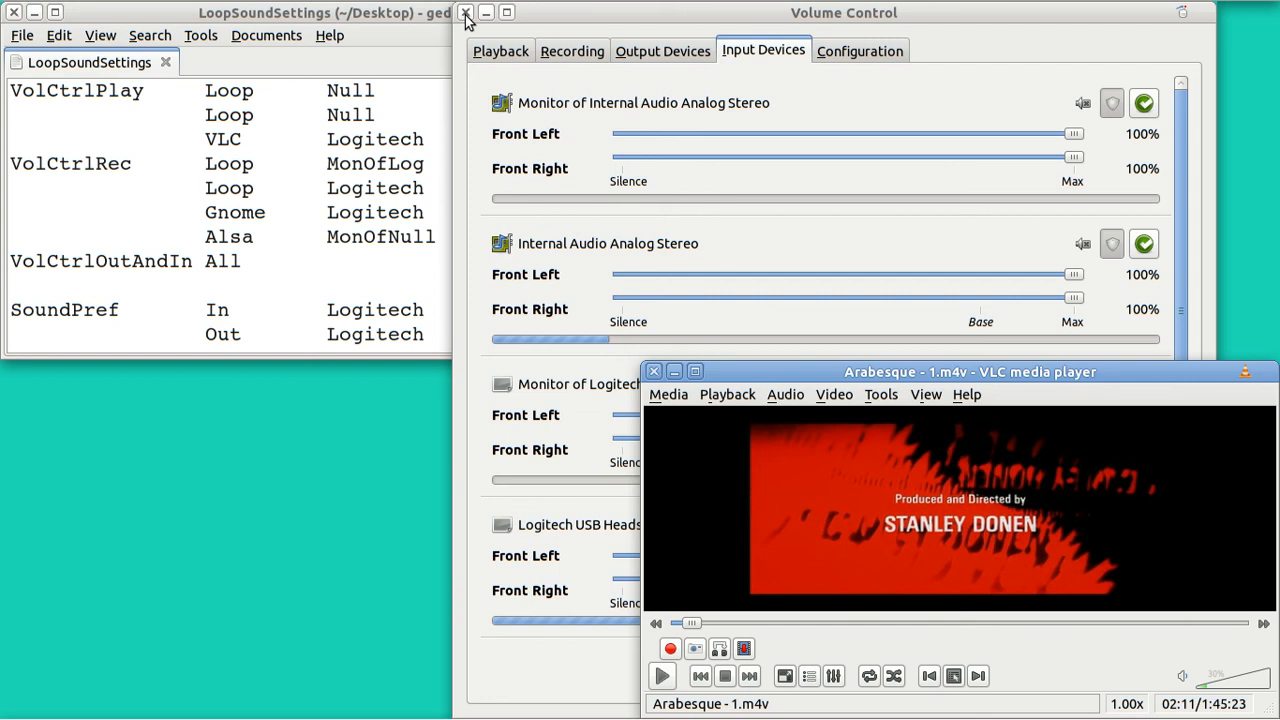
# - Close Volume Control, minimize LoopSoundSettings, and view NullSinkForDefault.pa's pacmd lines in gedit
pyautogui.click(465, 12)
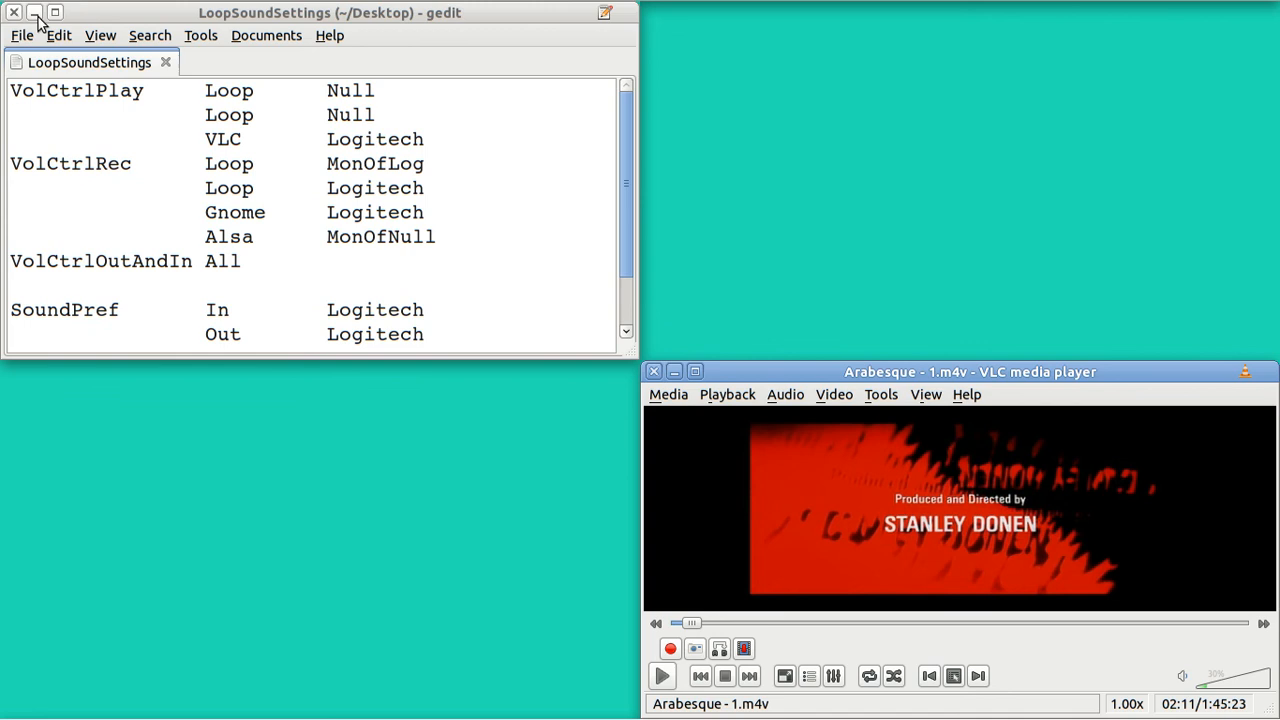
pyautogui.click(35, 12)
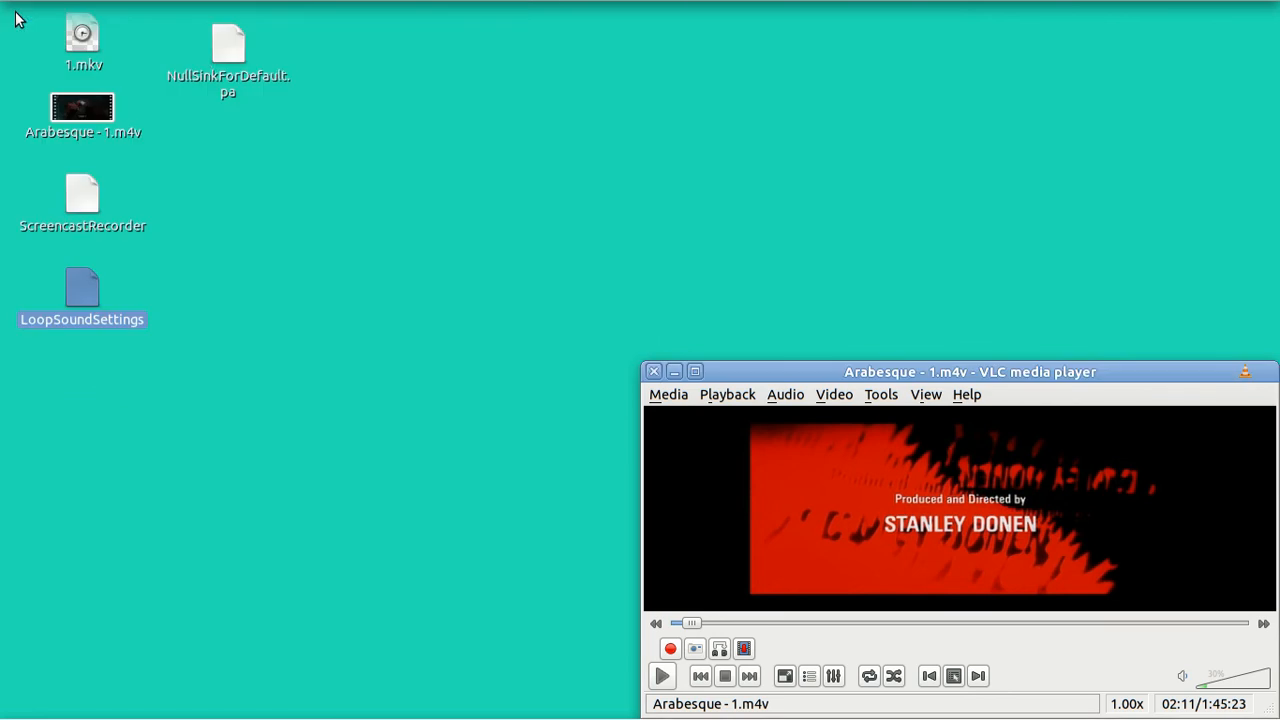
pyautogui.doubleClick(228, 50)
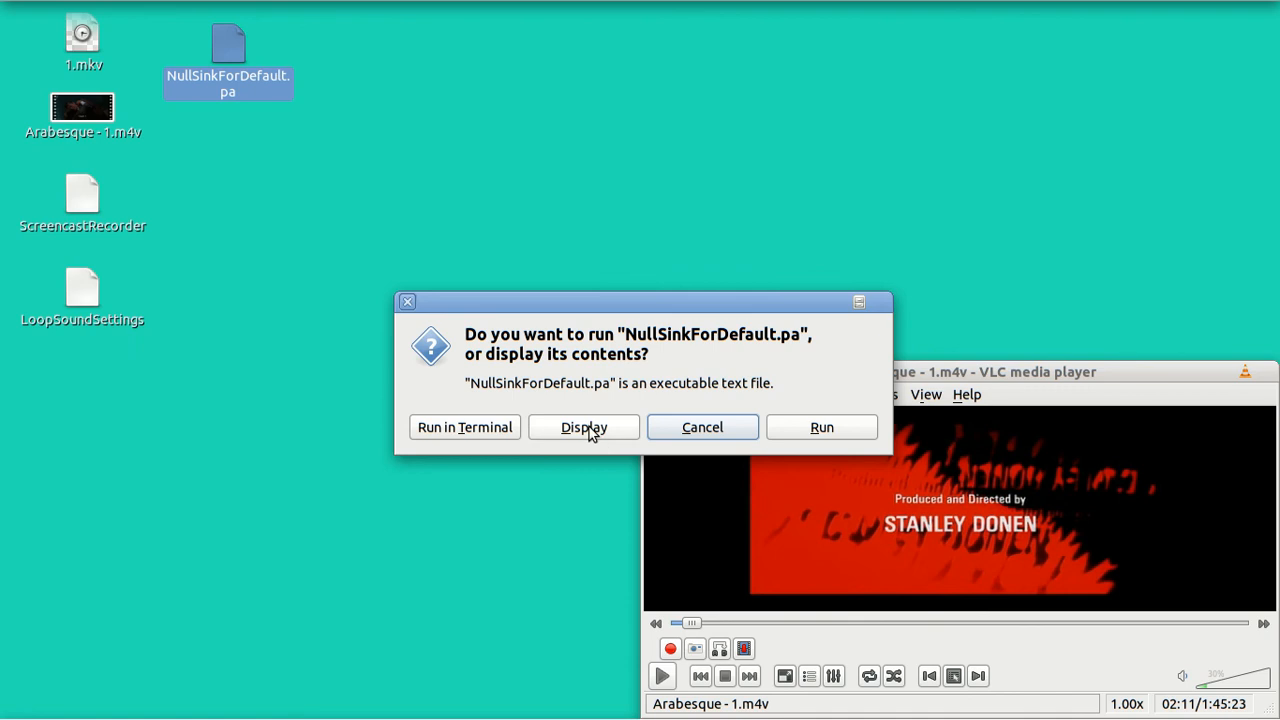
pyautogui.click(584, 427)
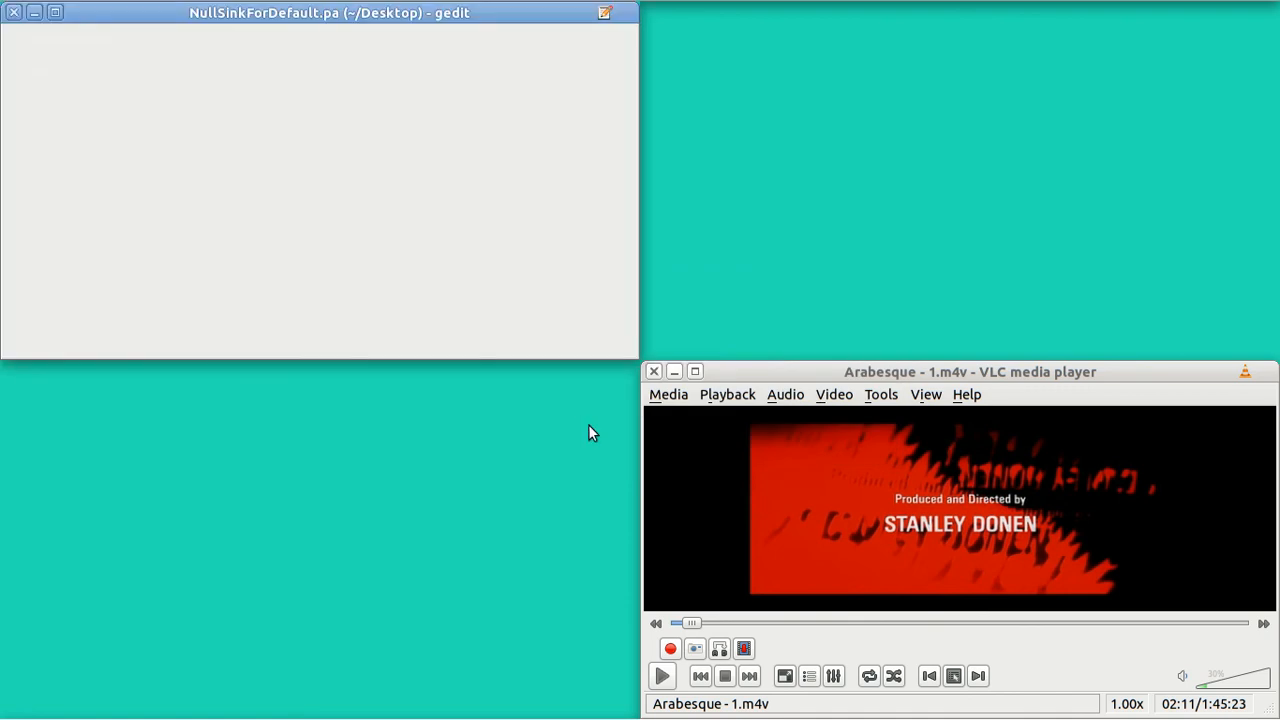
pyautogui.click(320, 185)
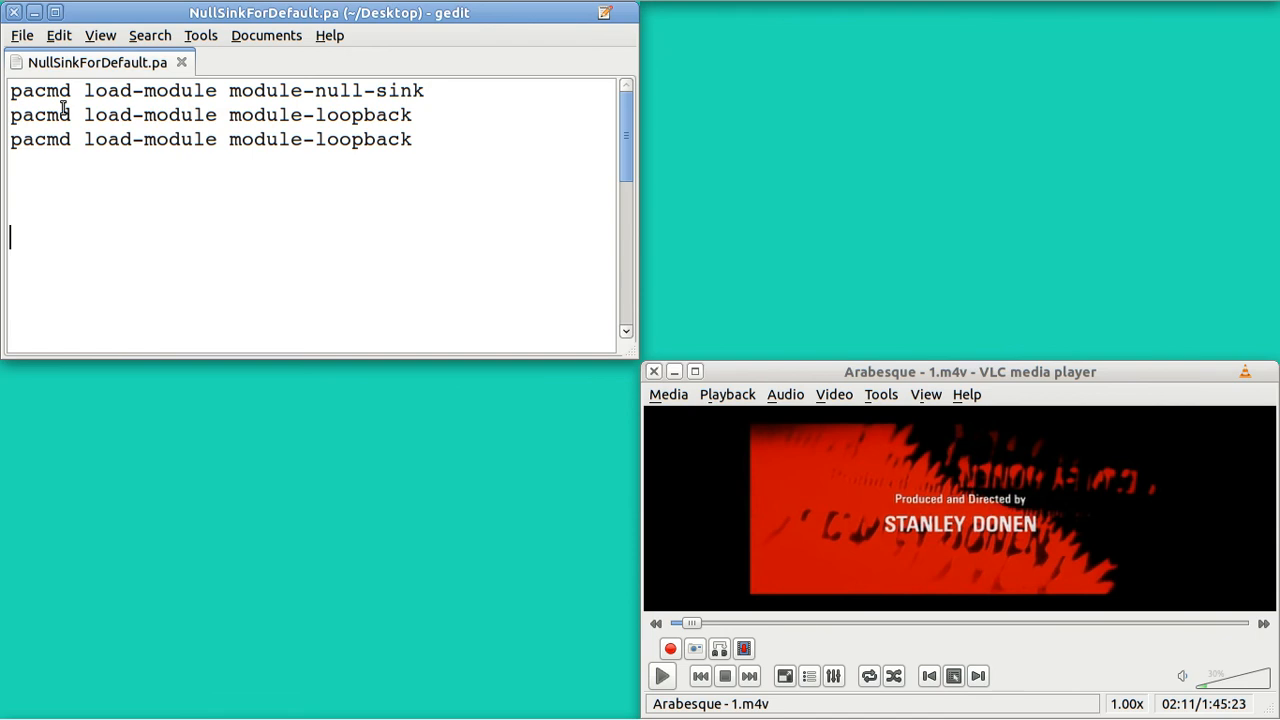
pyautogui.moveTo(160, 102)
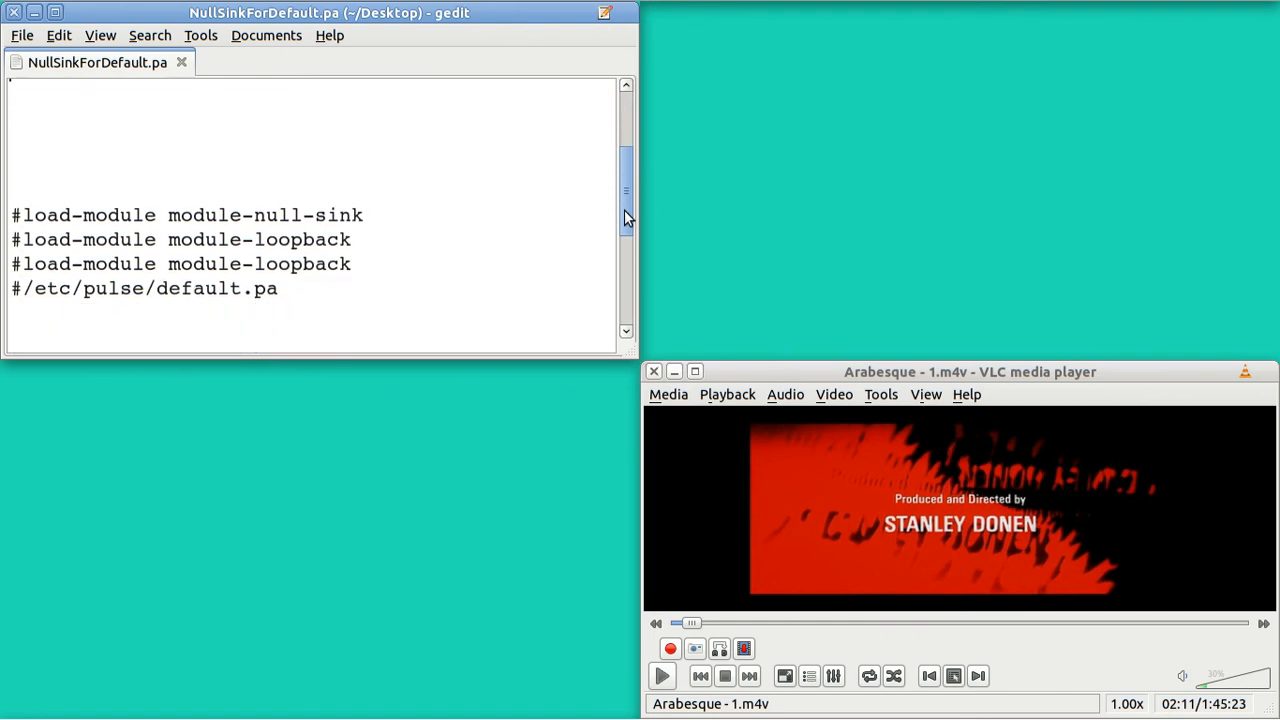
pyautogui.scroll(3)
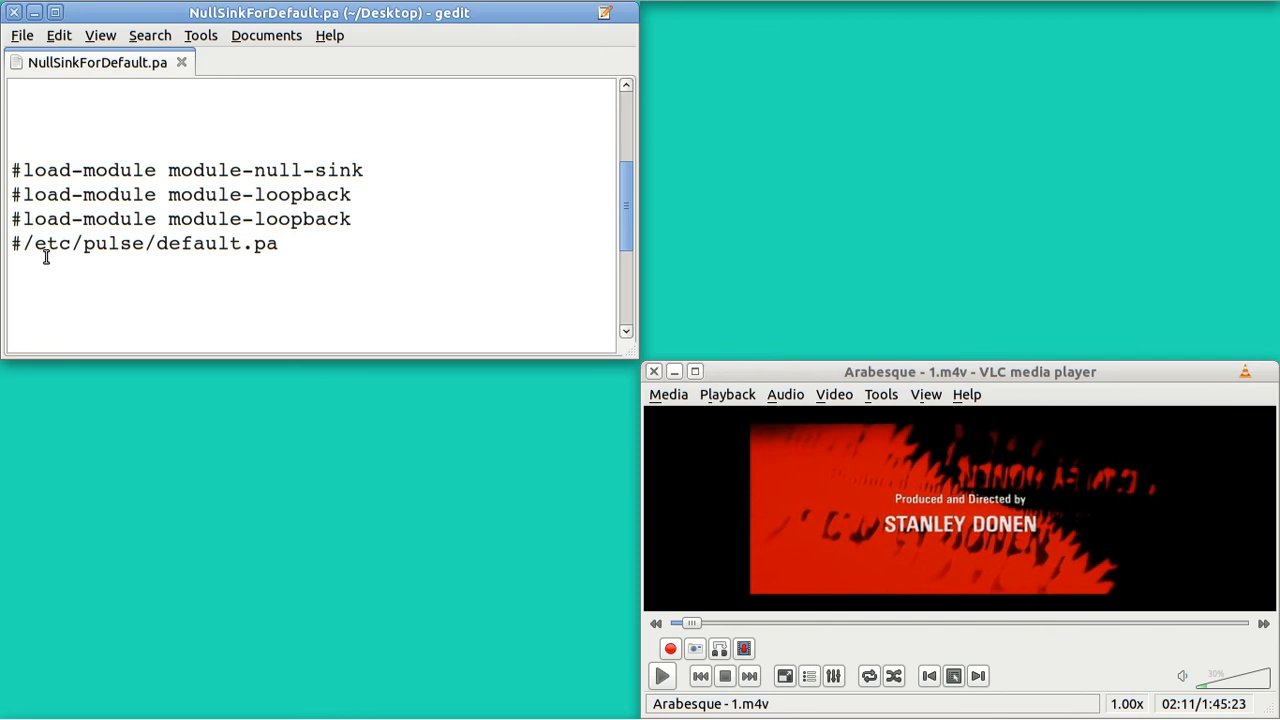
pyautogui.moveTo(88, 256)
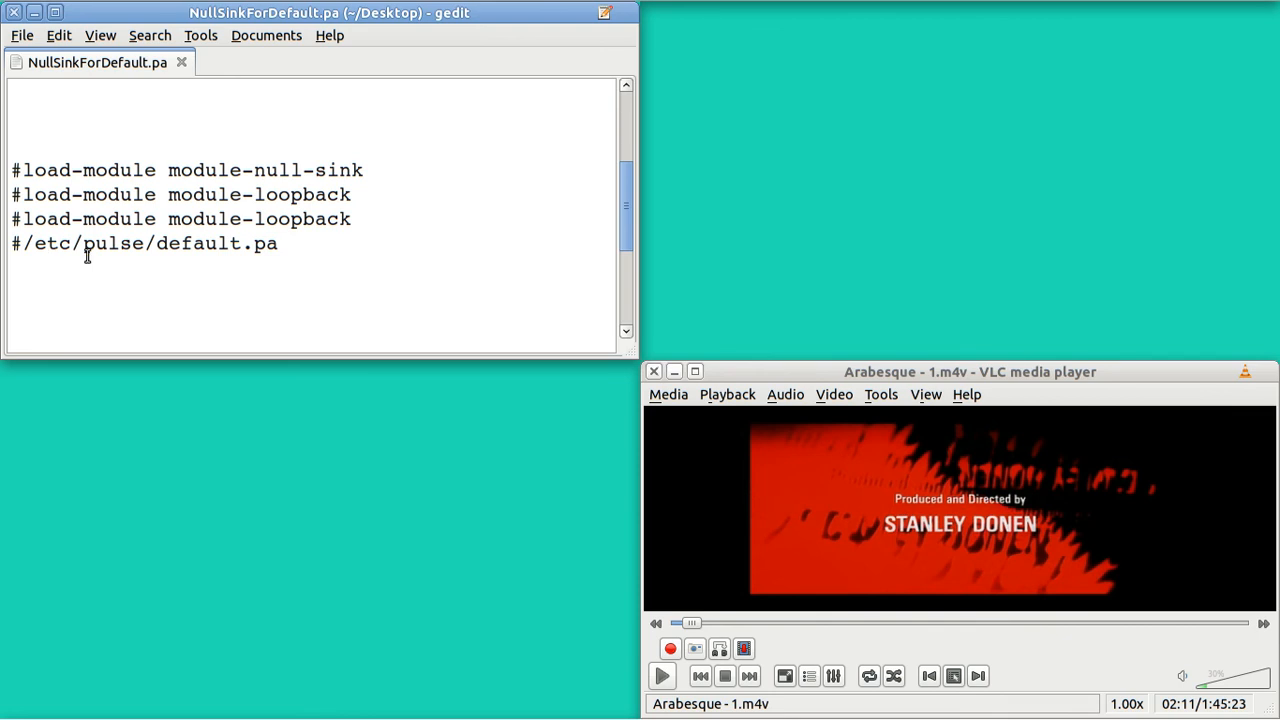
pyautogui.moveTo(142, 262)
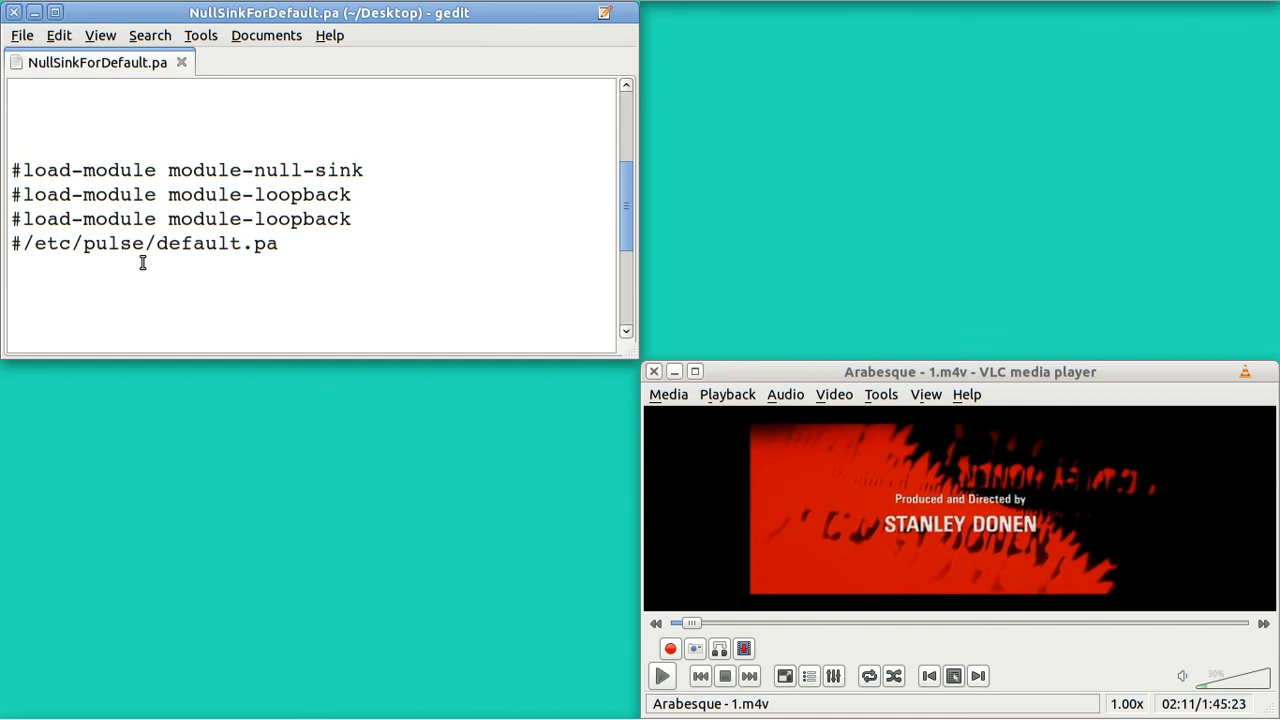
pyautogui.moveTo(186, 258)
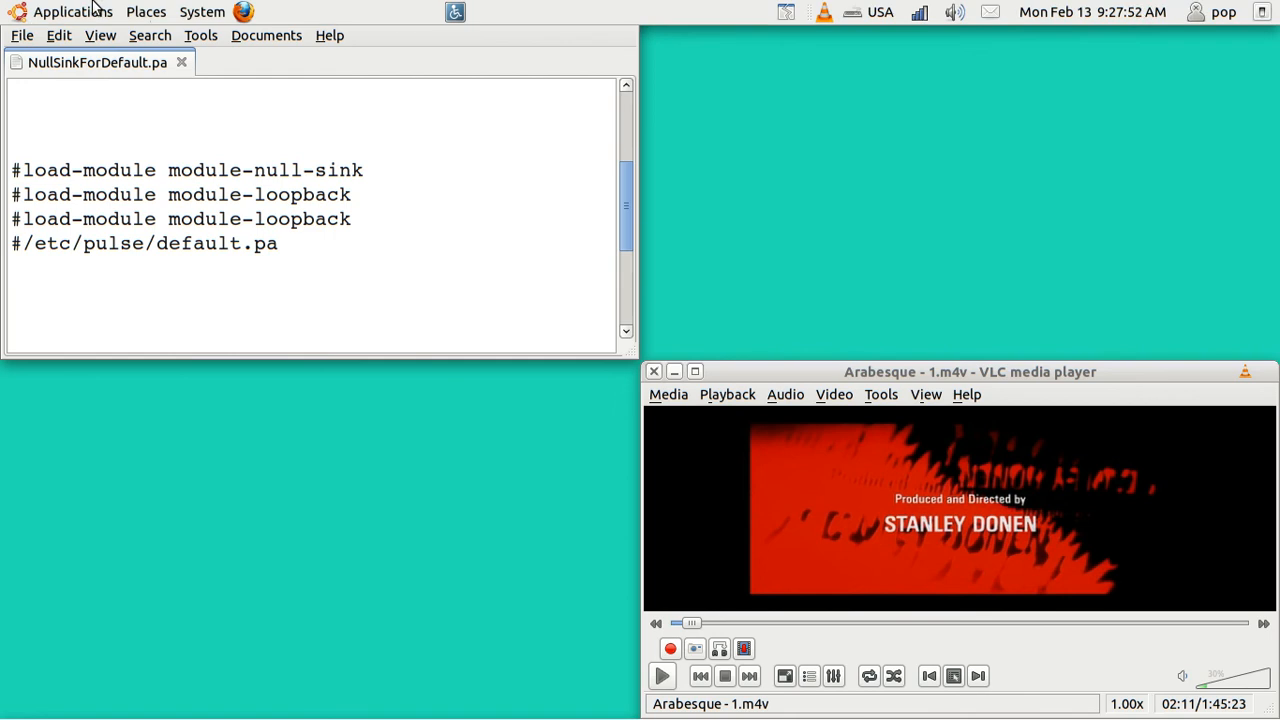
pyautogui.moveTo(145, 18)
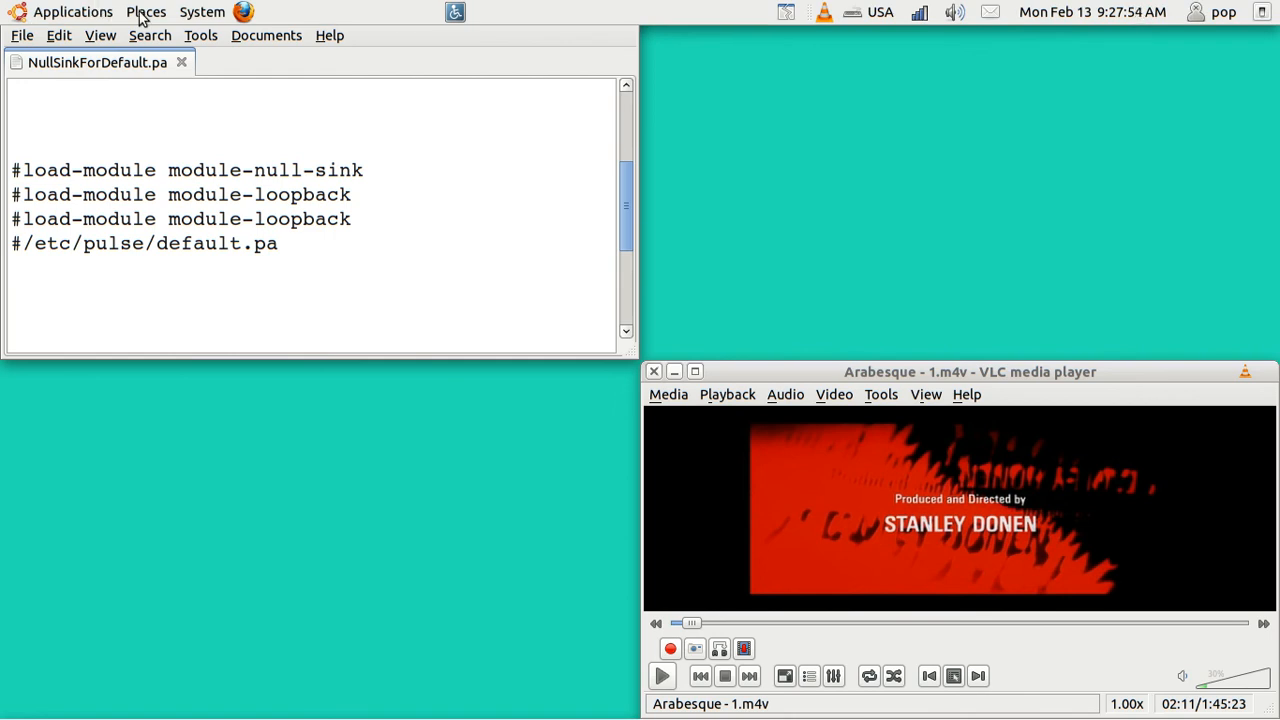
# - Navigate from Home up to the filesystem root, then into etc and pulse
pyautogui.click(146, 11)
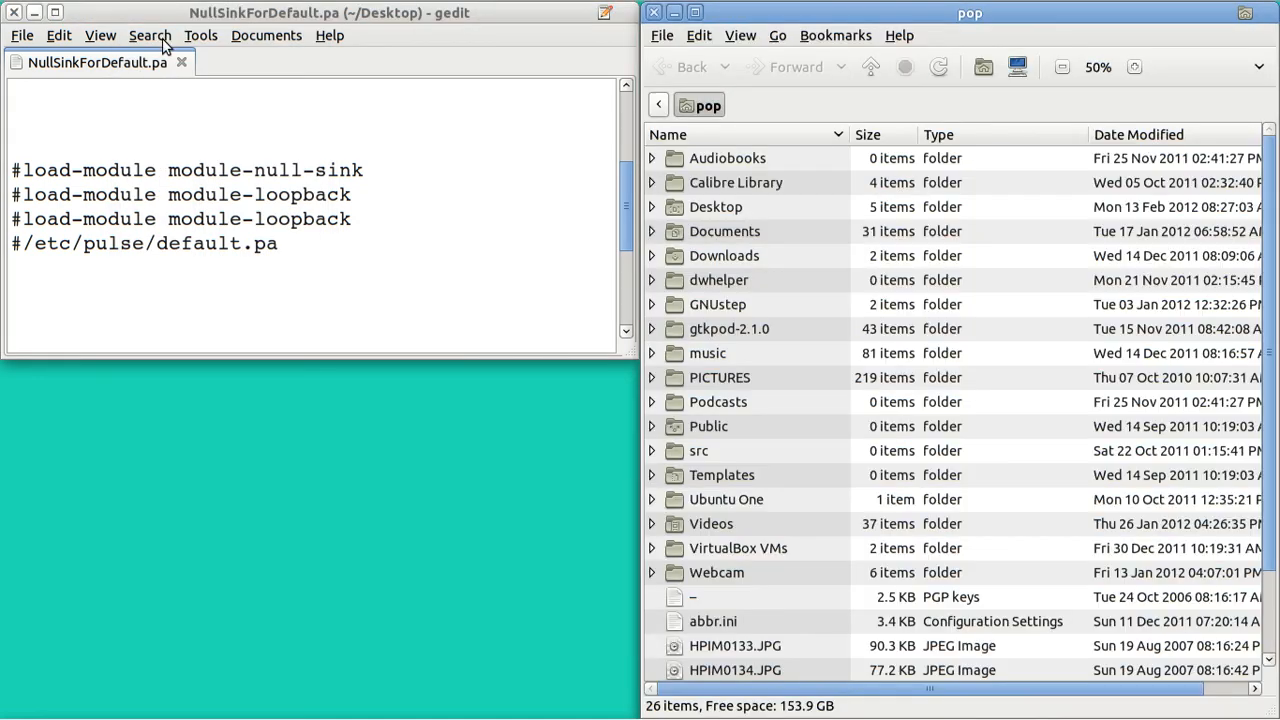
pyautogui.moveTo(763, 50)
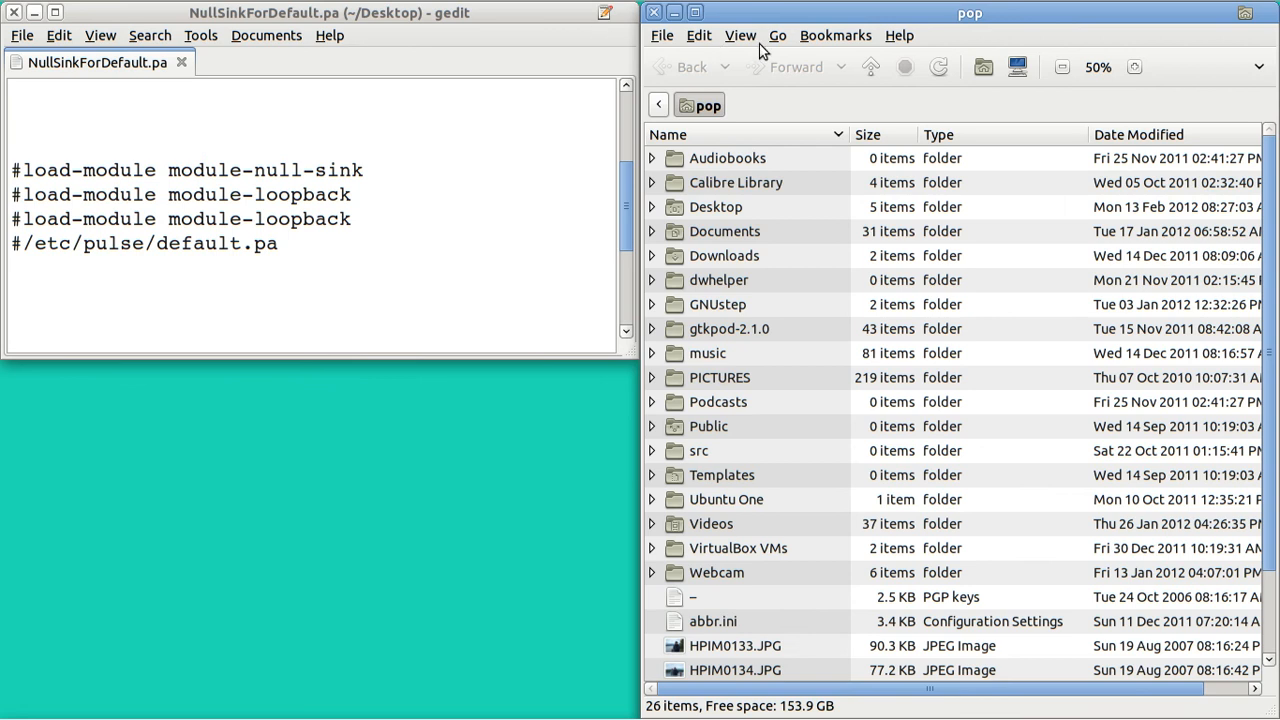
pyautogui.click(870, 67)
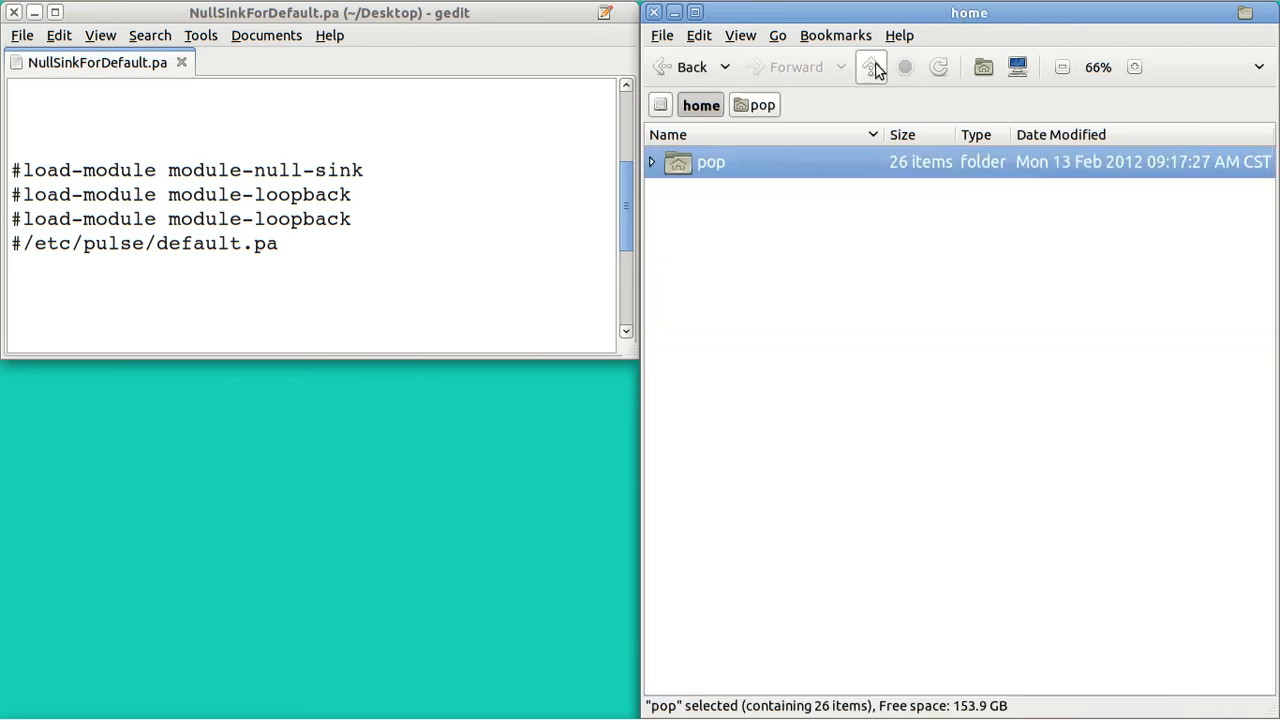
pyautogui.click(871, 67)
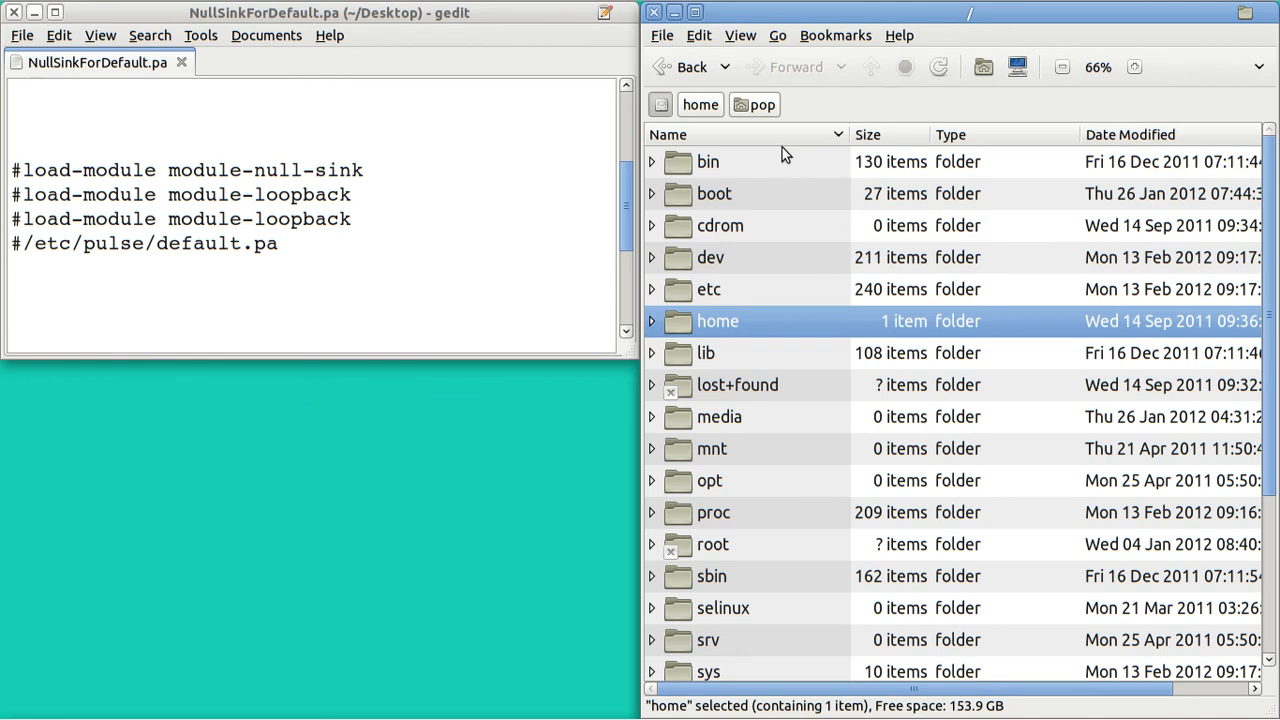
pyautogui.doubleClick(709, 289)
pyautogui.write('p')
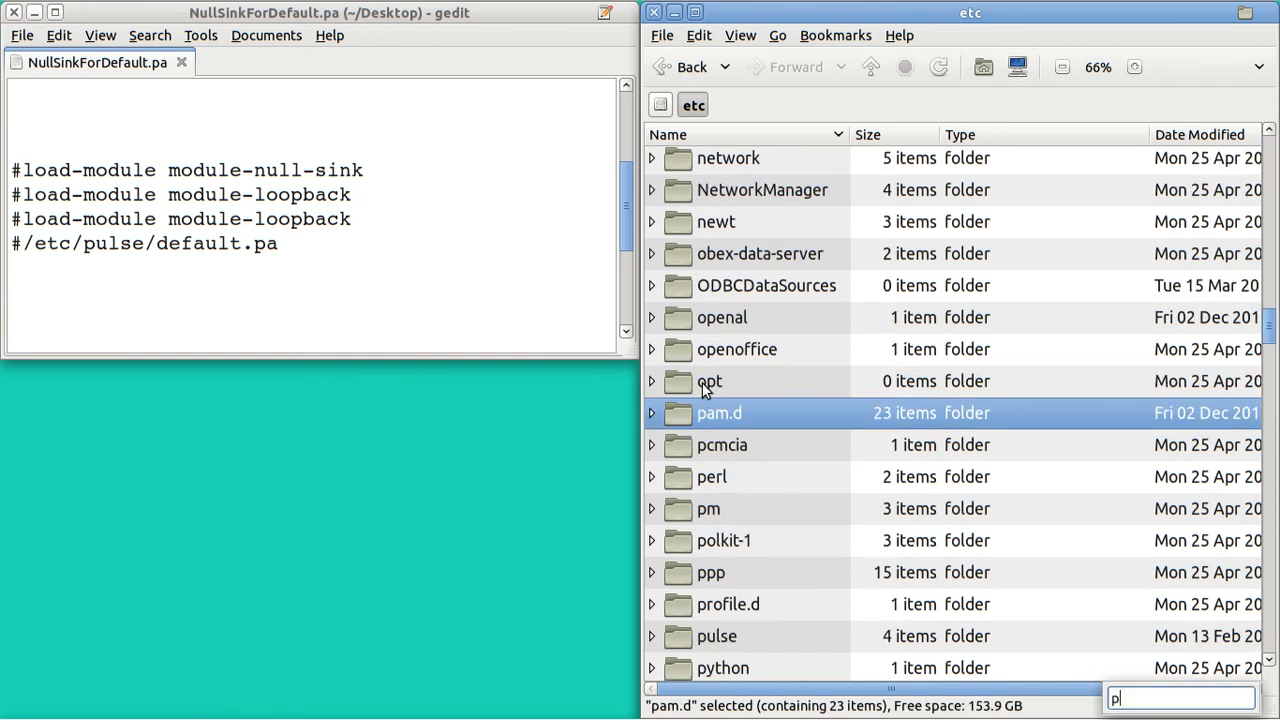
pyautogui.moveTo(720, 598)
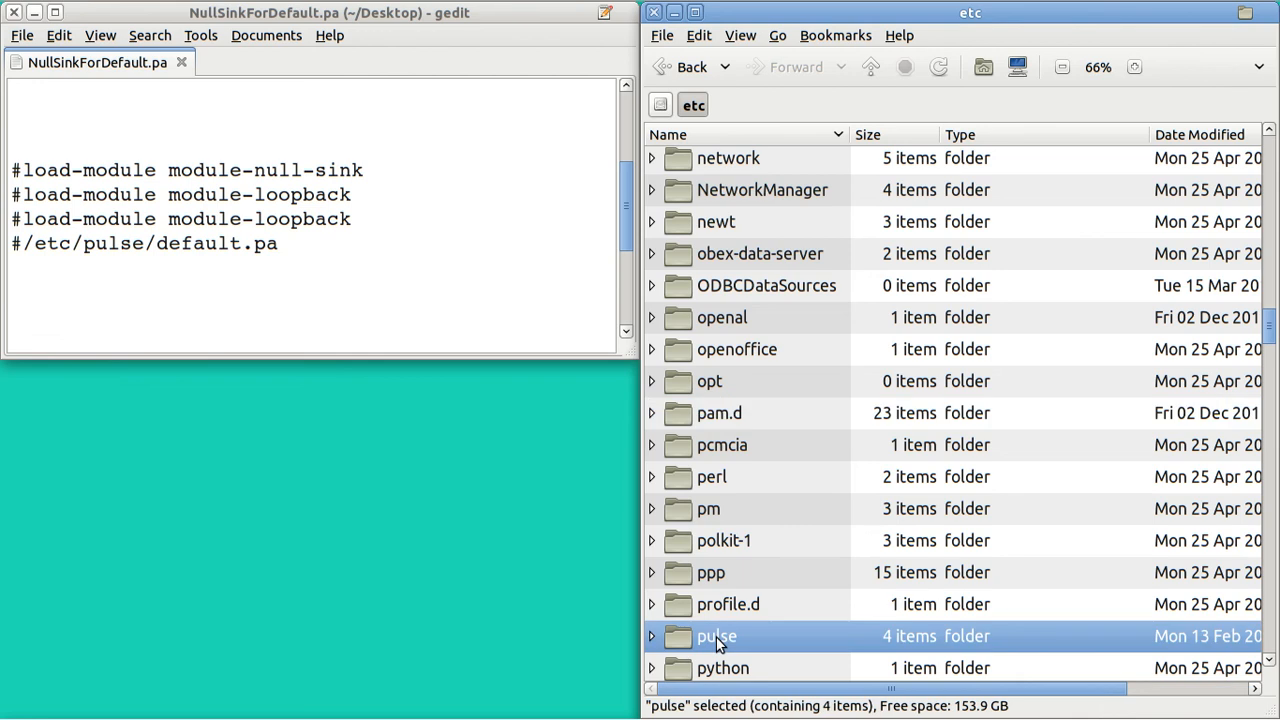
pyautogui.doubleClick(716, 636)
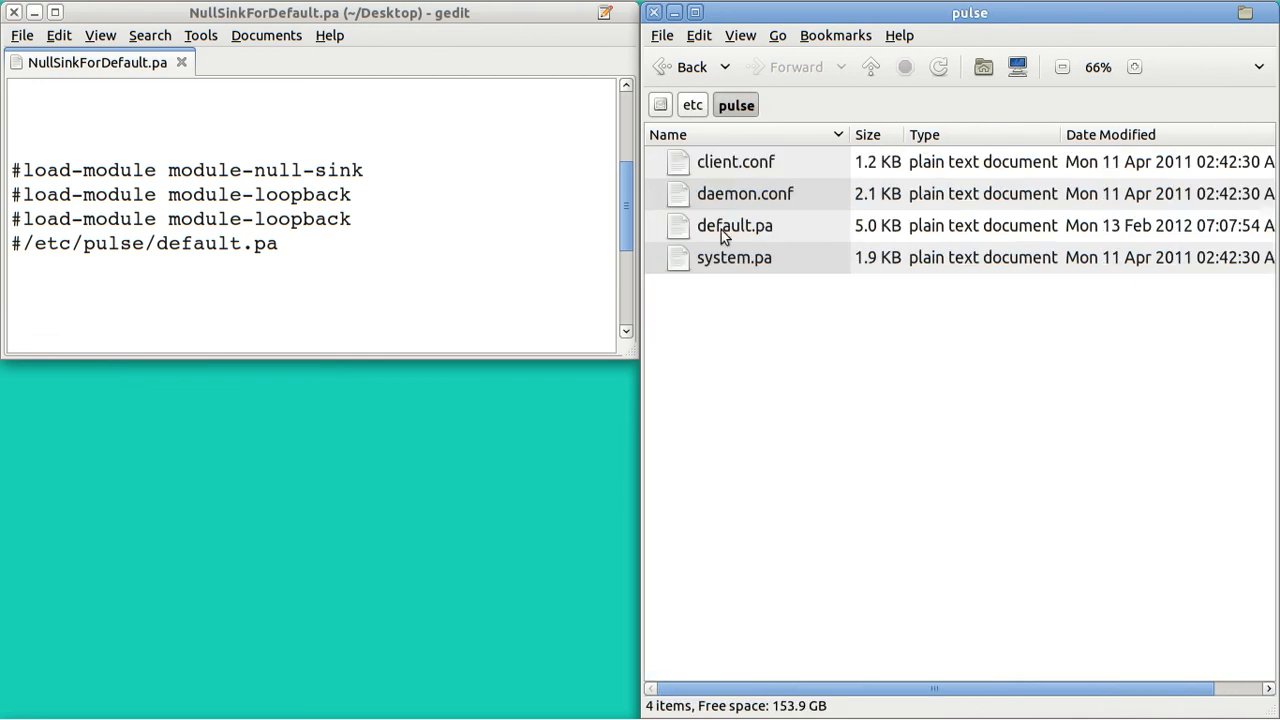
pyautogui.doubleClick(734, 225)
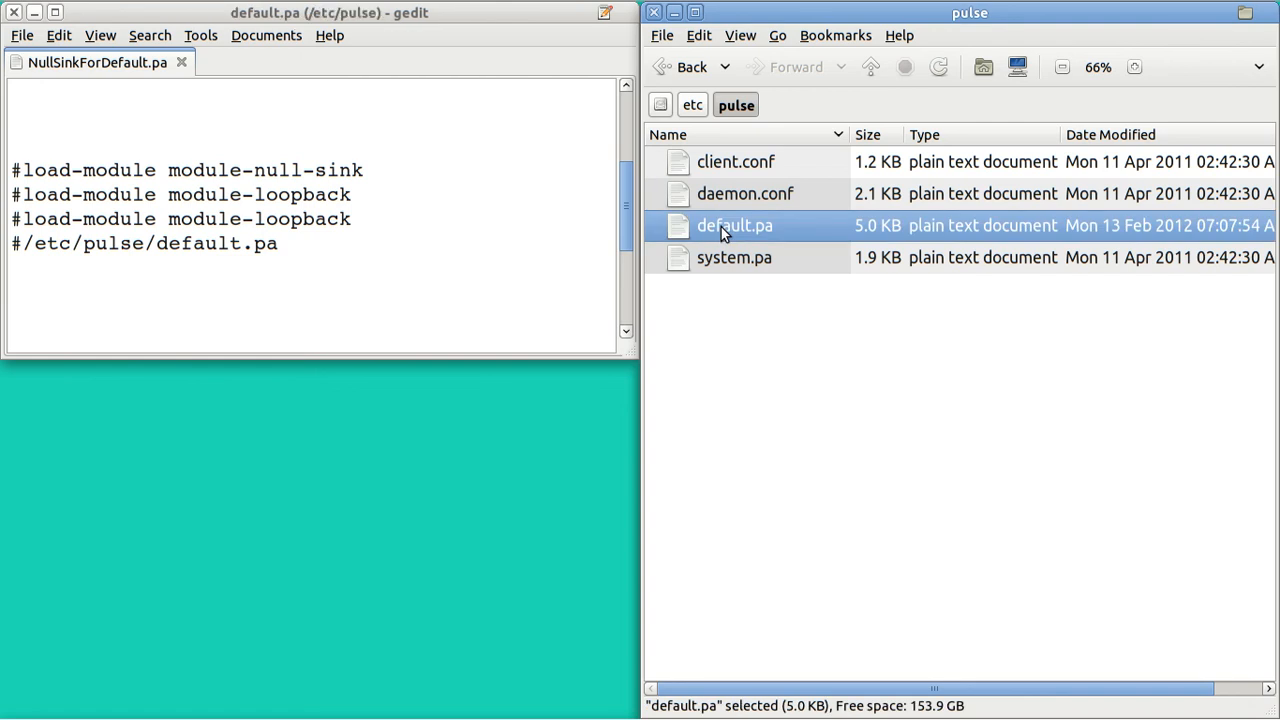
pyautogui.doubleClick(735, 225)
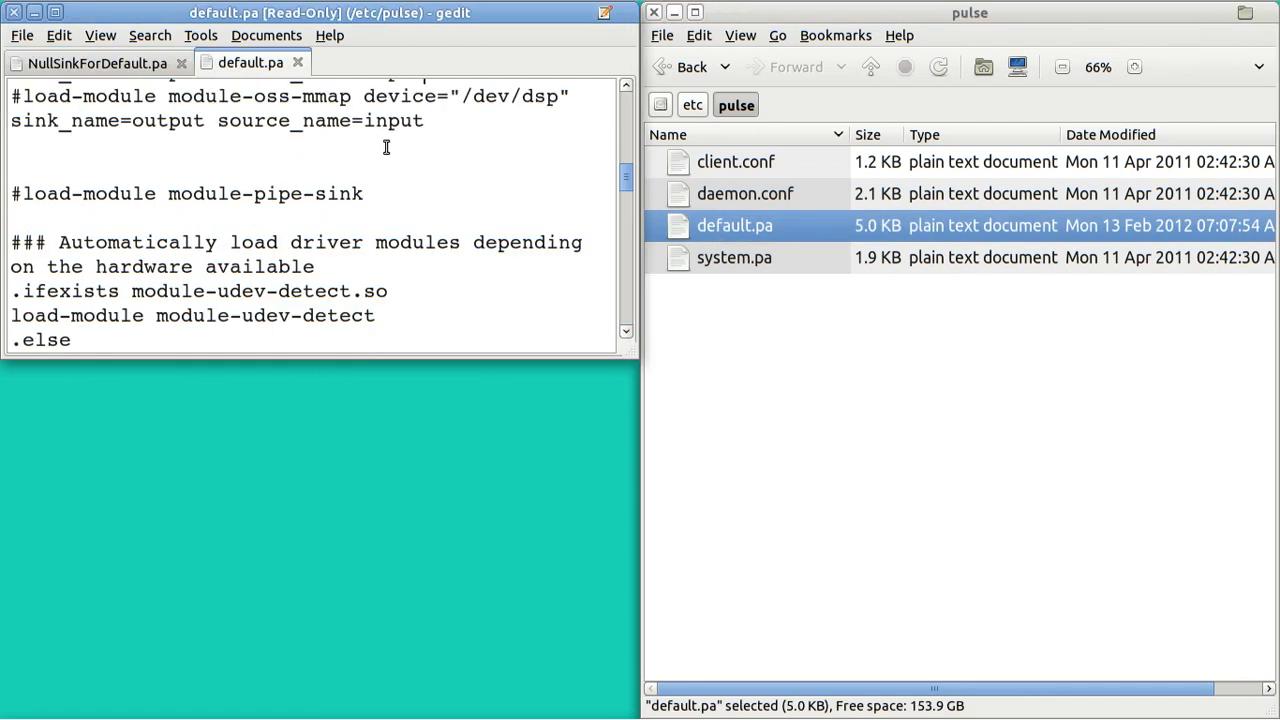
pyautogui.moveTo(308, 143)
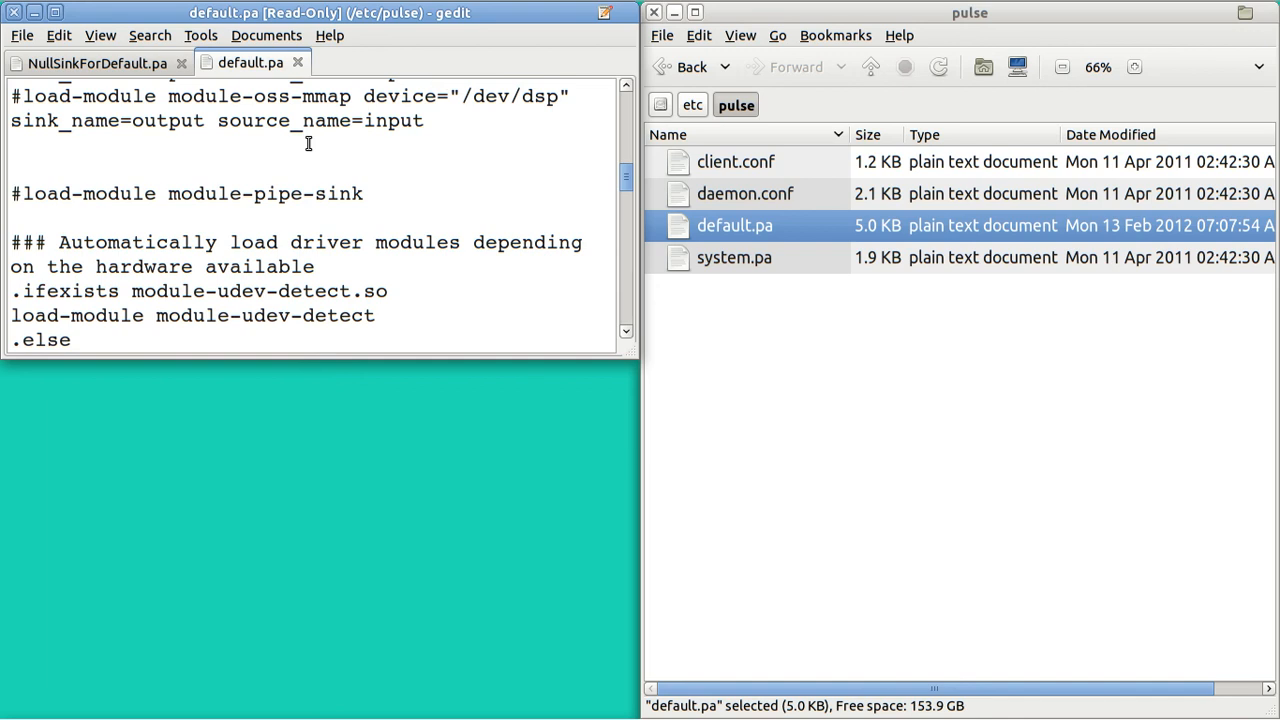
pyautogui.scroll(3)
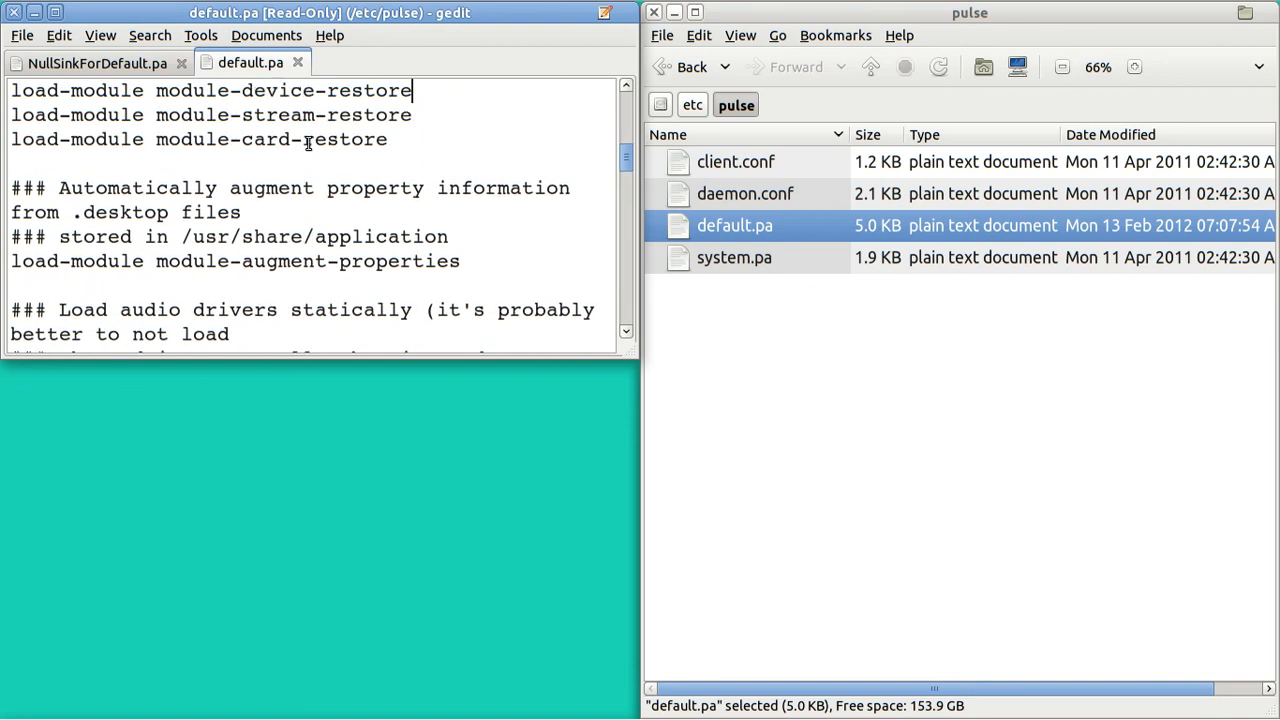
pyautogui.scroll(-3)
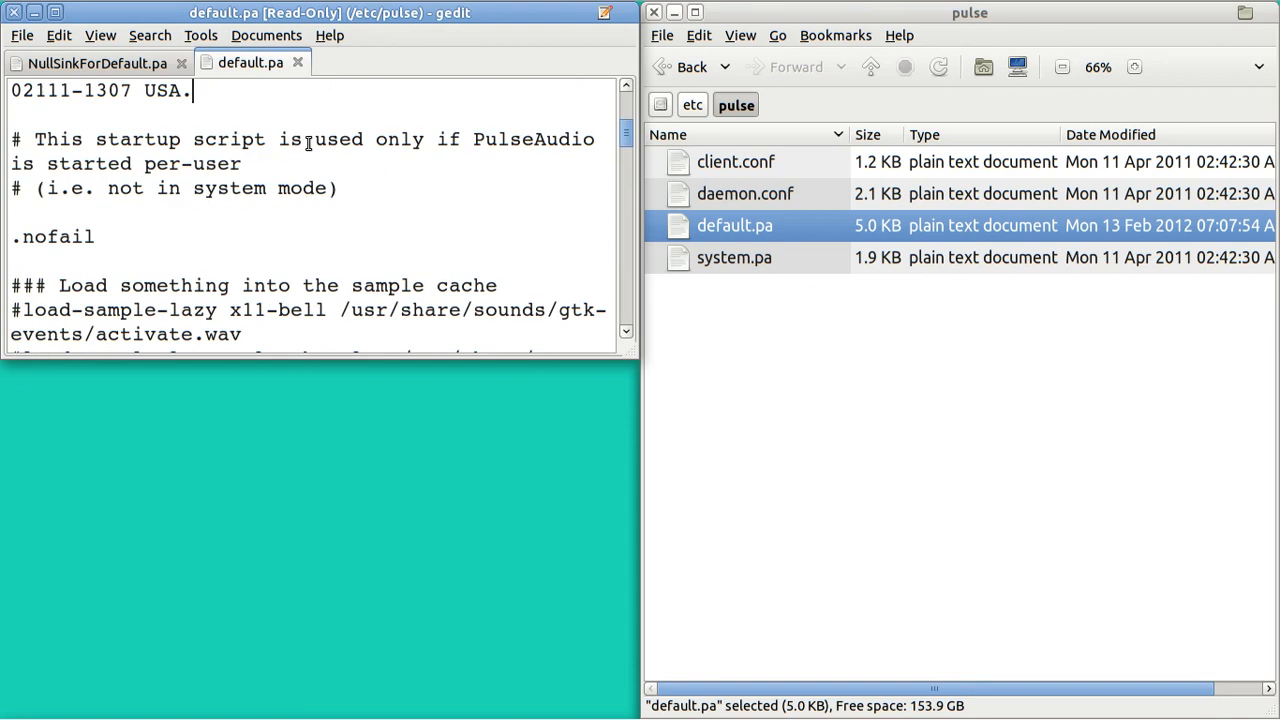
pyautogui.scroll(3)
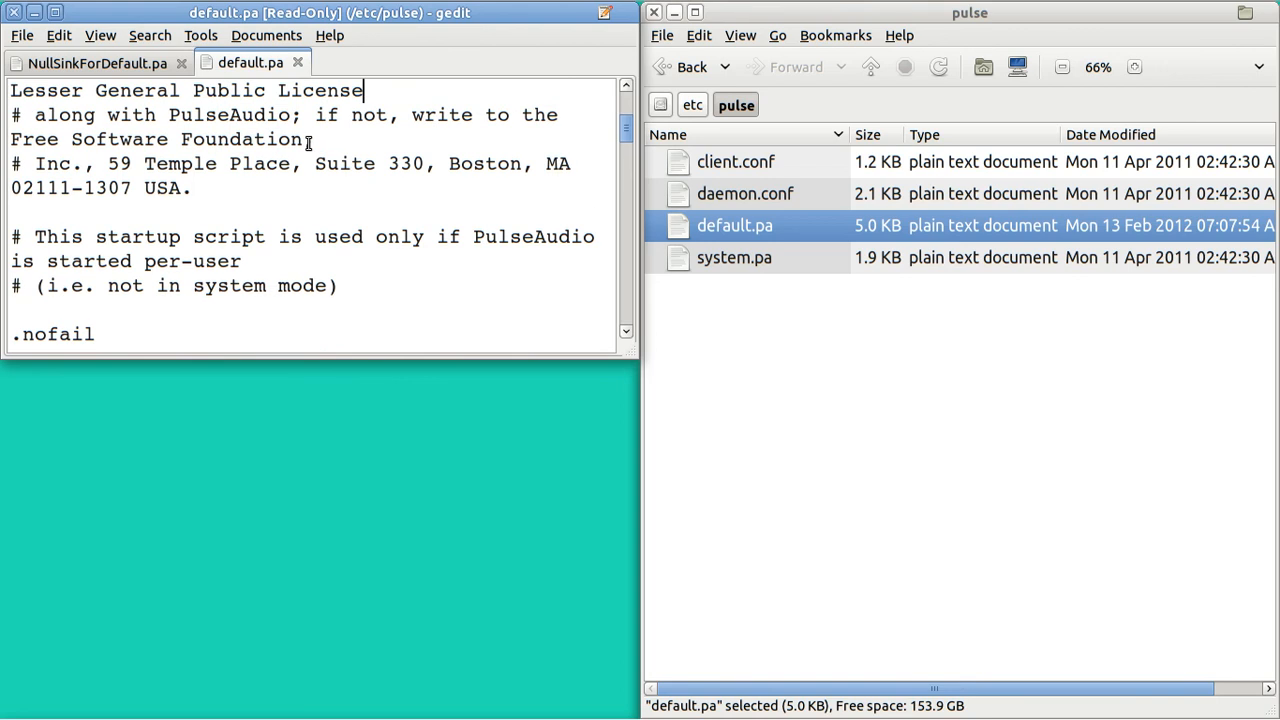
pyautogui.scroll(-3)
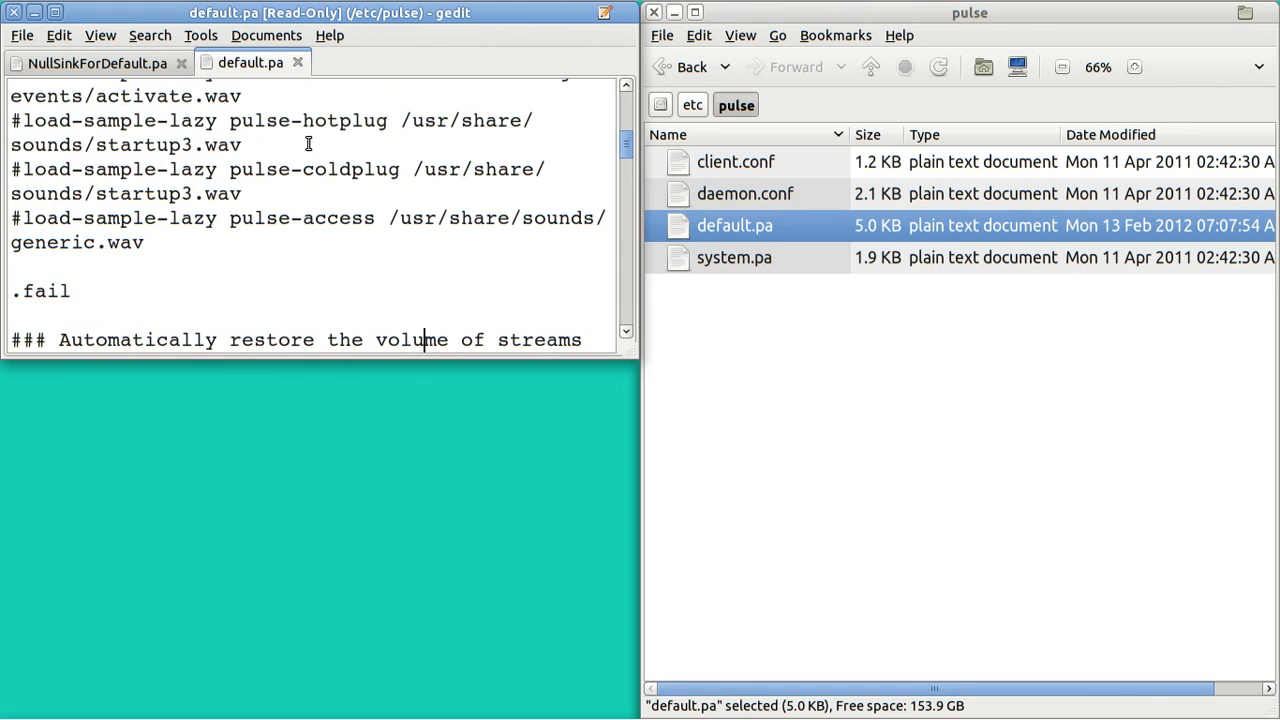
pyautogui.scroll(-3)
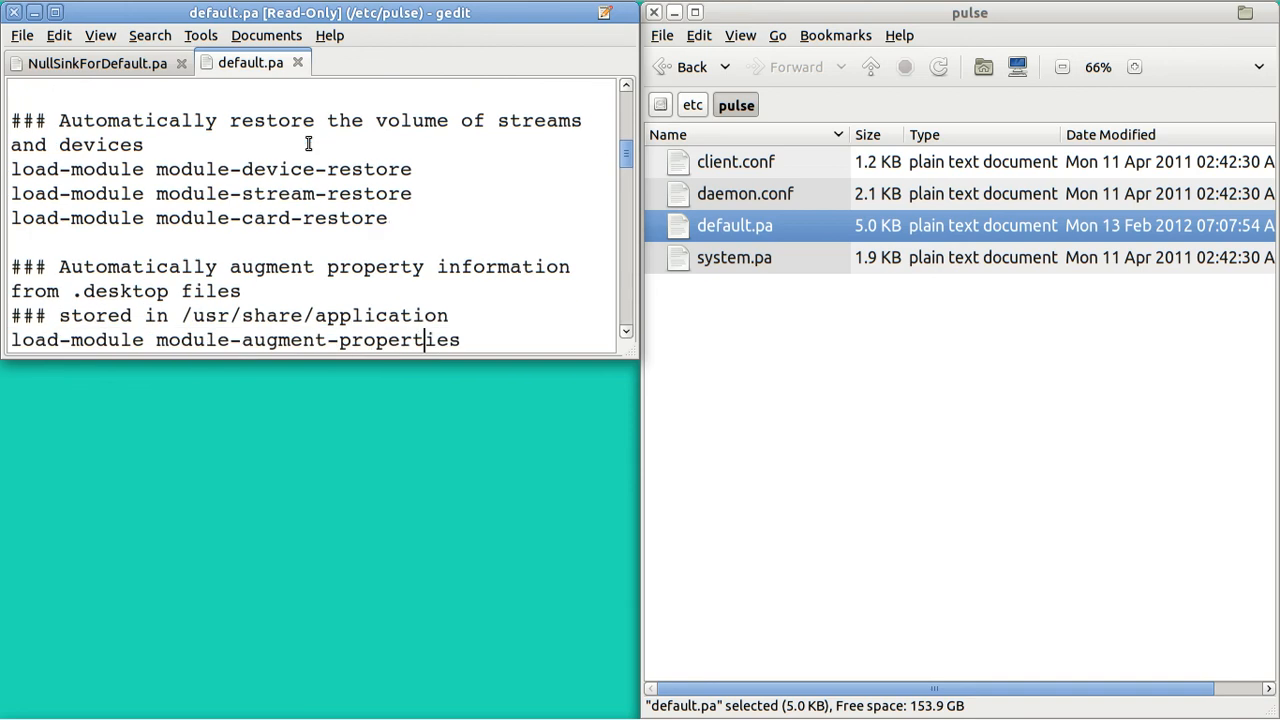
pyautogui.scroll(-3)
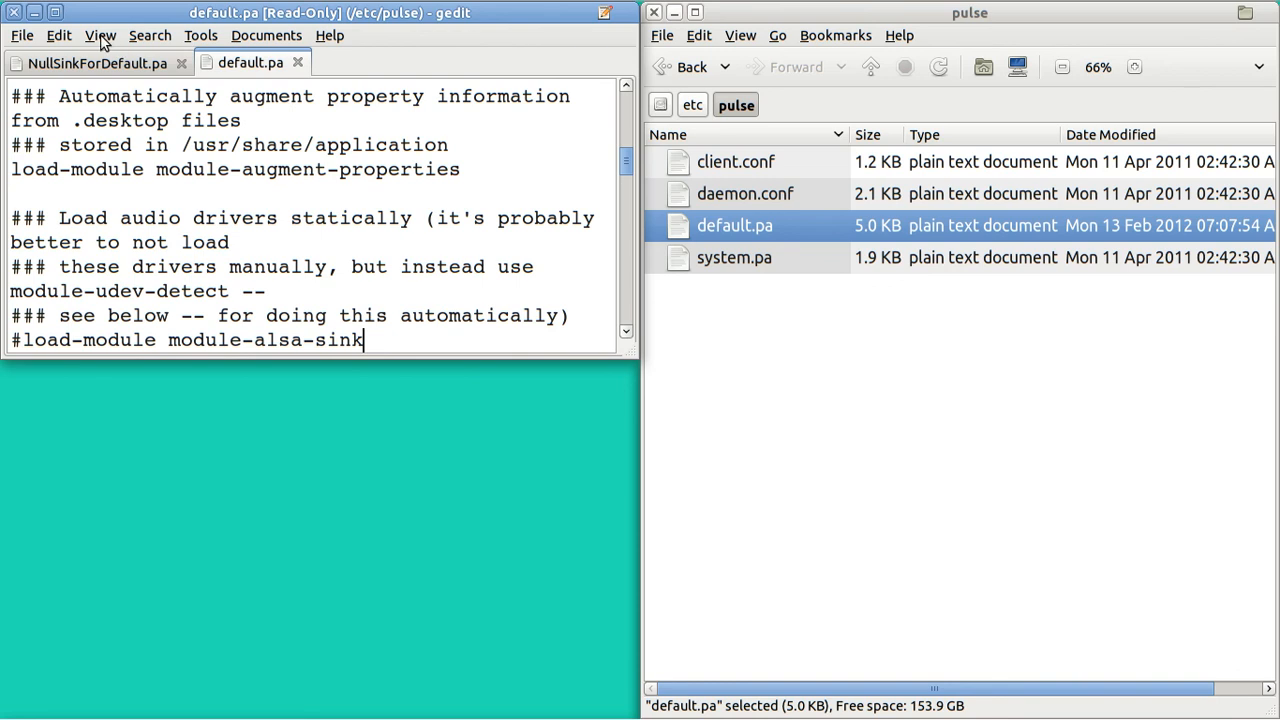
# - Apply a scripting highlight mode to default.pa and scroll through its sections
pyautogui.click(99, 35)
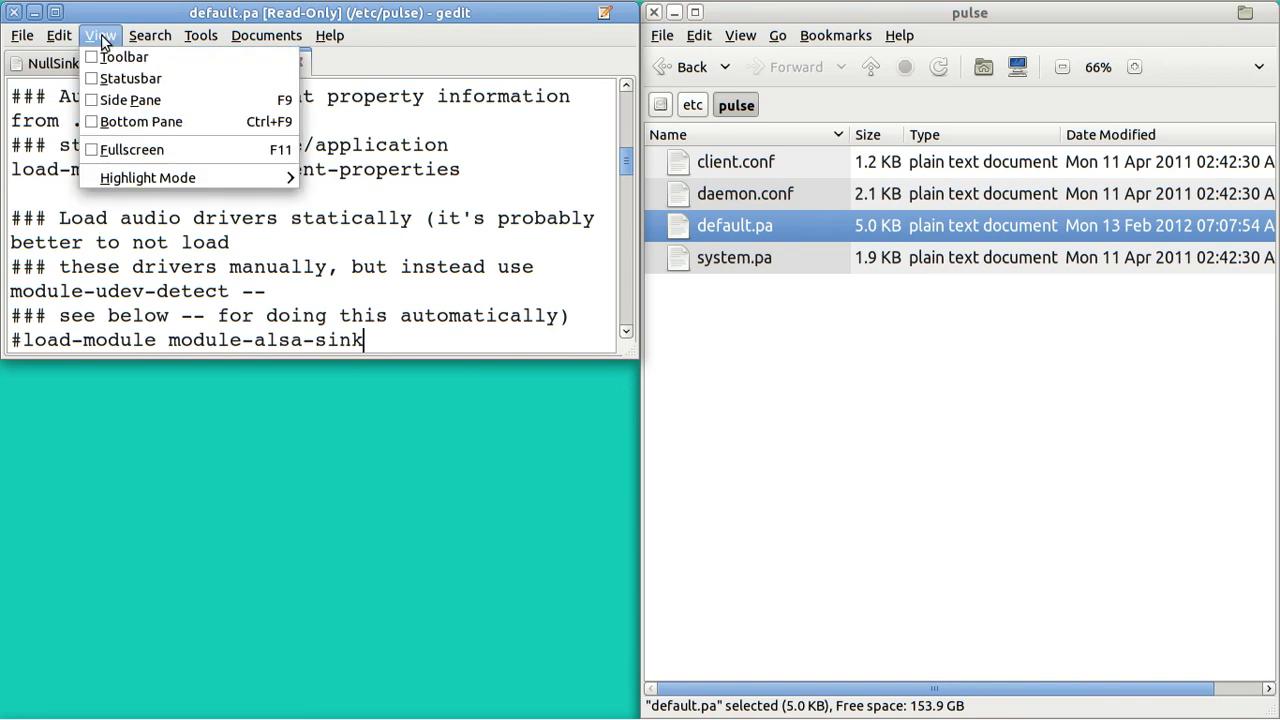
pyautogui.moveTo(147, 177)
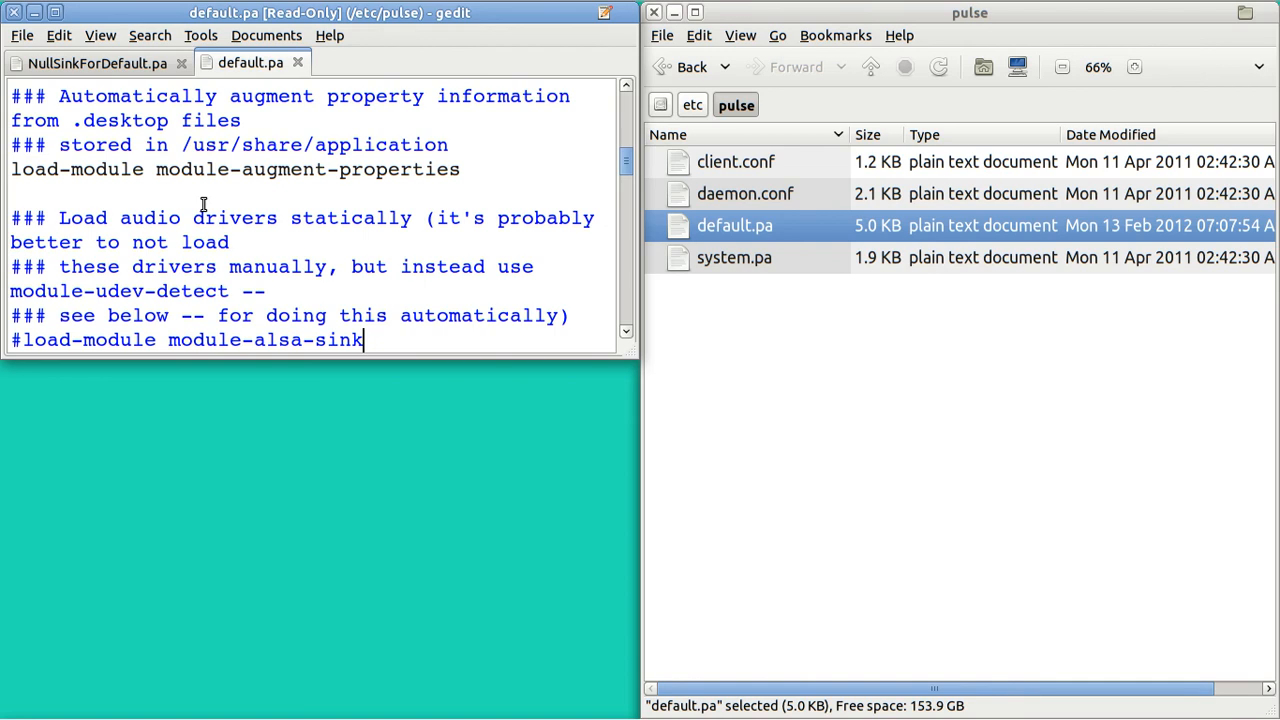
pyautogui.scroll(-3)
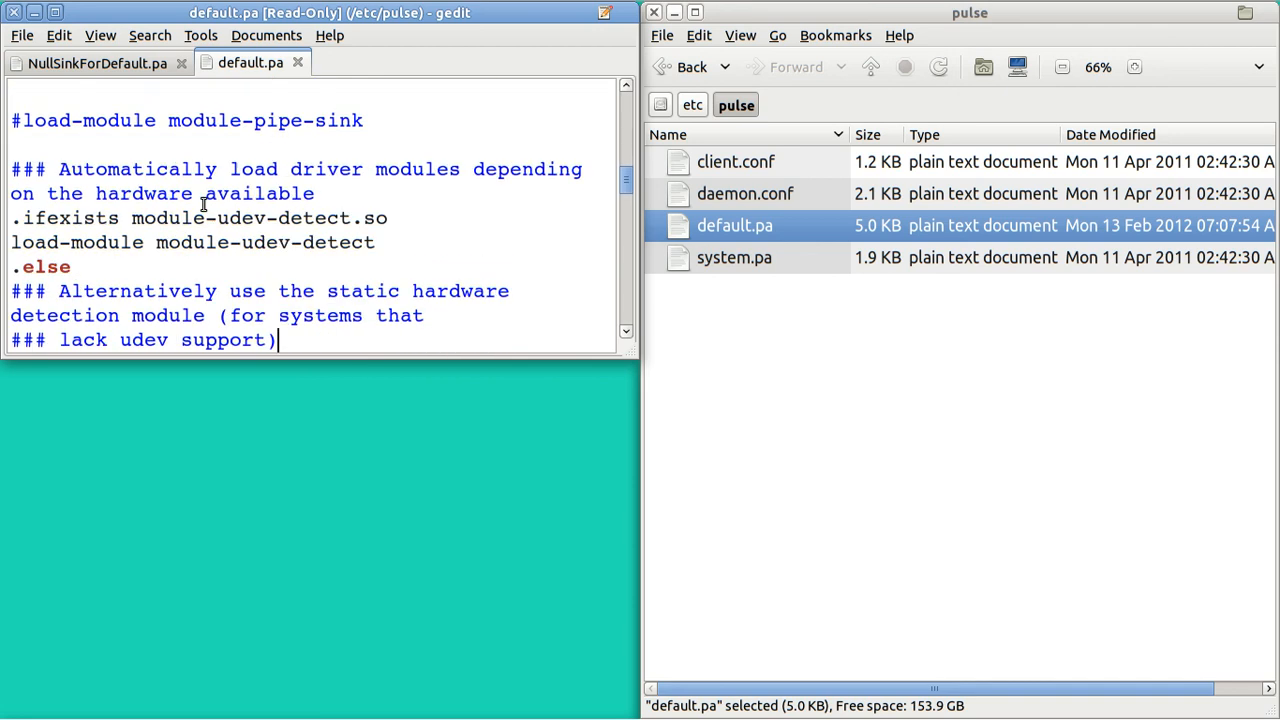
pyautogui.click(70, 267)
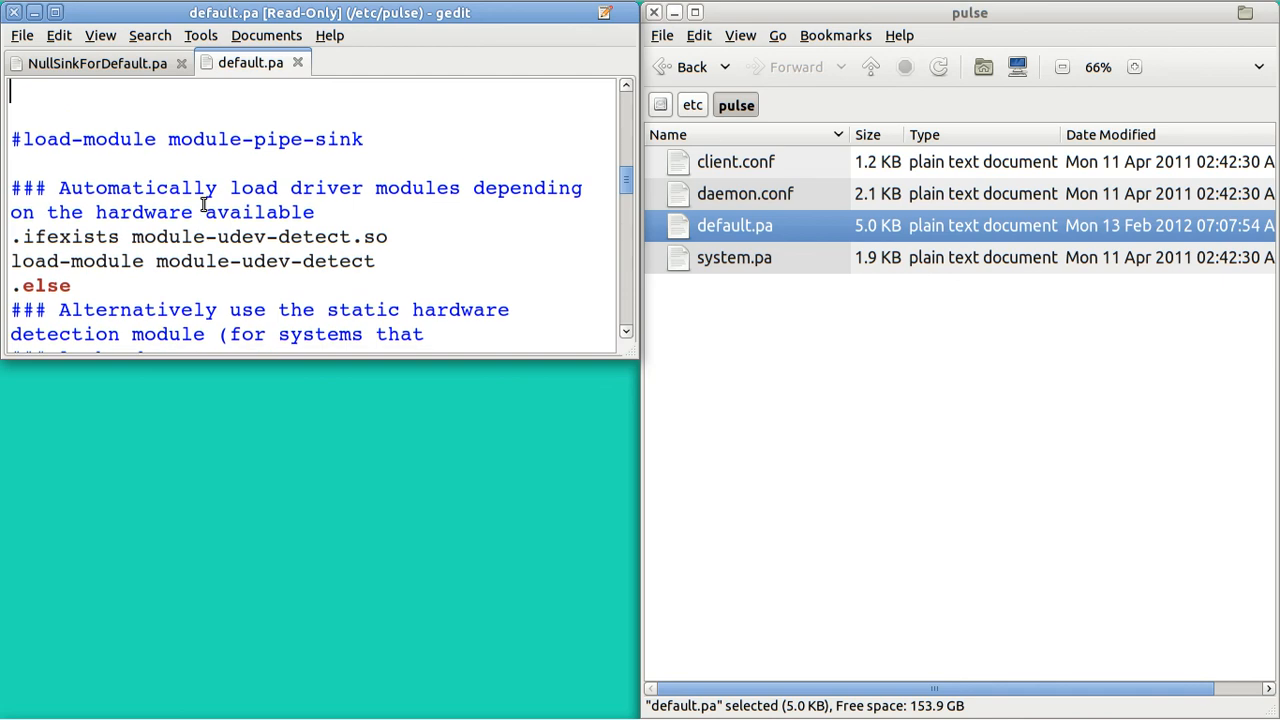
pyautogui.scroll(3)
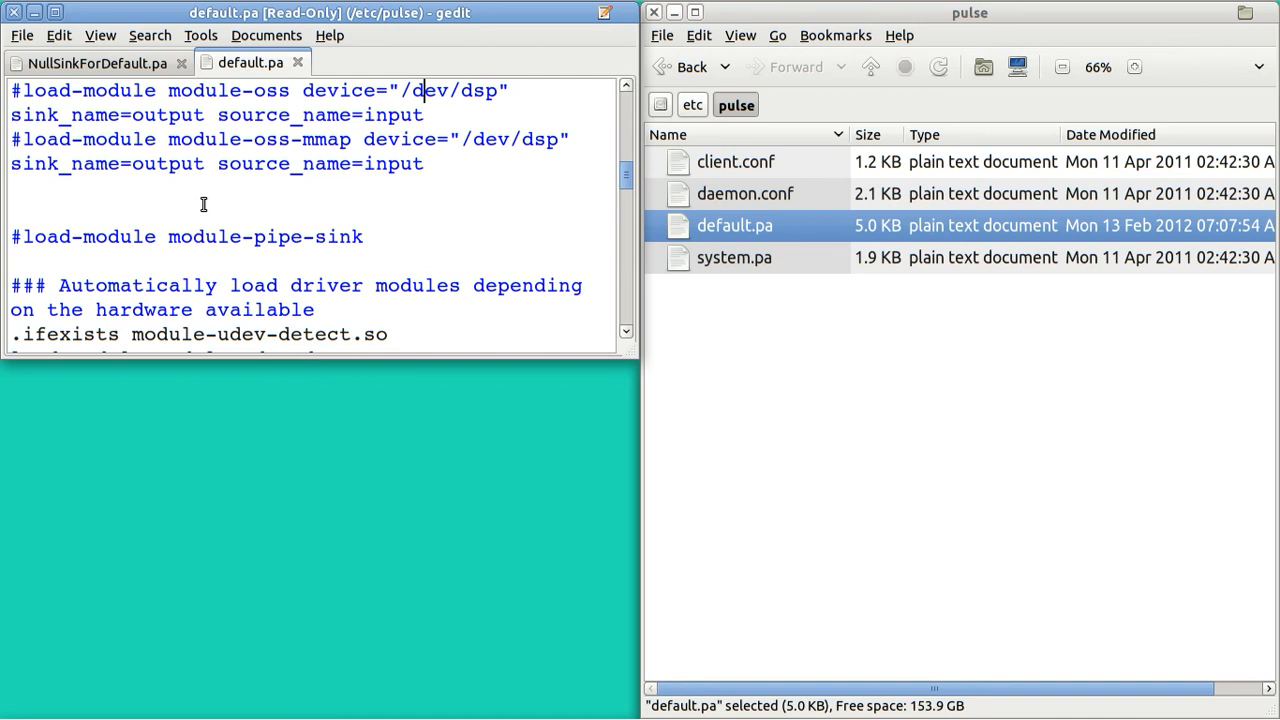
pyautogui.moveTo(285, 28)
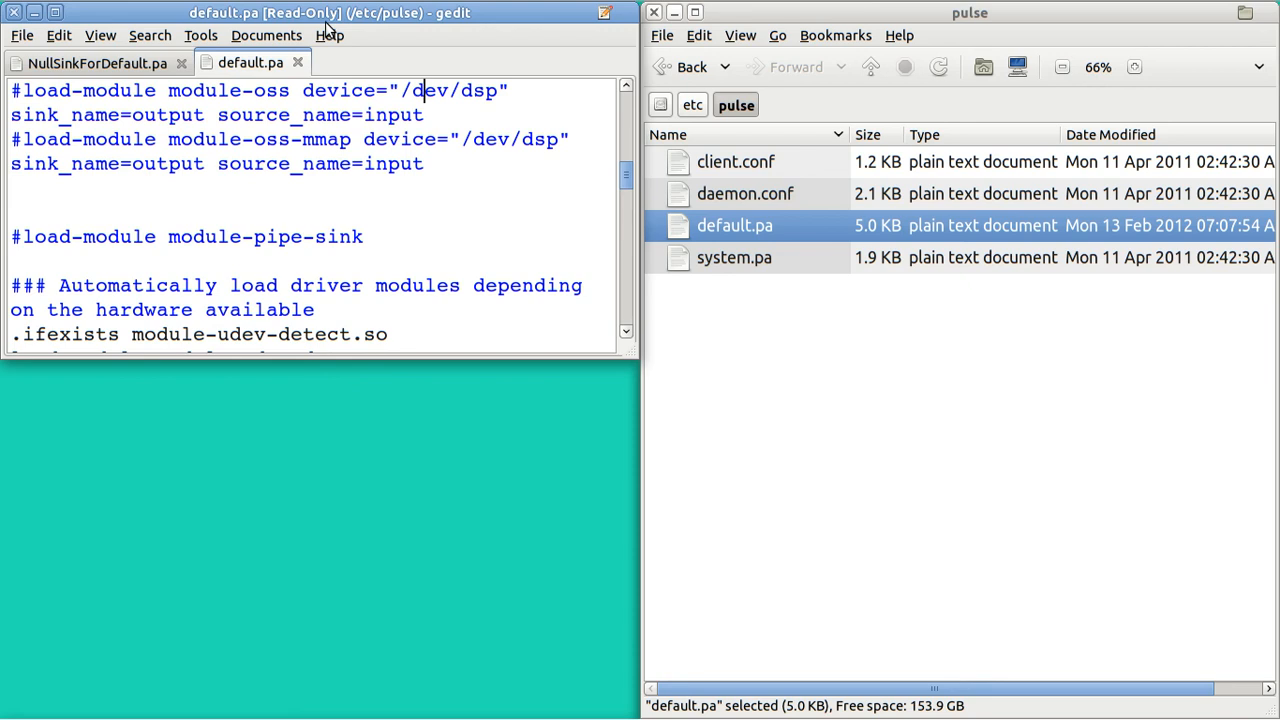
pyautogui.moveTo(197, 24)
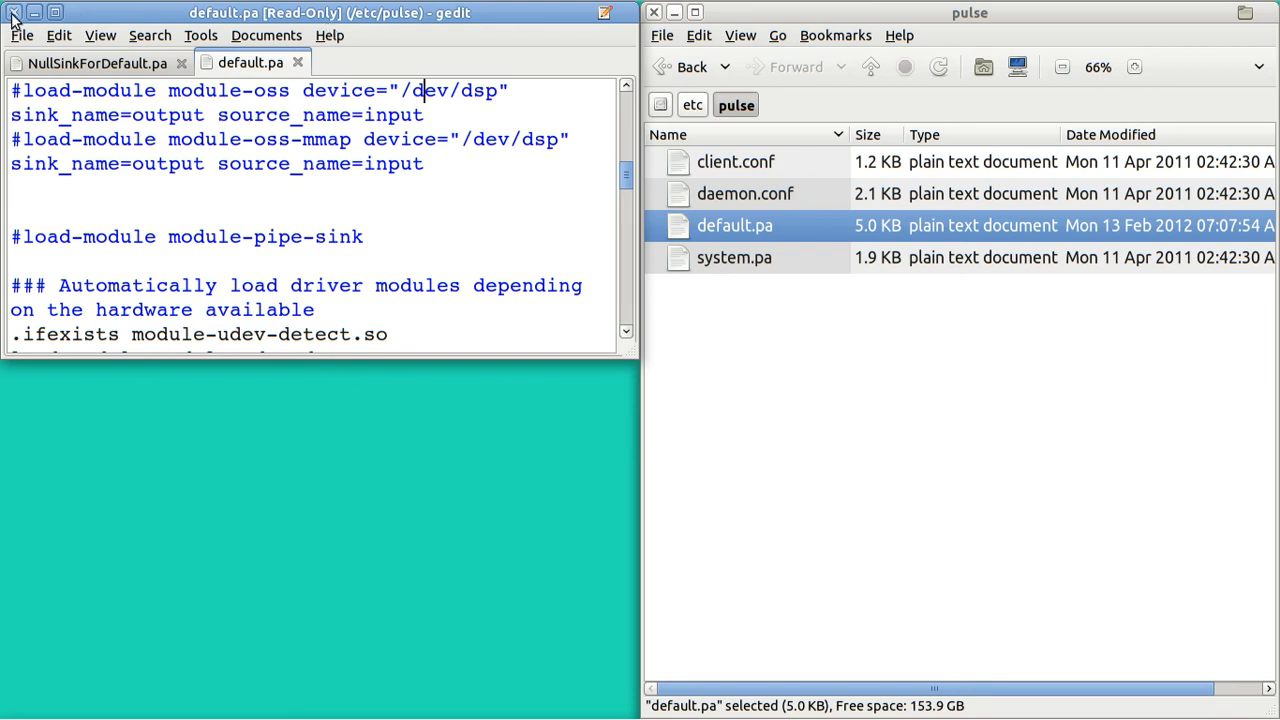
# - Close the read-only default.pa and run 'sudo gedit /etc/pulse/default.pa' in the terminal
pyautogui.click(14, 12)
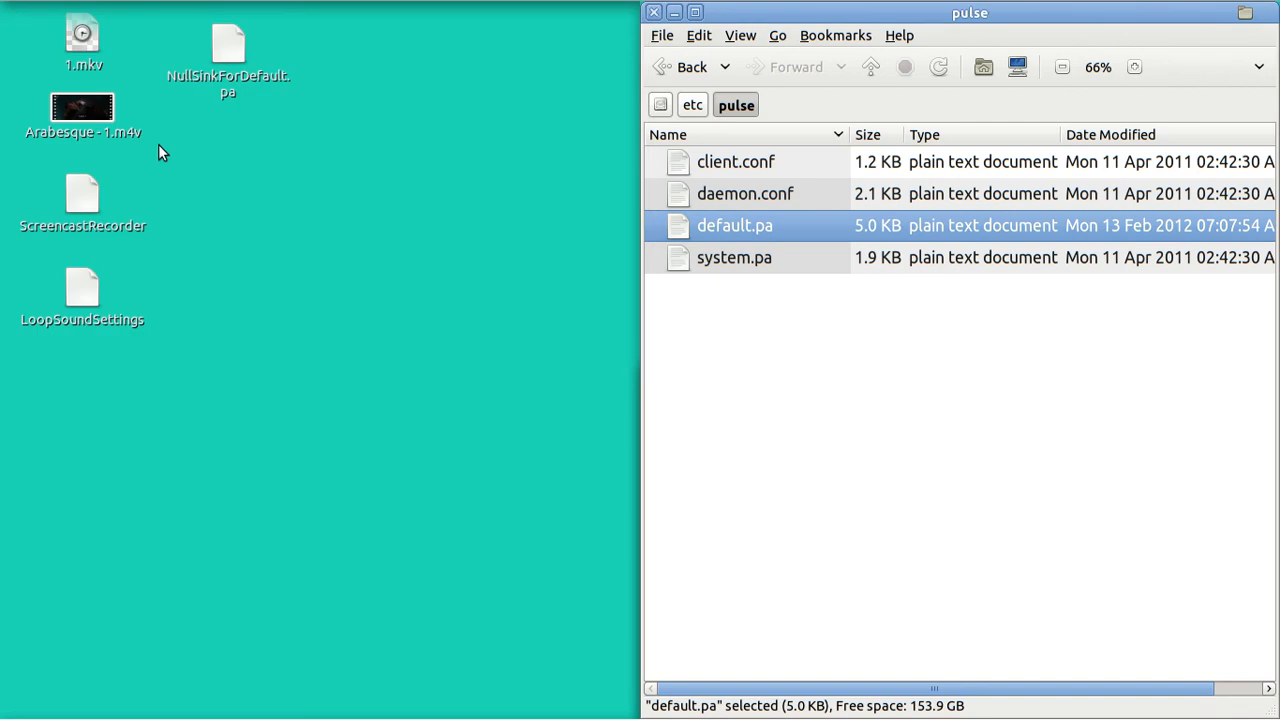
pyautogui.moveTo(207, 187)
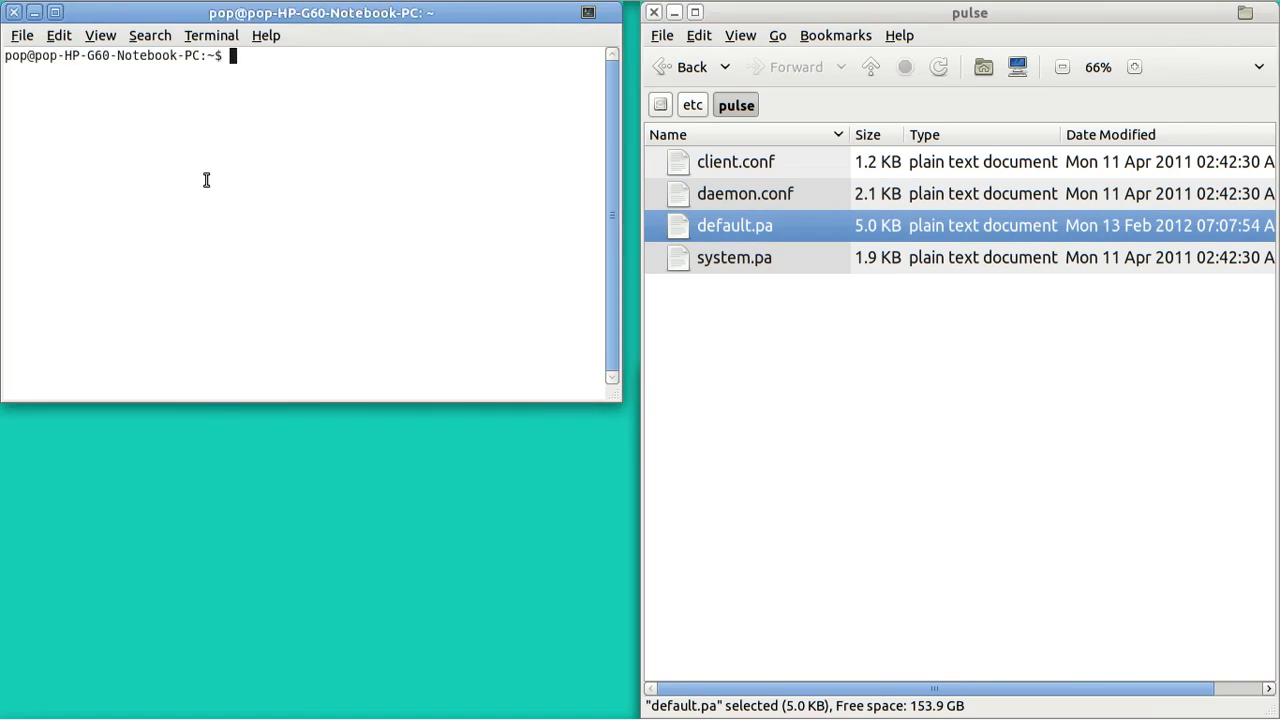
pyautogui.write('sudo')
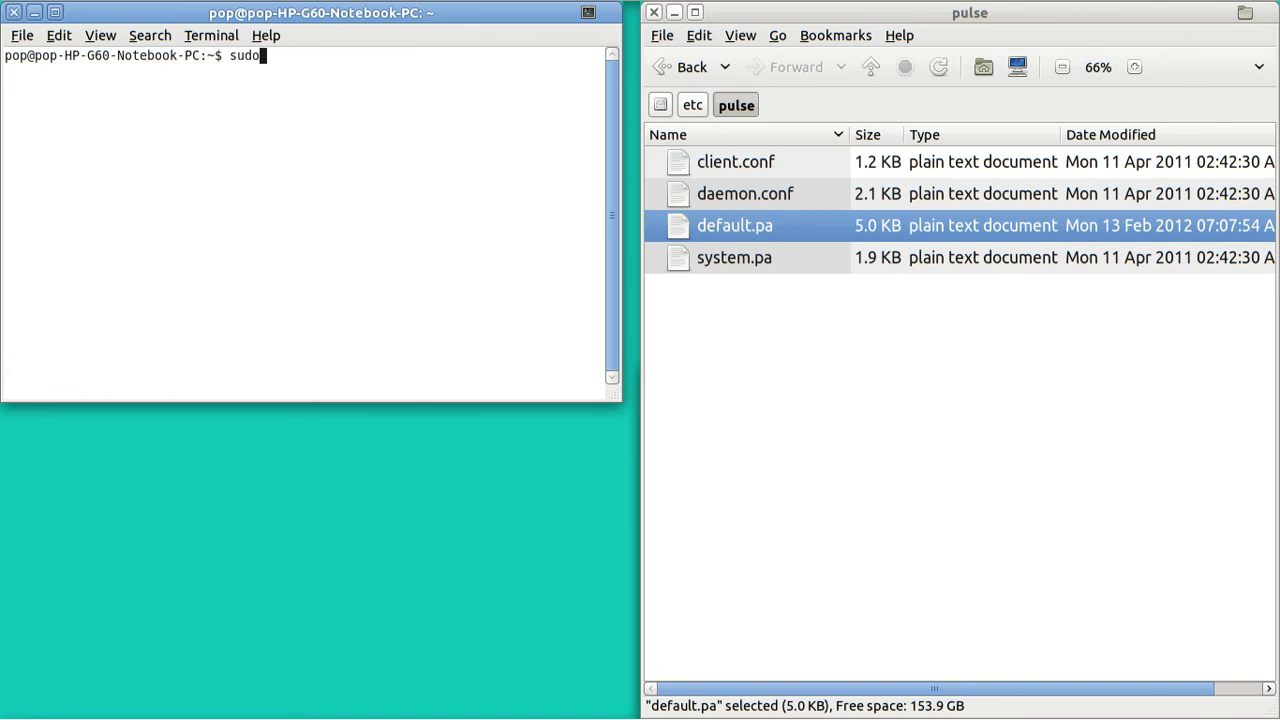
pyautogui.write('g')
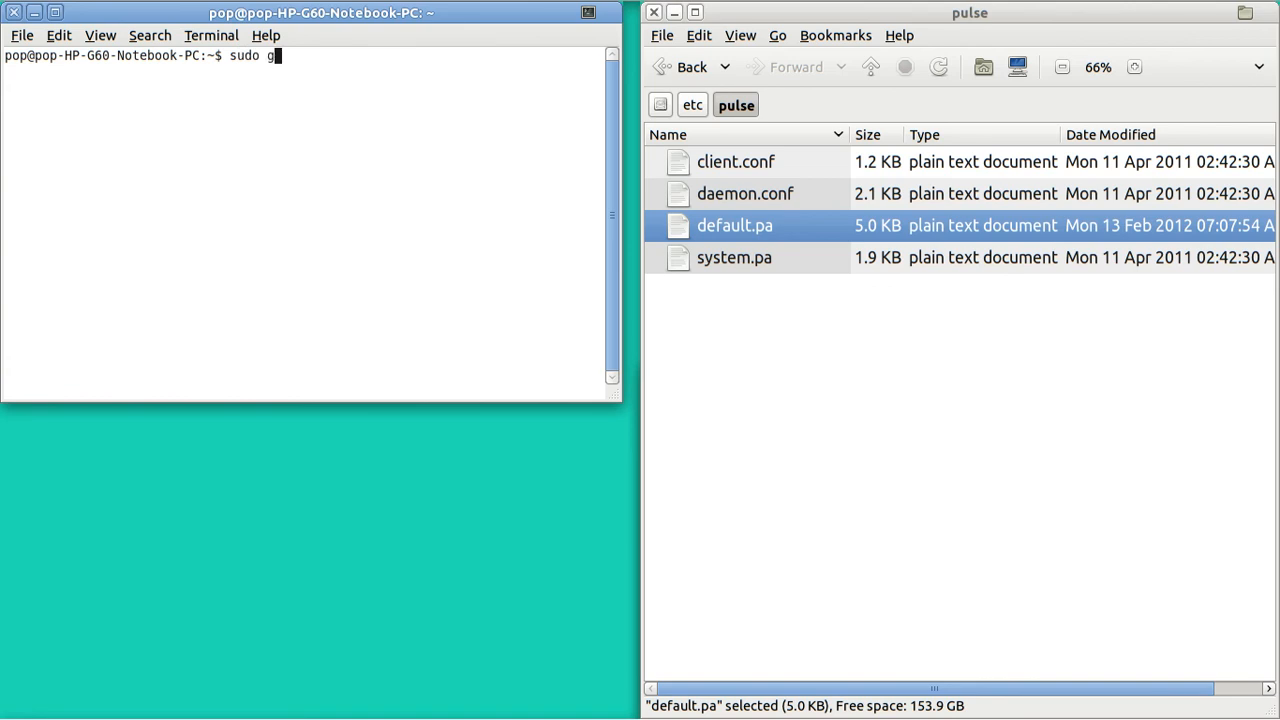
pyautogui.write('edit')
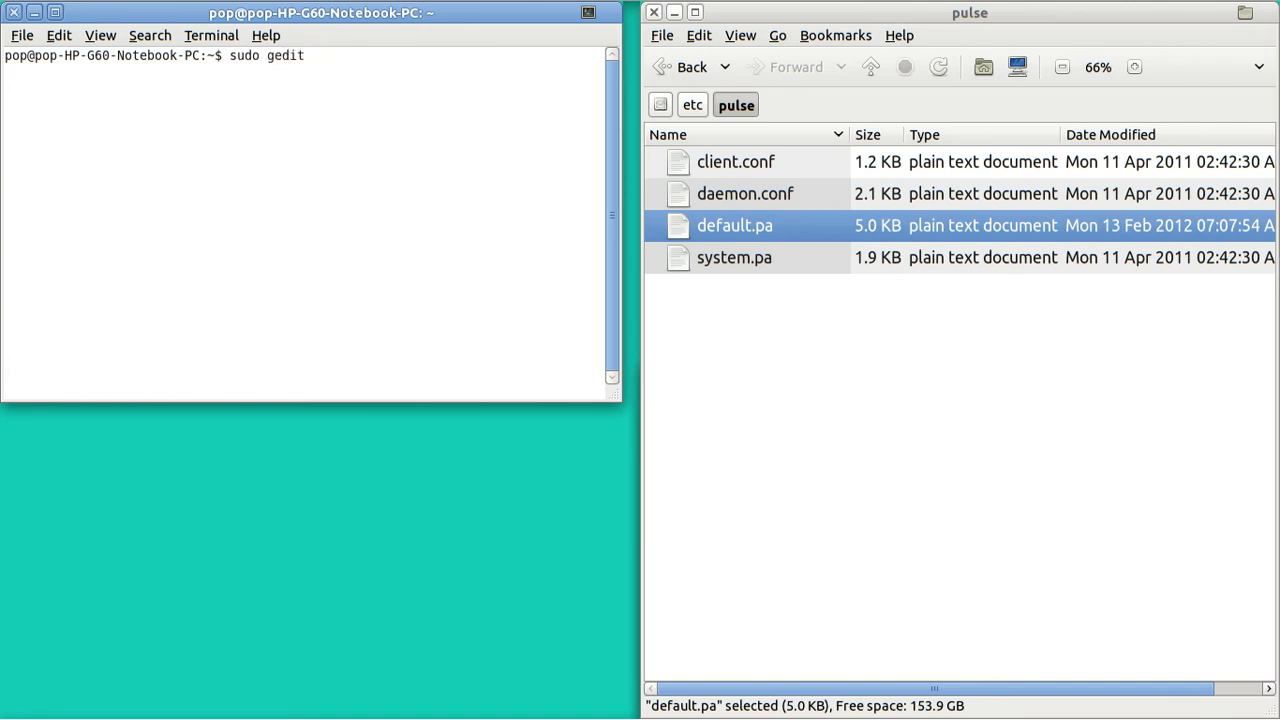
pyautogui.write('/etc/pu')
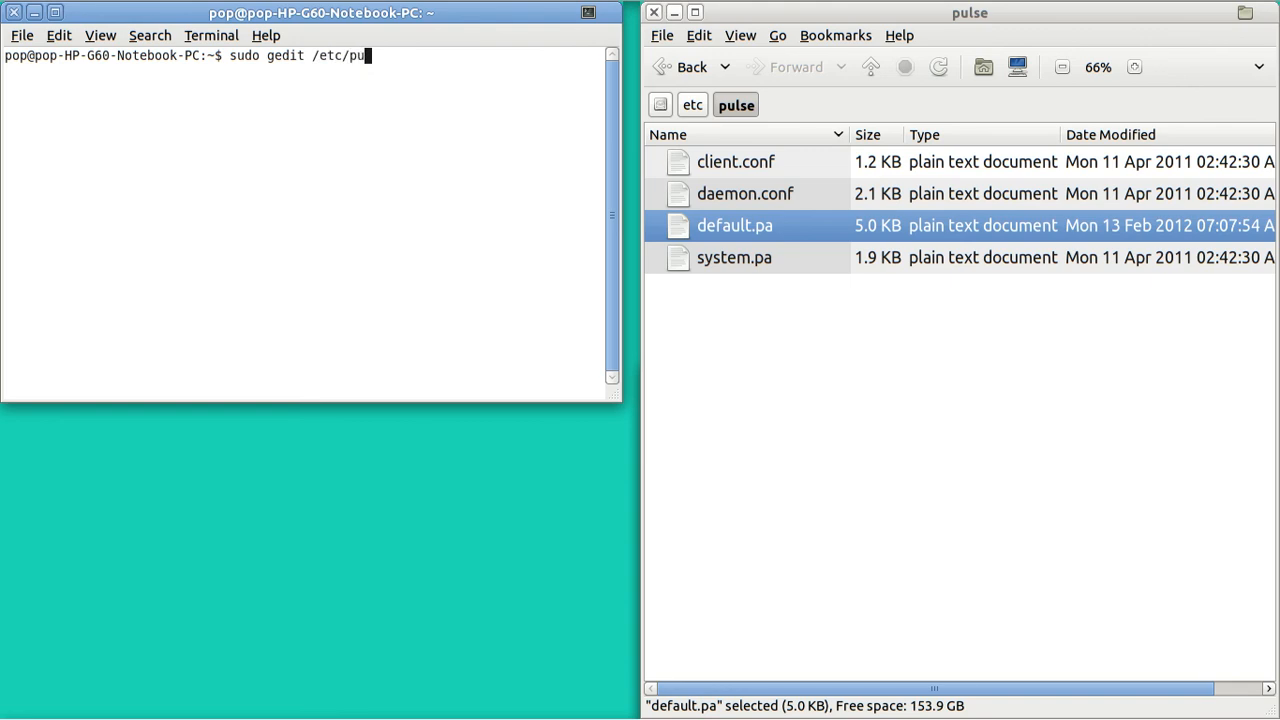
pyautogui.write('lse')
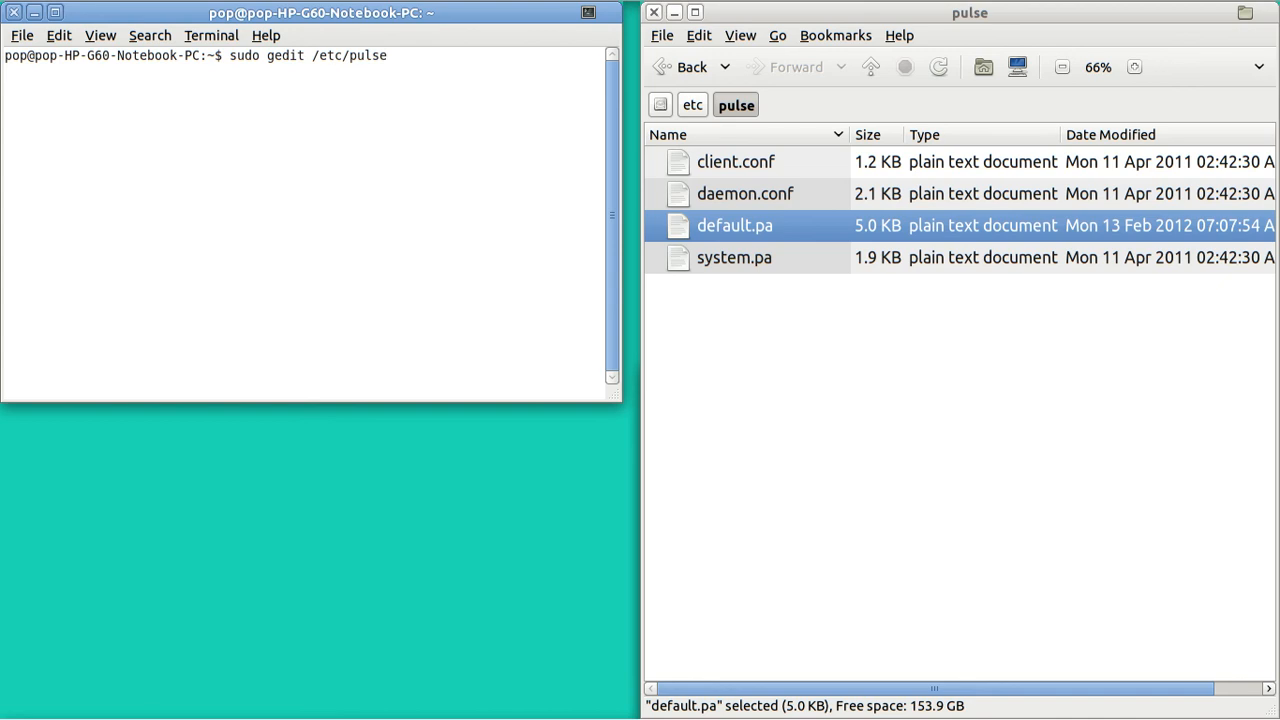
pyautogui.write('/d')
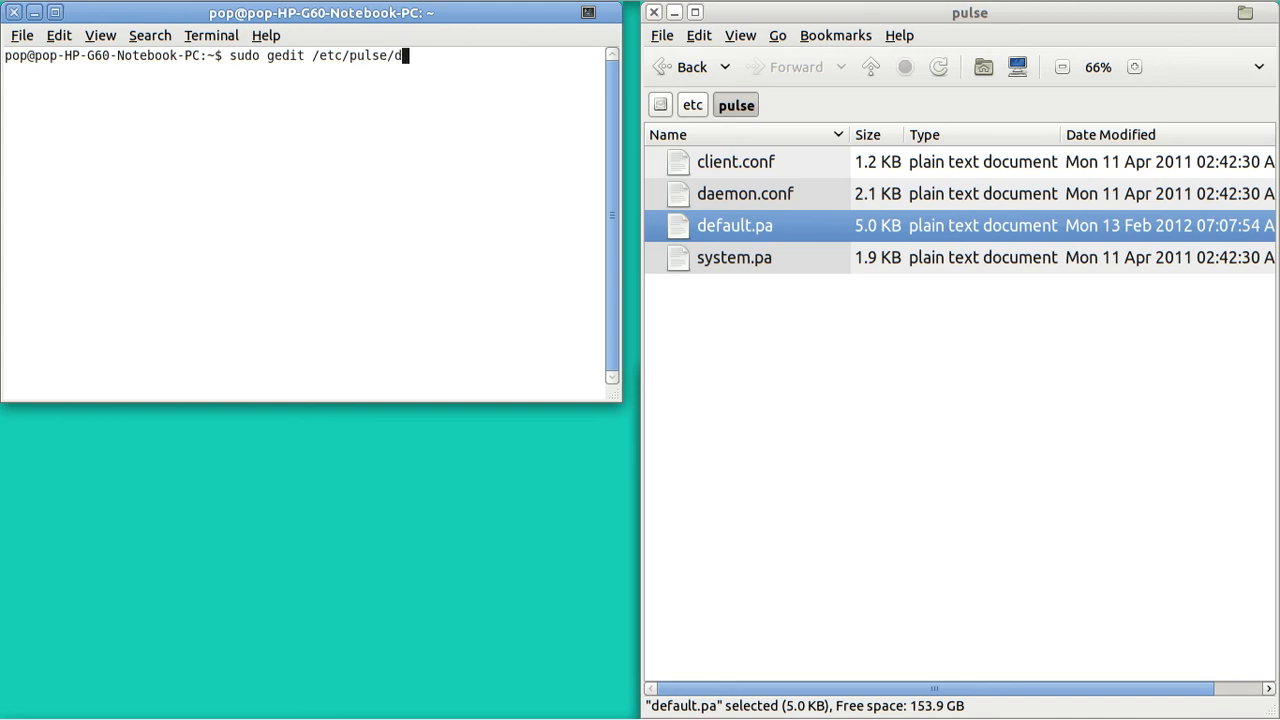
pyautogui.write('efault')
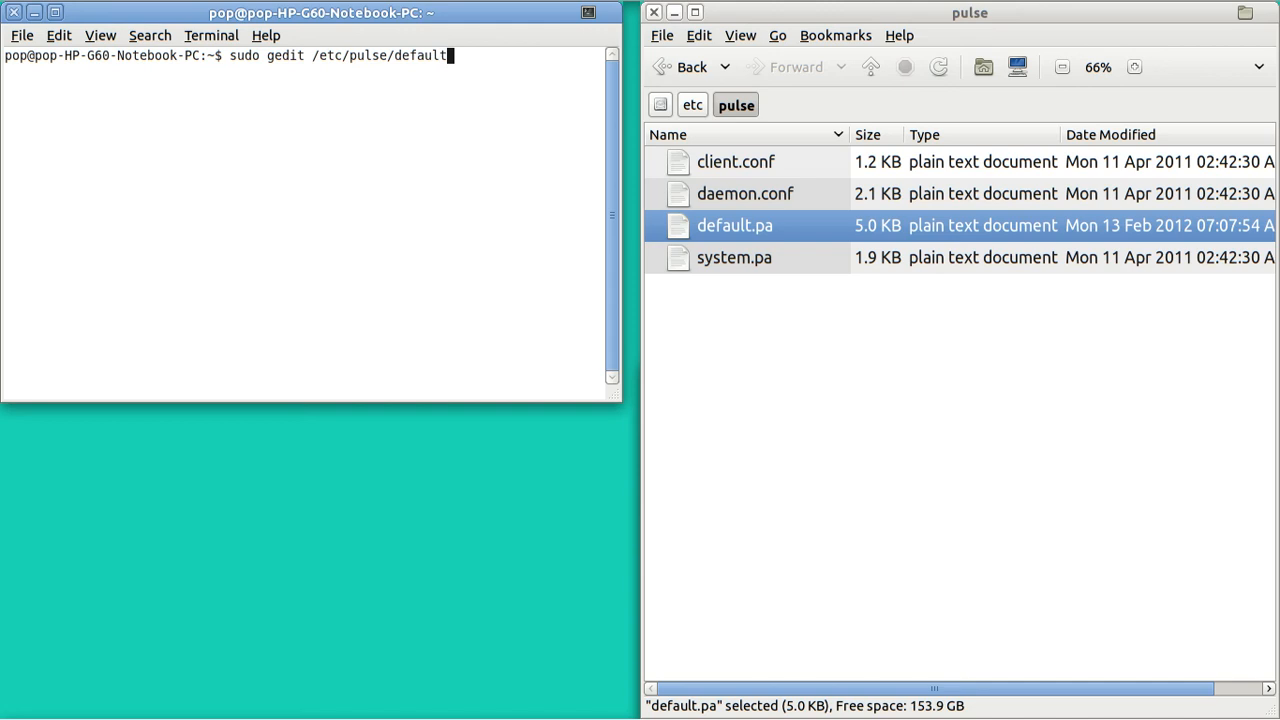
pyautogui.write('pa')
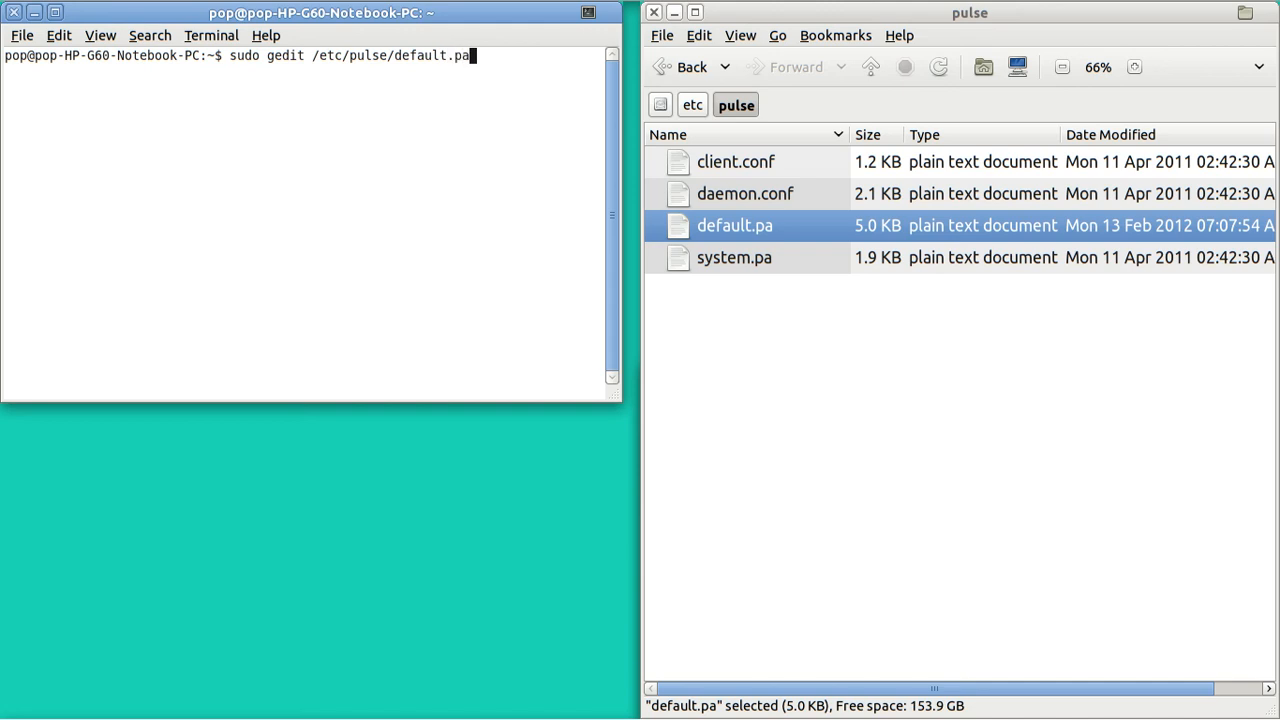
pyautogui.press('Return')
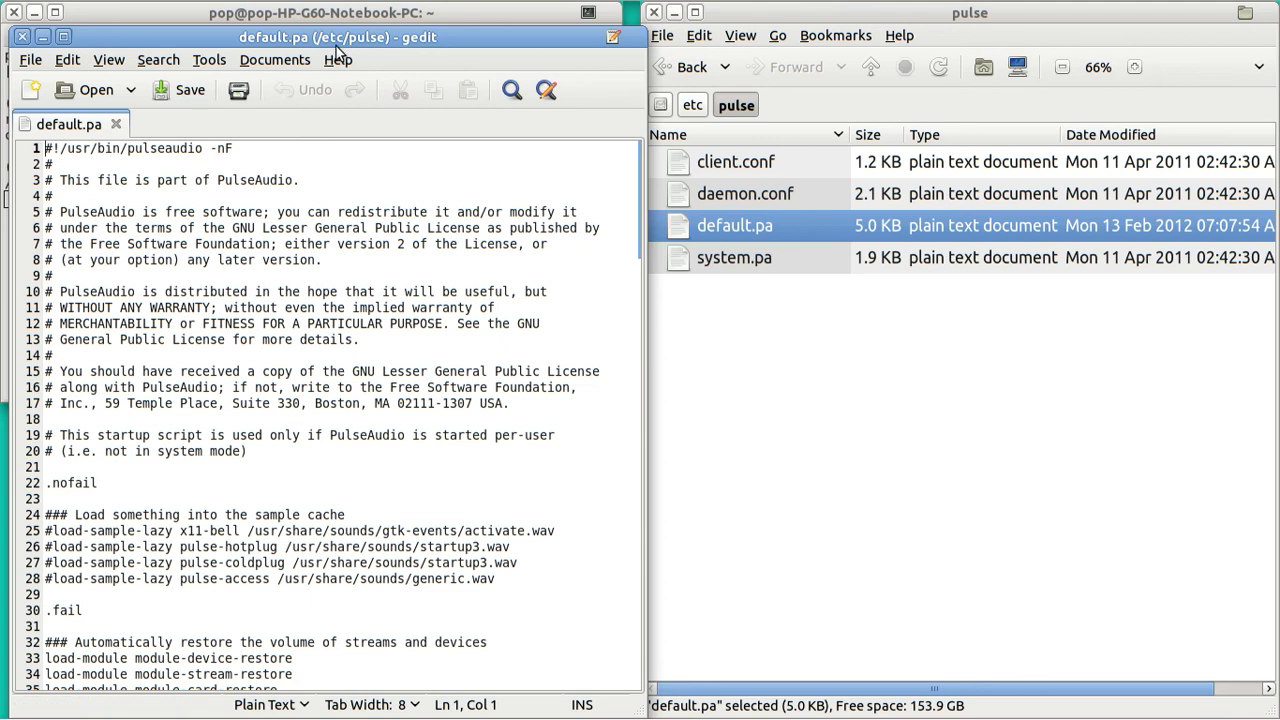
pyautogui.moveTo(385, 48)
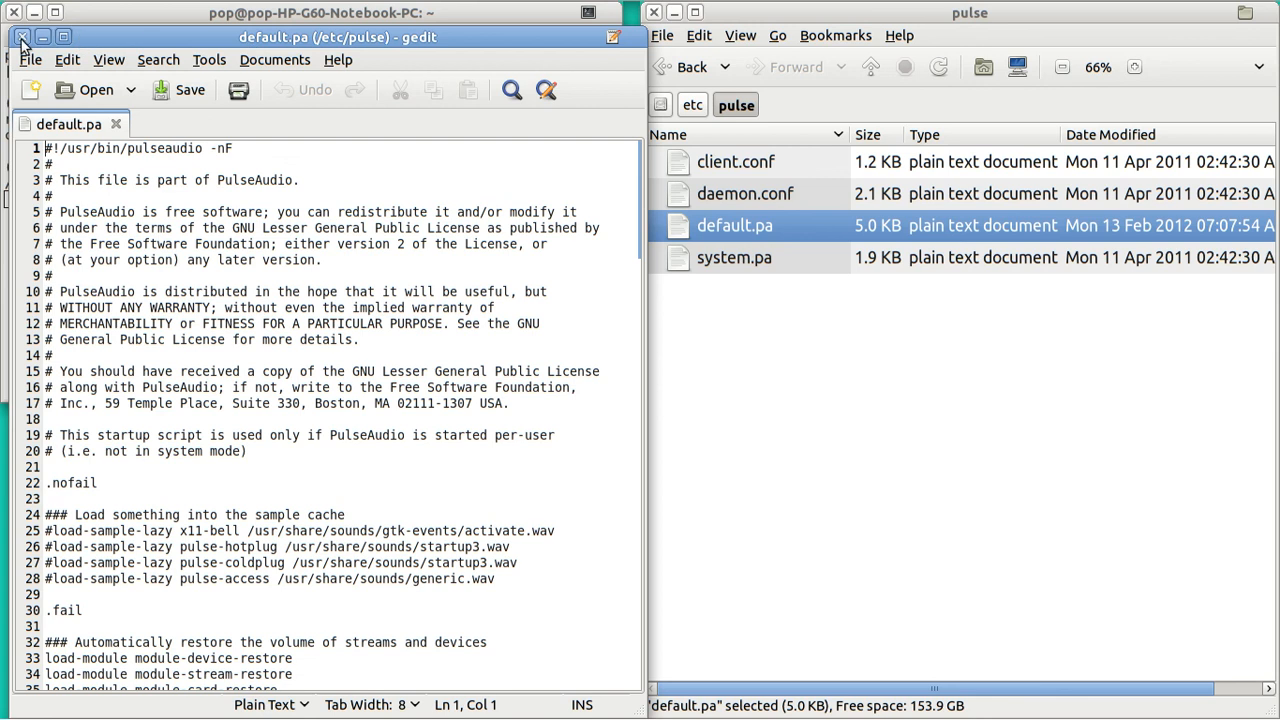
# - Close the root default.pa editor, the terminal, and the Nautilus pulse window
pyautogui.click(22, 37)
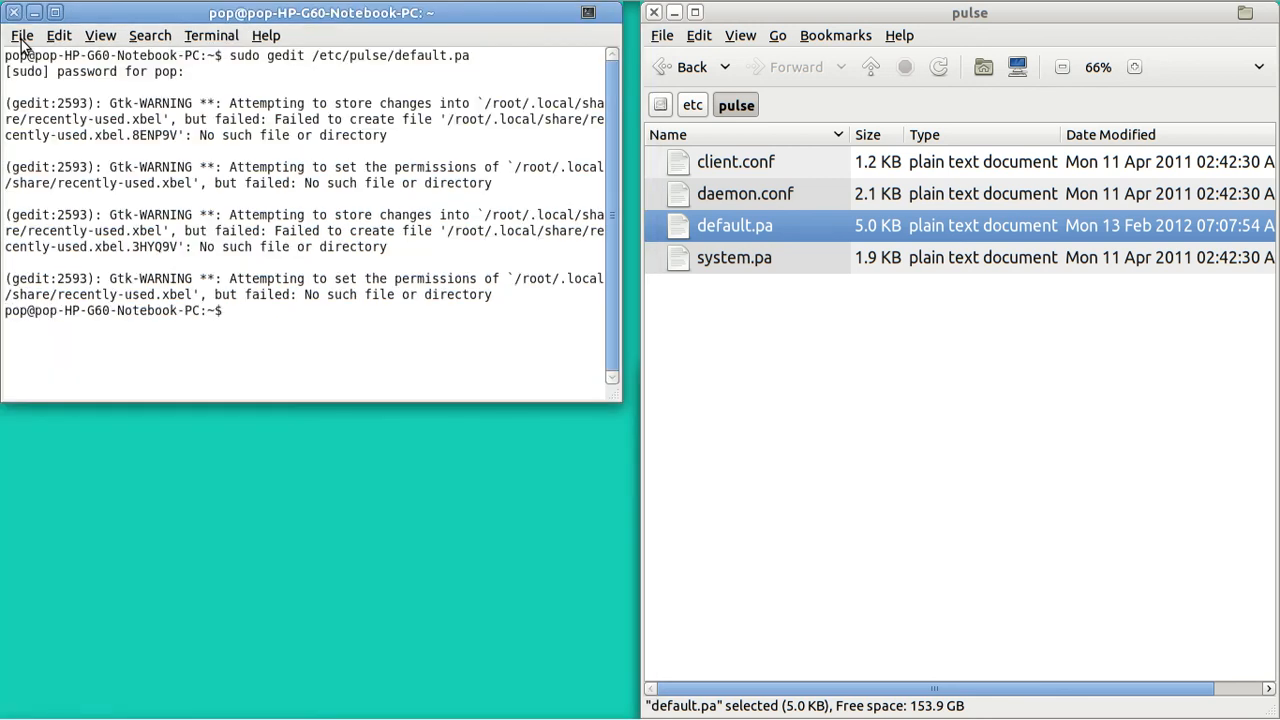
pyautogui.moveTo(22, 30)
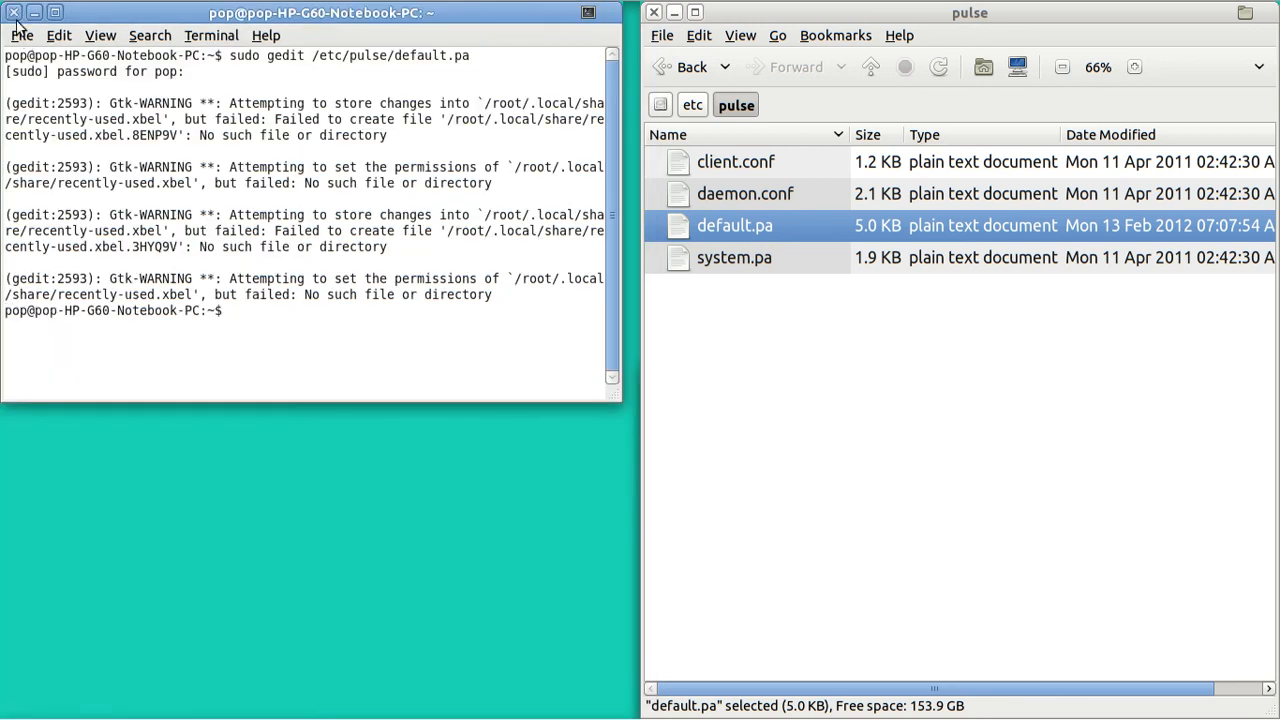
pyautogui.click(15, 12)
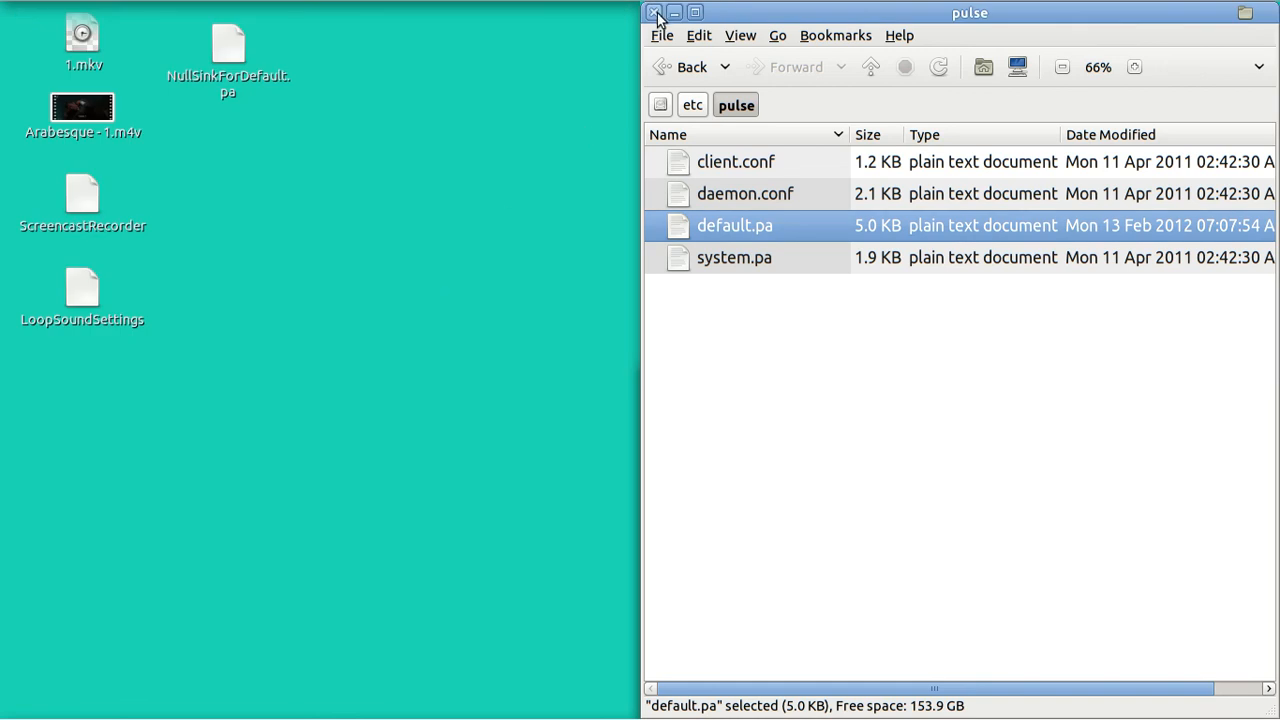
pyautogui.click(654, 12)
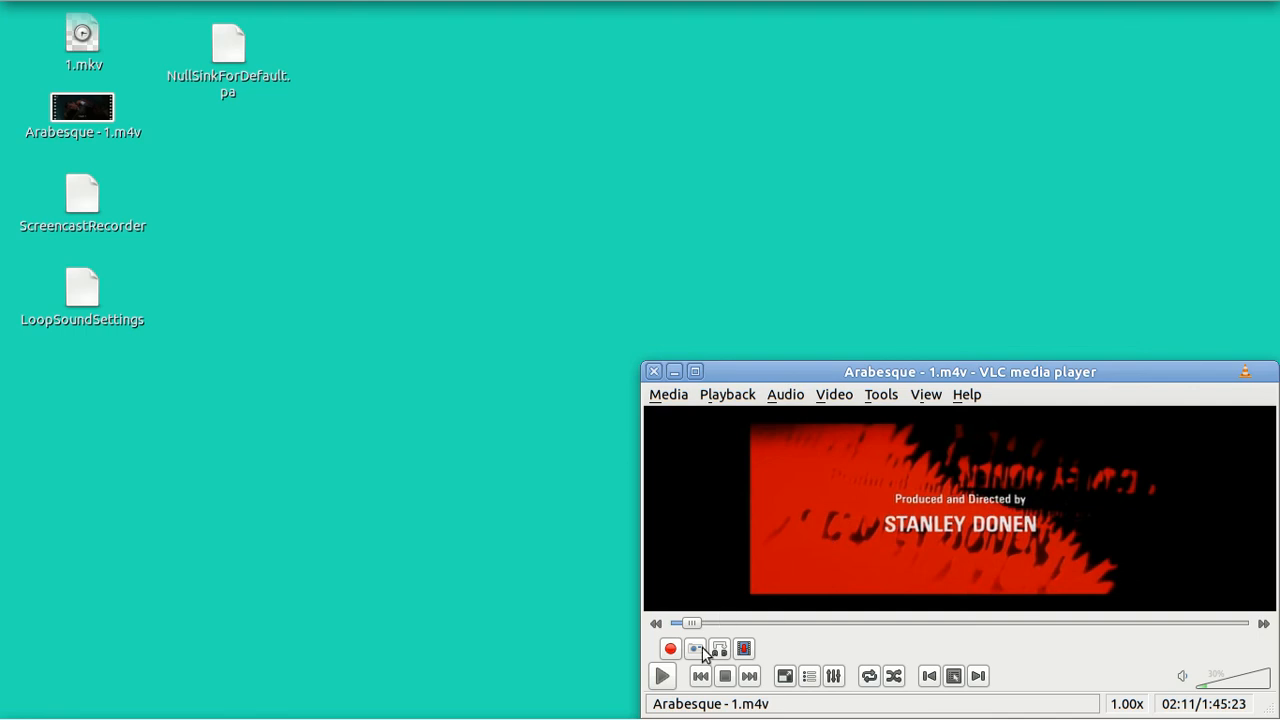
# - Resume Arabesque - 1.m4v in VLC and show the ffmpeg recording terminal
pyautogui.click(661, 676)
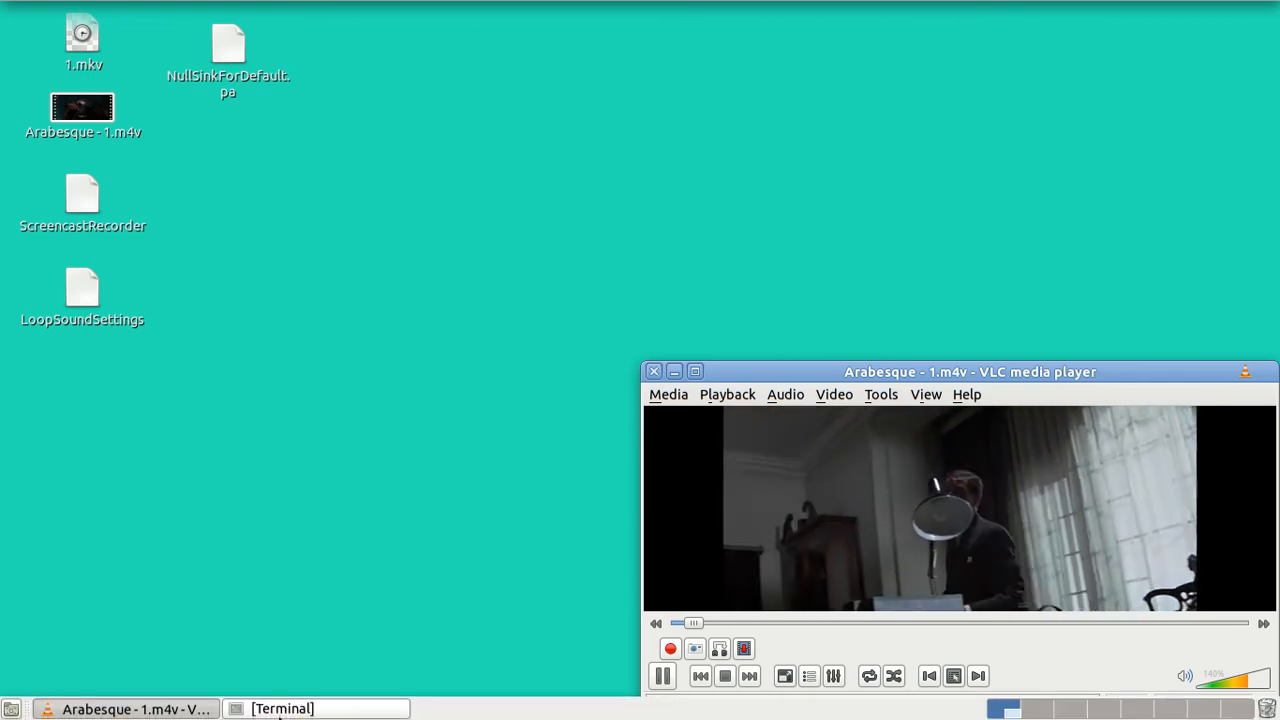
pyautogui.click(282, 708)
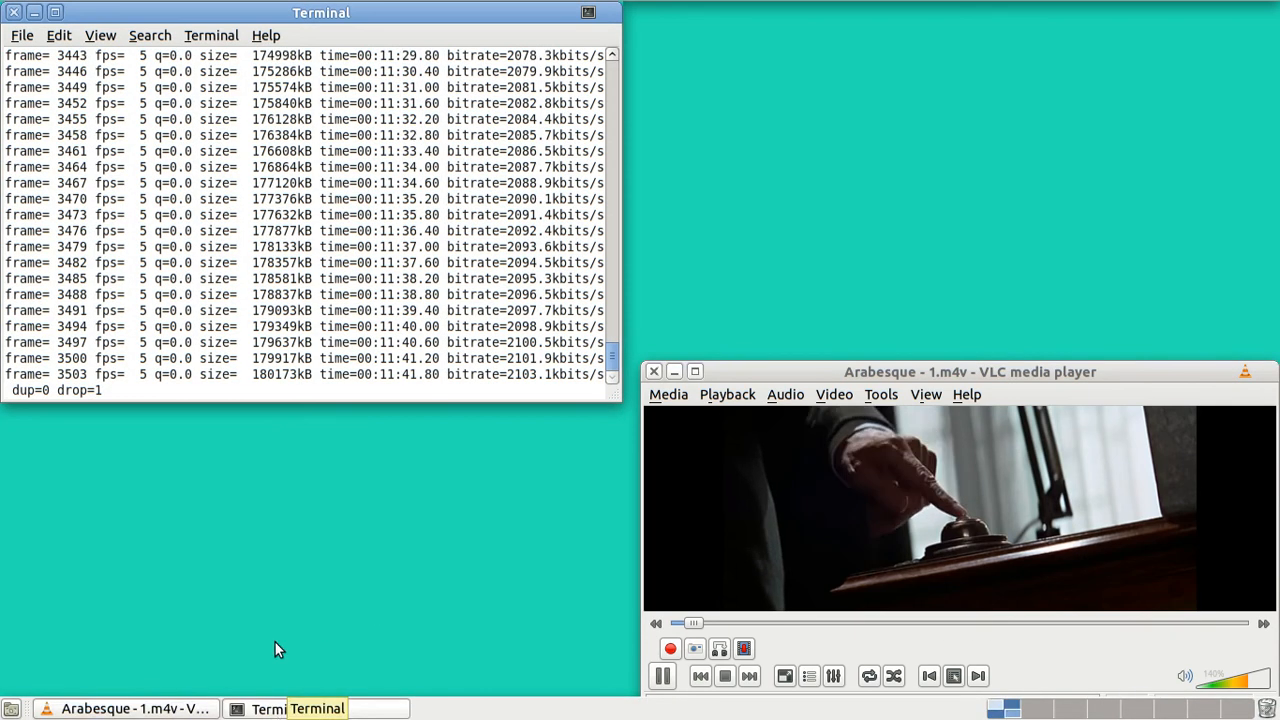